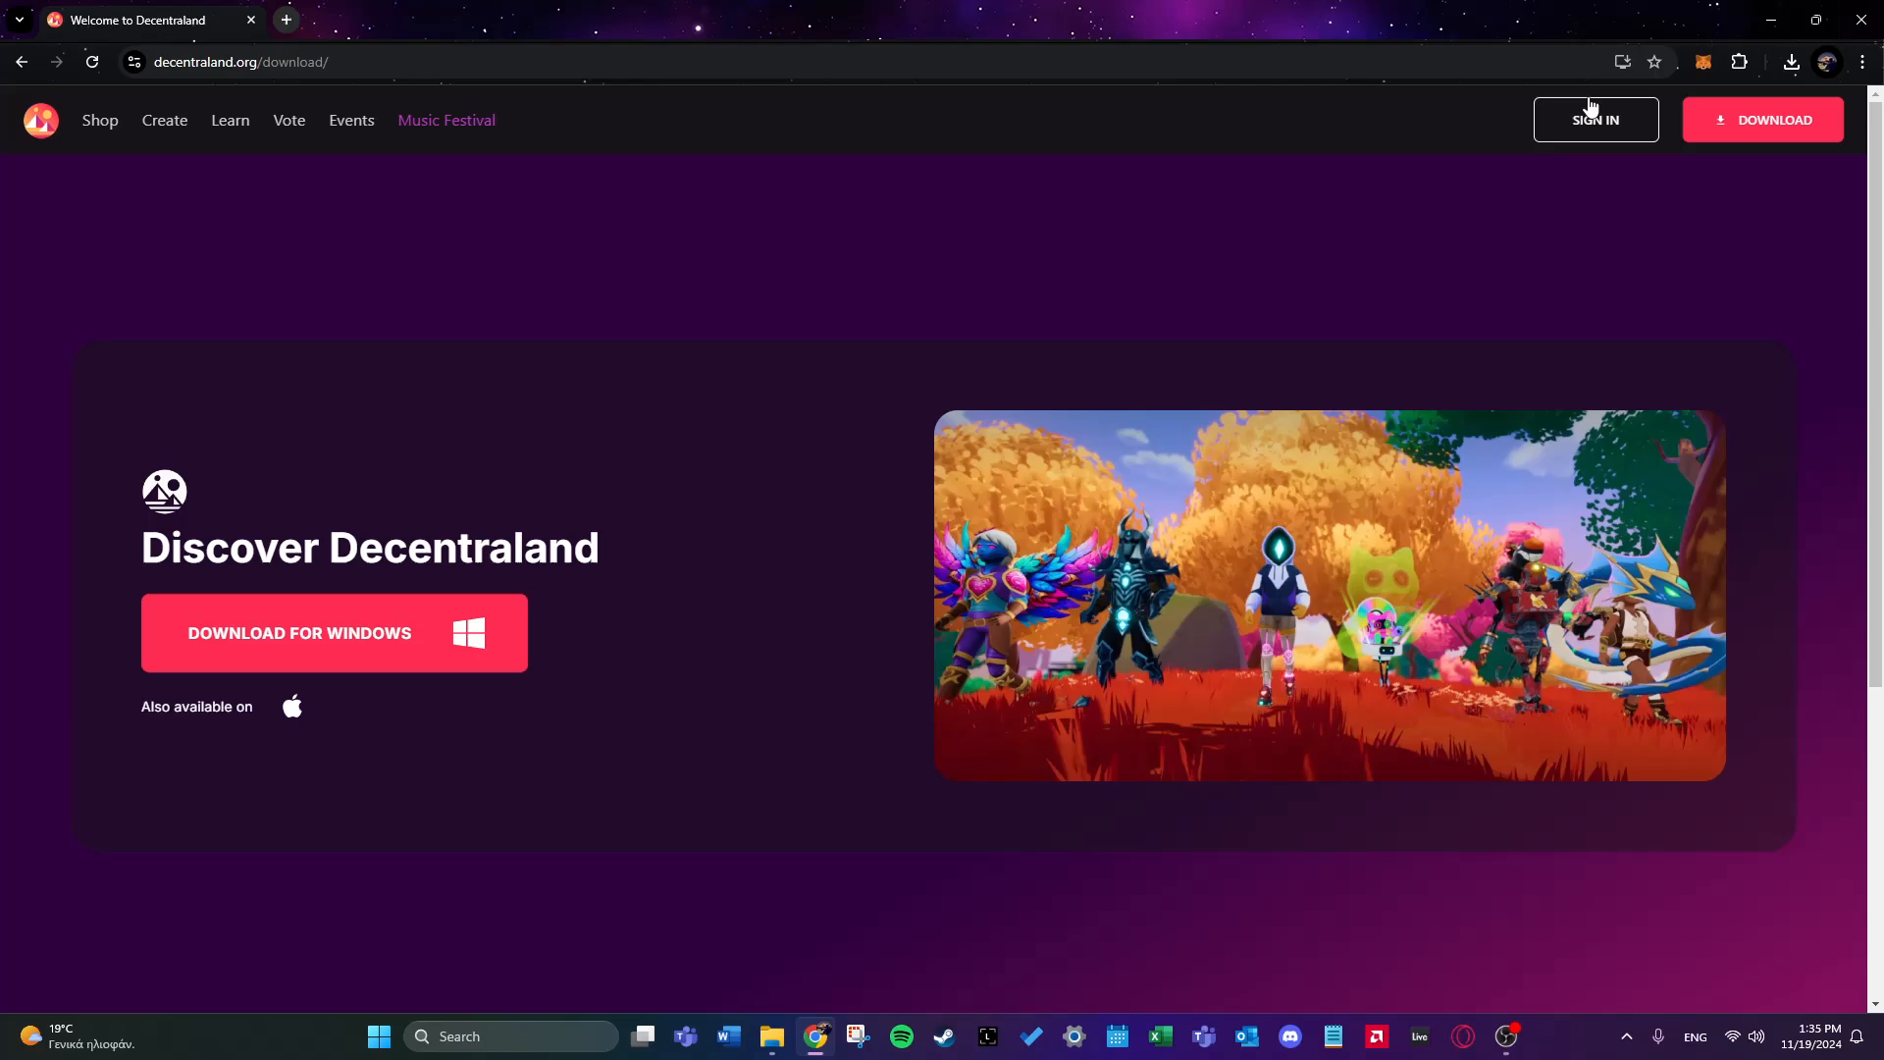
{"action": "mouse_move", "coordinate": [1456, 291]}
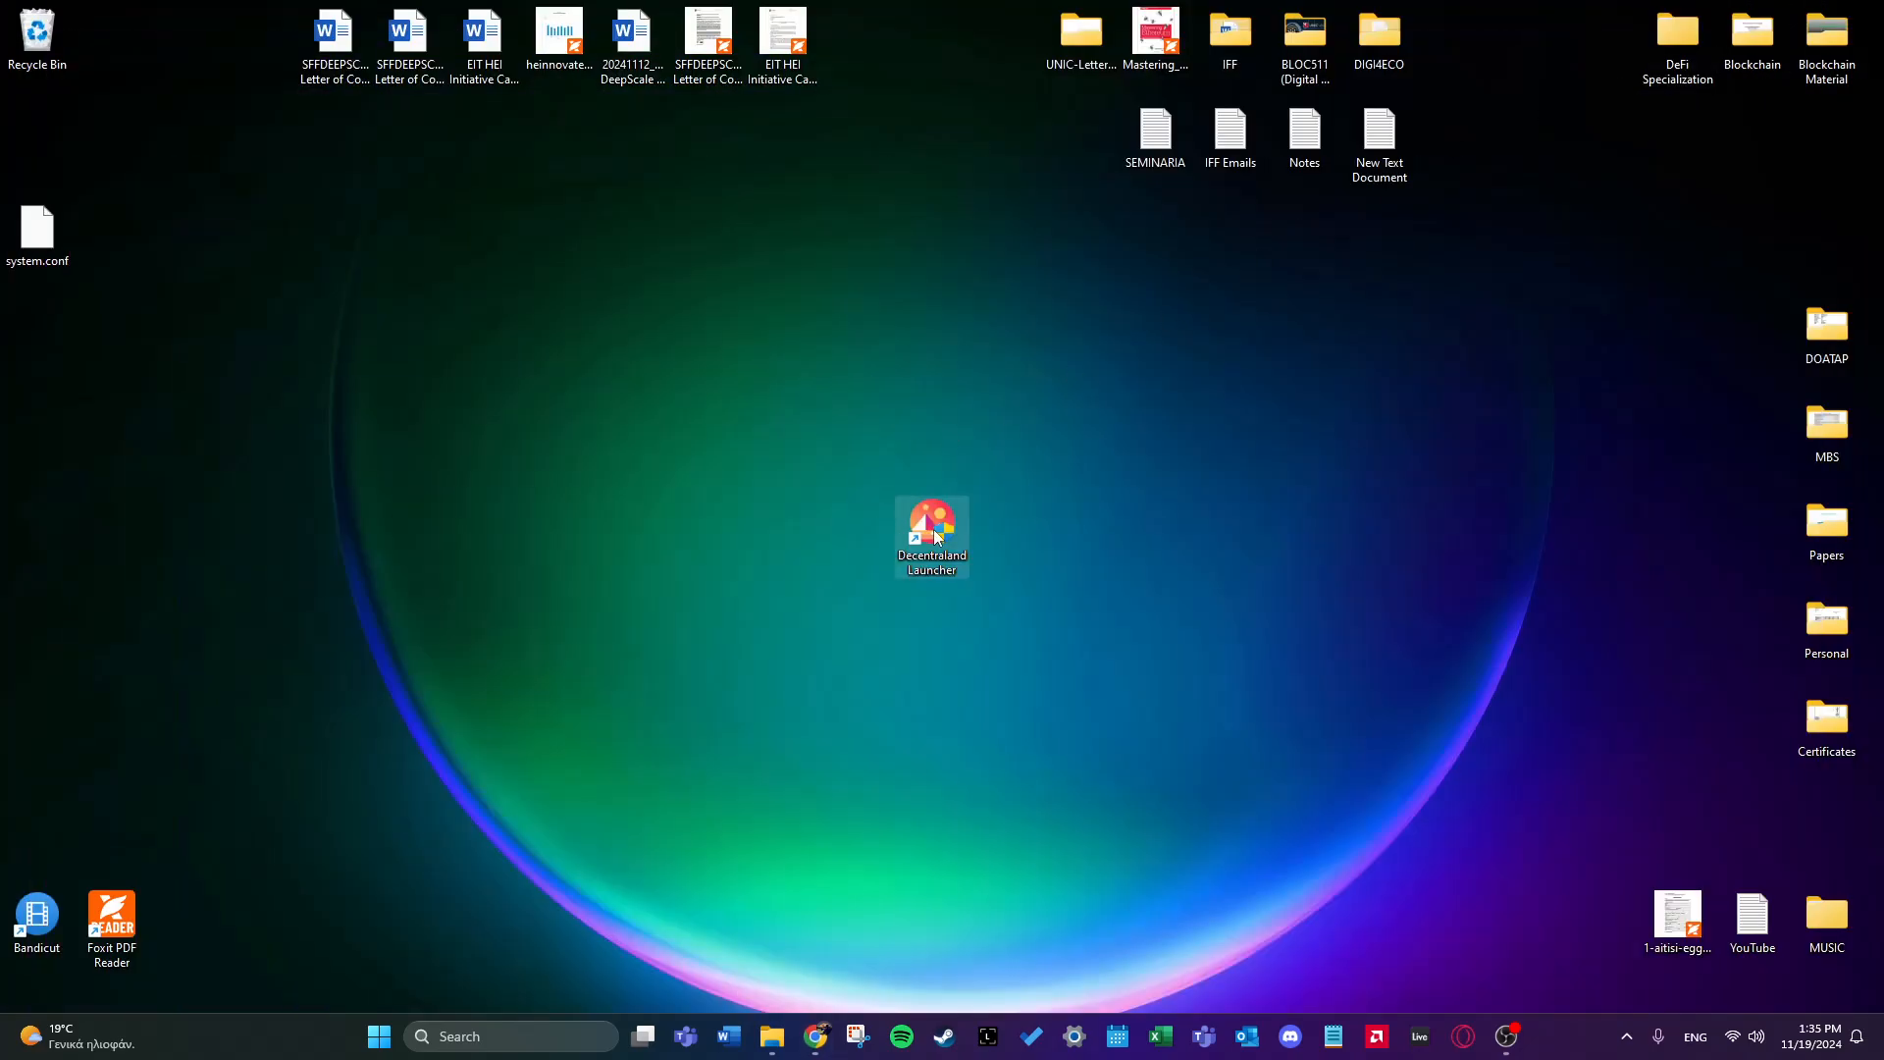
- Launch the Decentraland Launcher from the desktop icon and wait for its START screen
{"action": "double_click", "coordinate": [931, 536]}
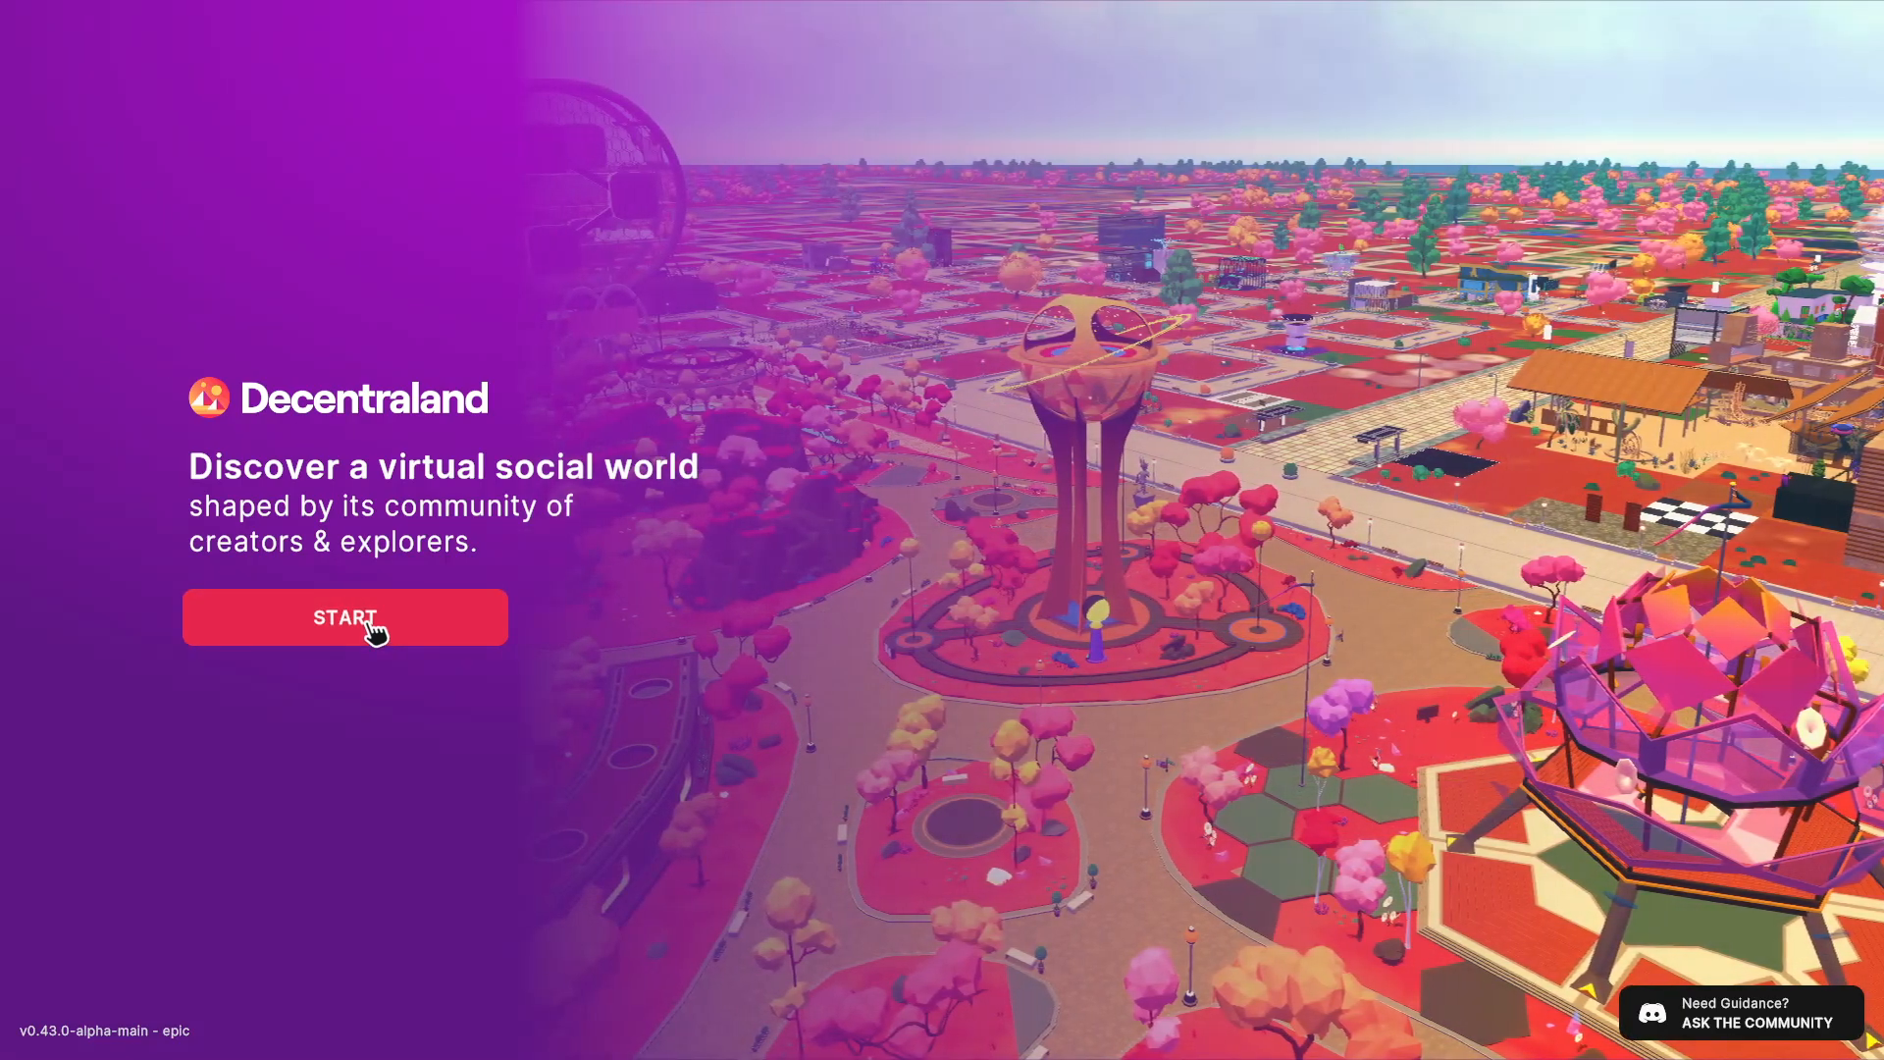
- Start sign-in, connect MetaMask to decentraland.org, and approve the login signature request
{"action": "left_click", "coordinate": [344, 617]}
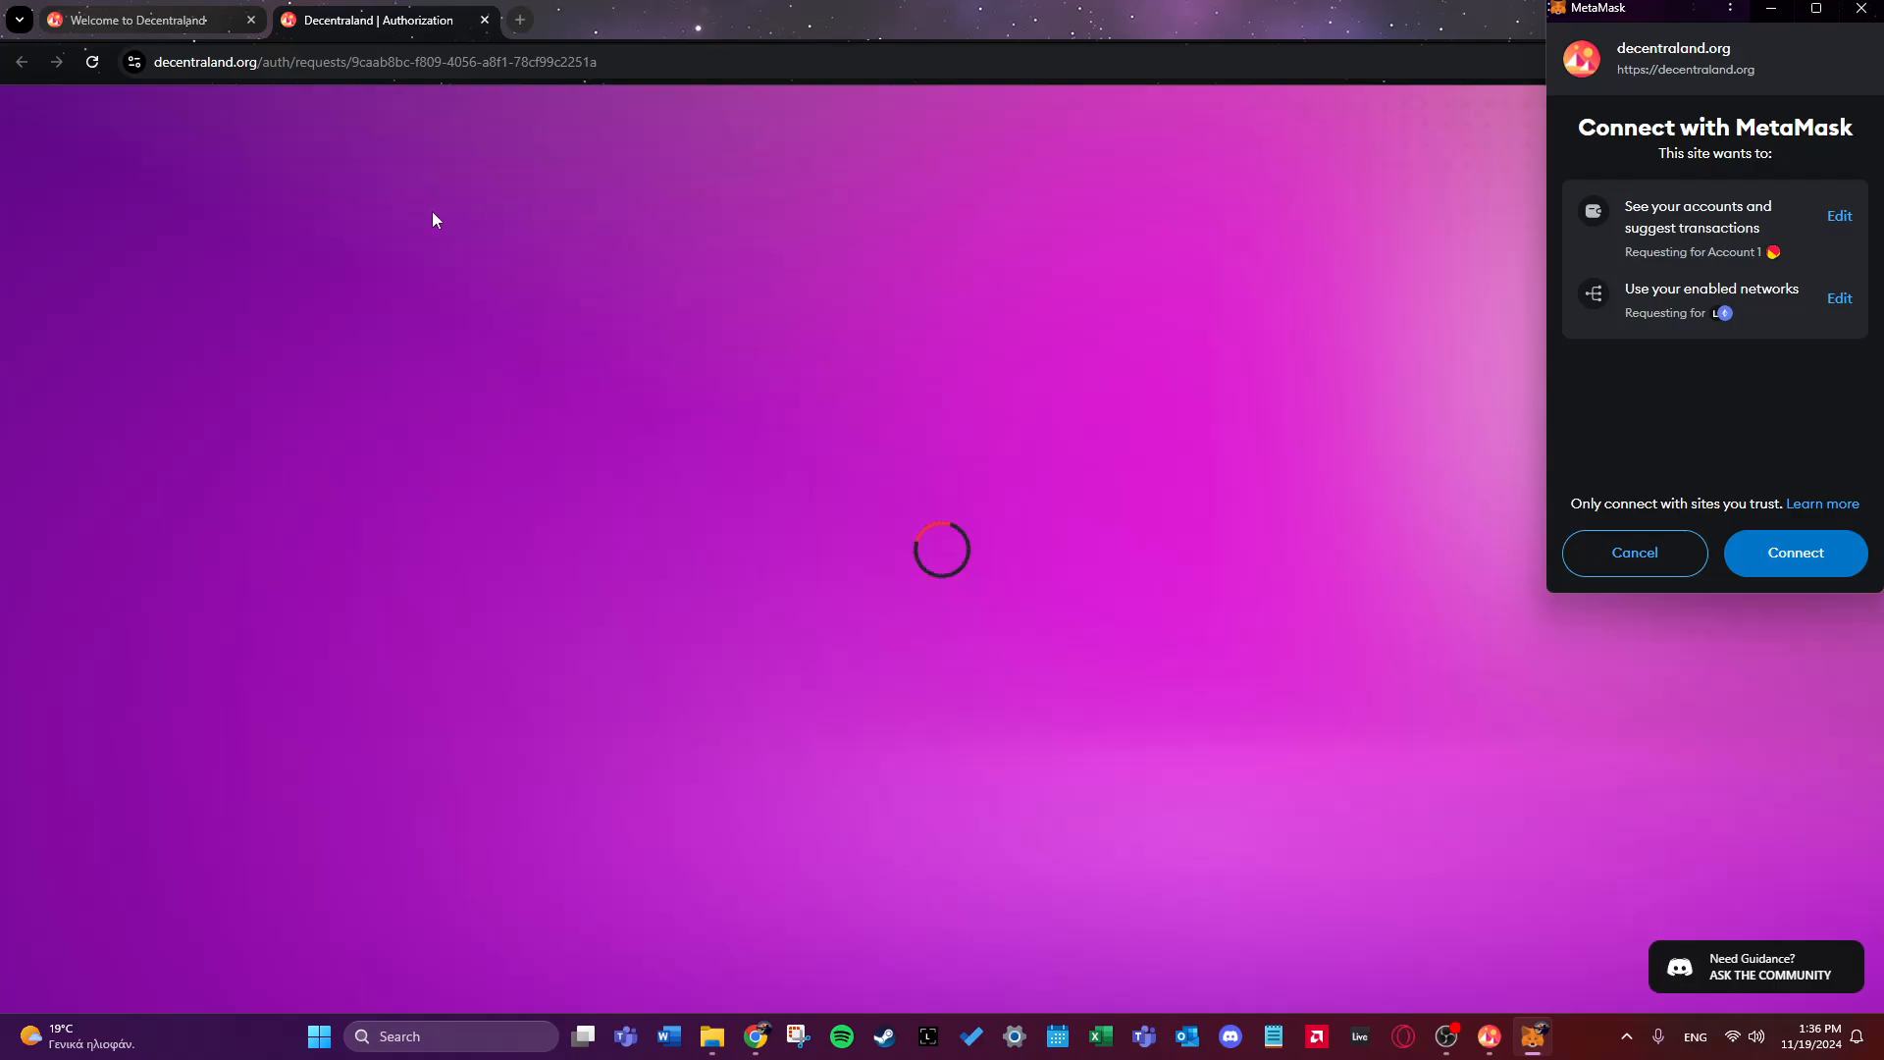
{"action": "mouse_move", "coordinate": [476, 434]}
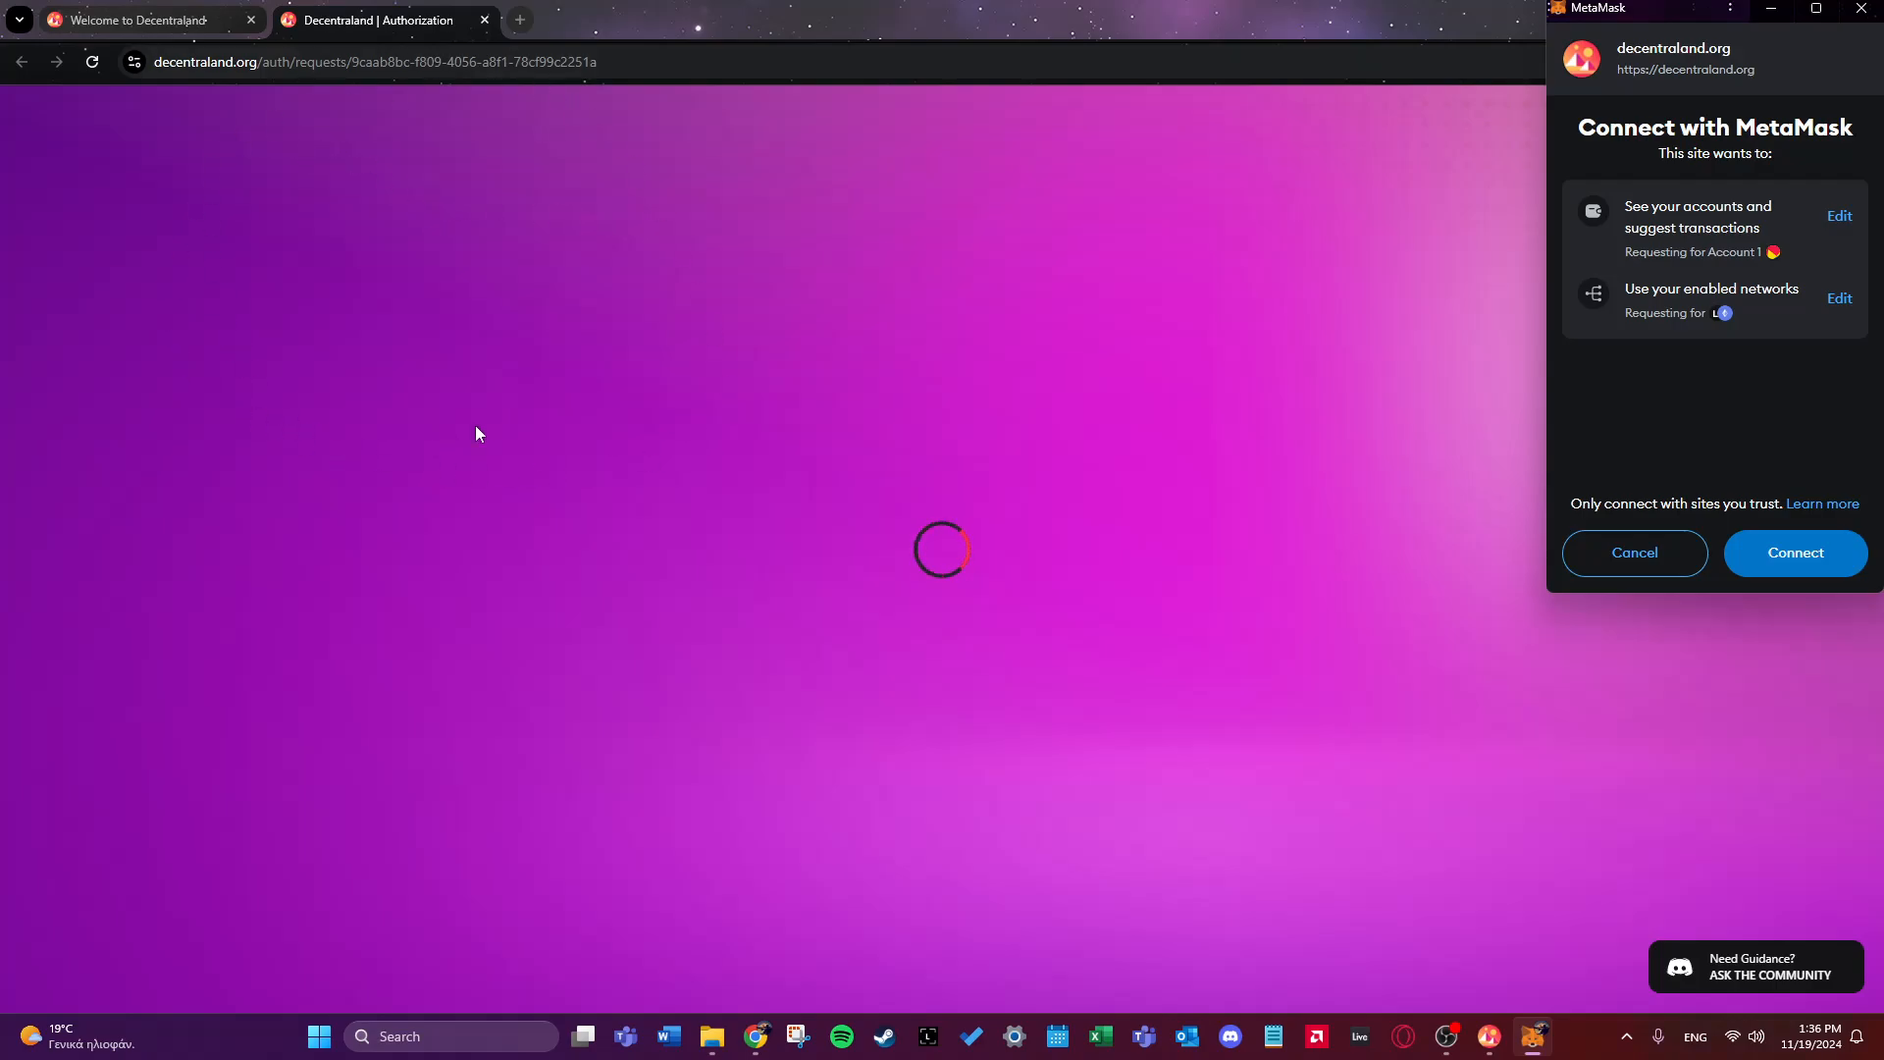
{"action": "mouse_move", "coordinate": [235, 170]}
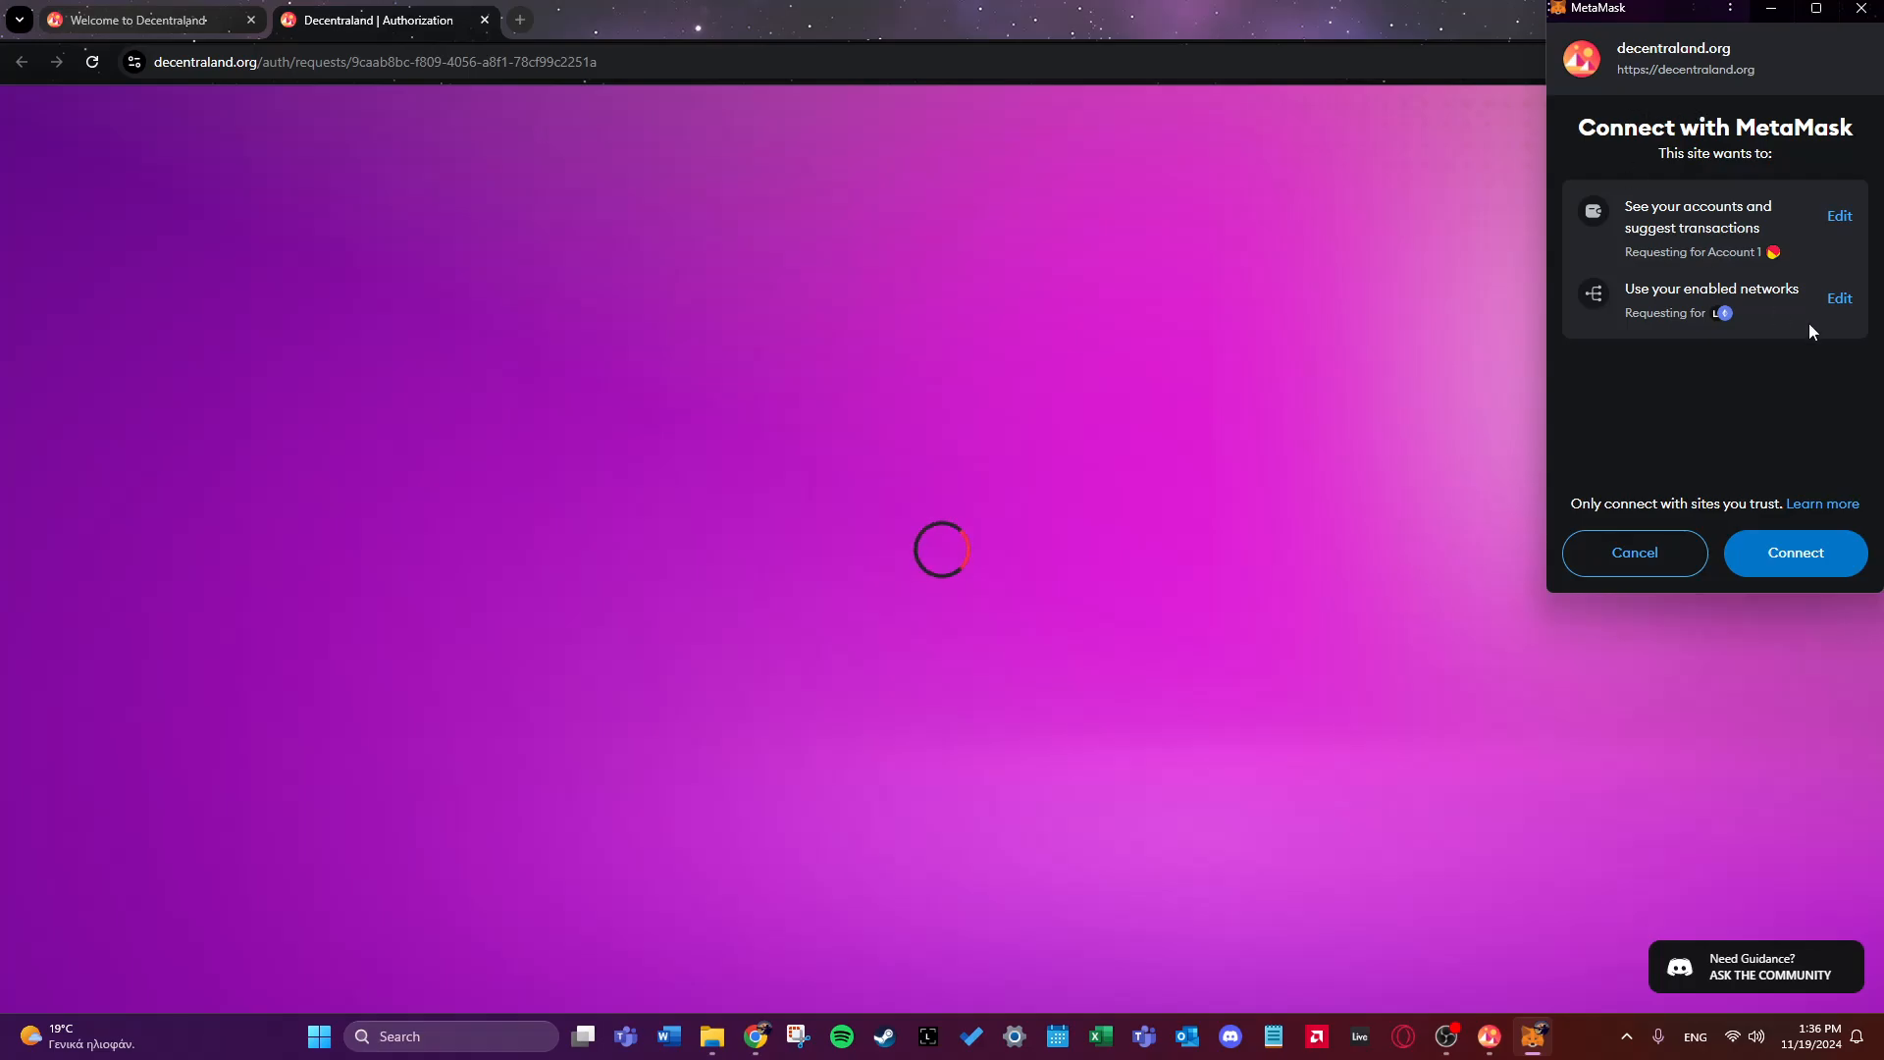
{"action": "mouse_move", "coordinate": [1730, 473]}
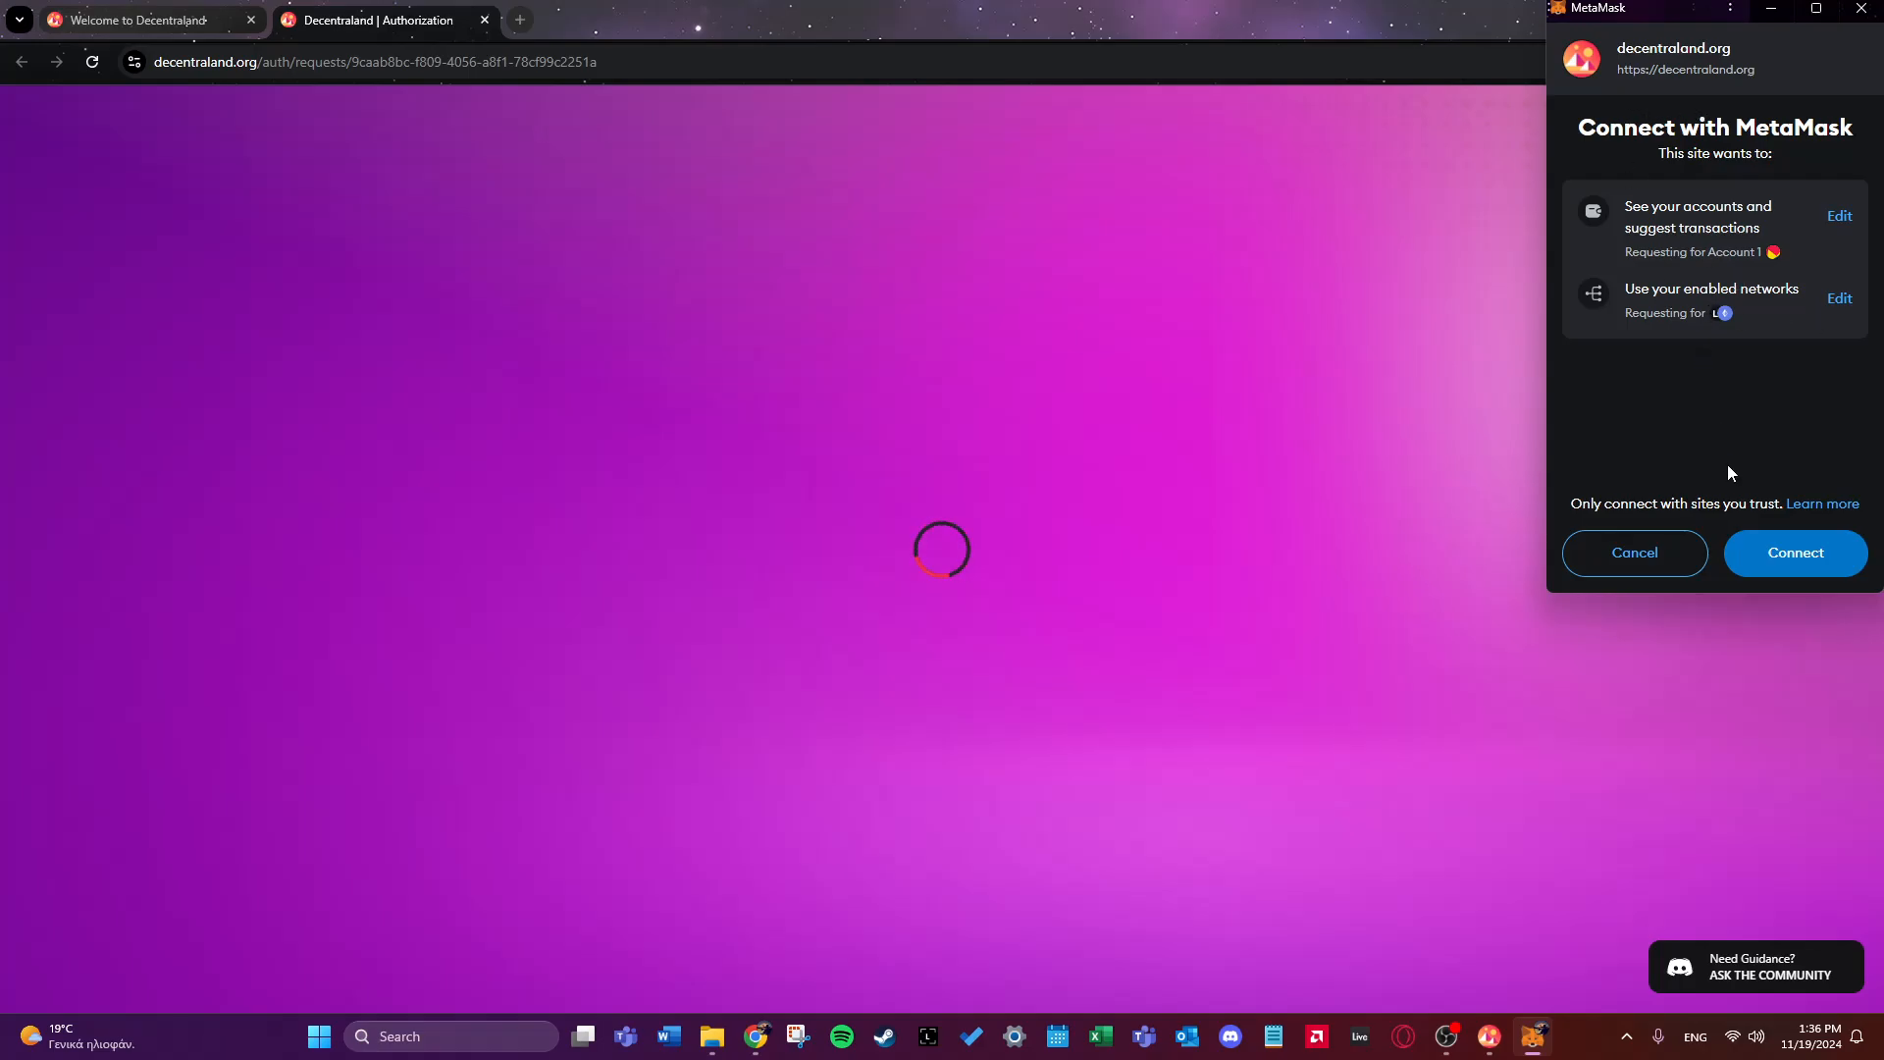
{"action": "left_click", "coordinate": [1794, 553]}
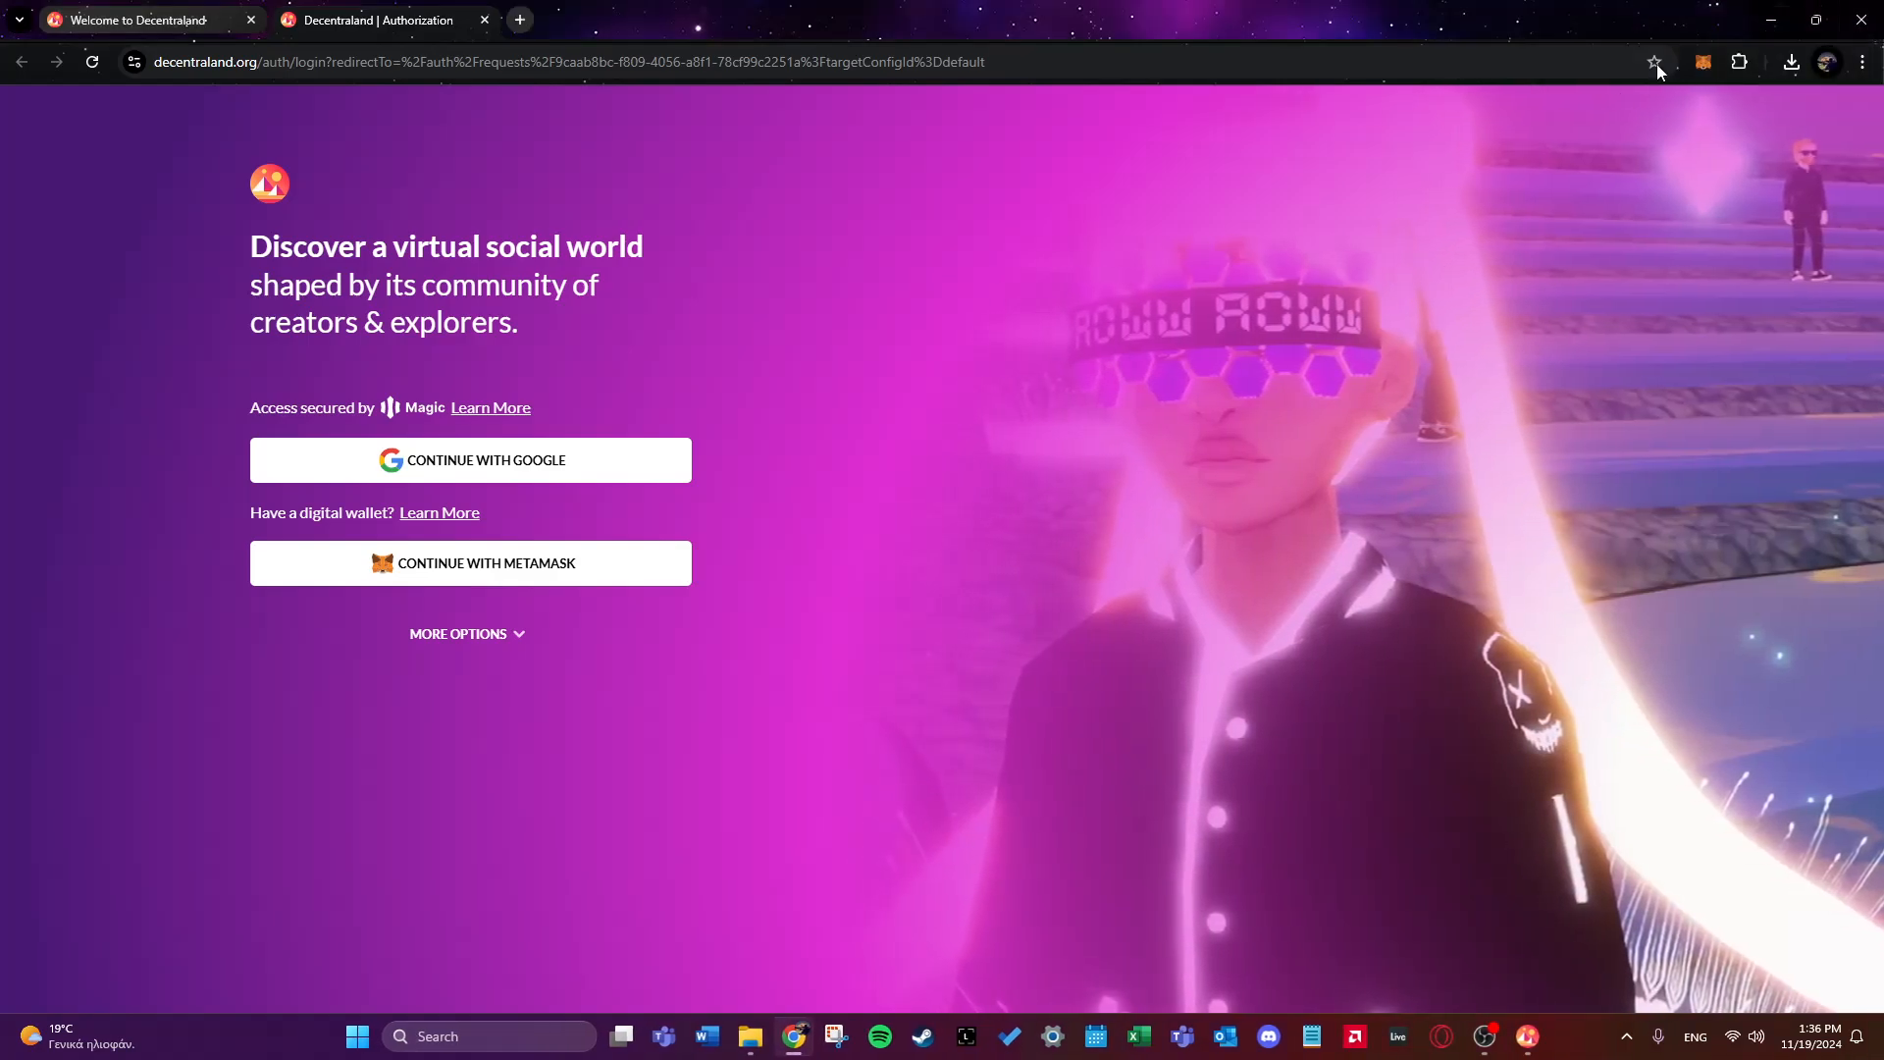
{"action": "left_click", "coordinate": [470, 562]}
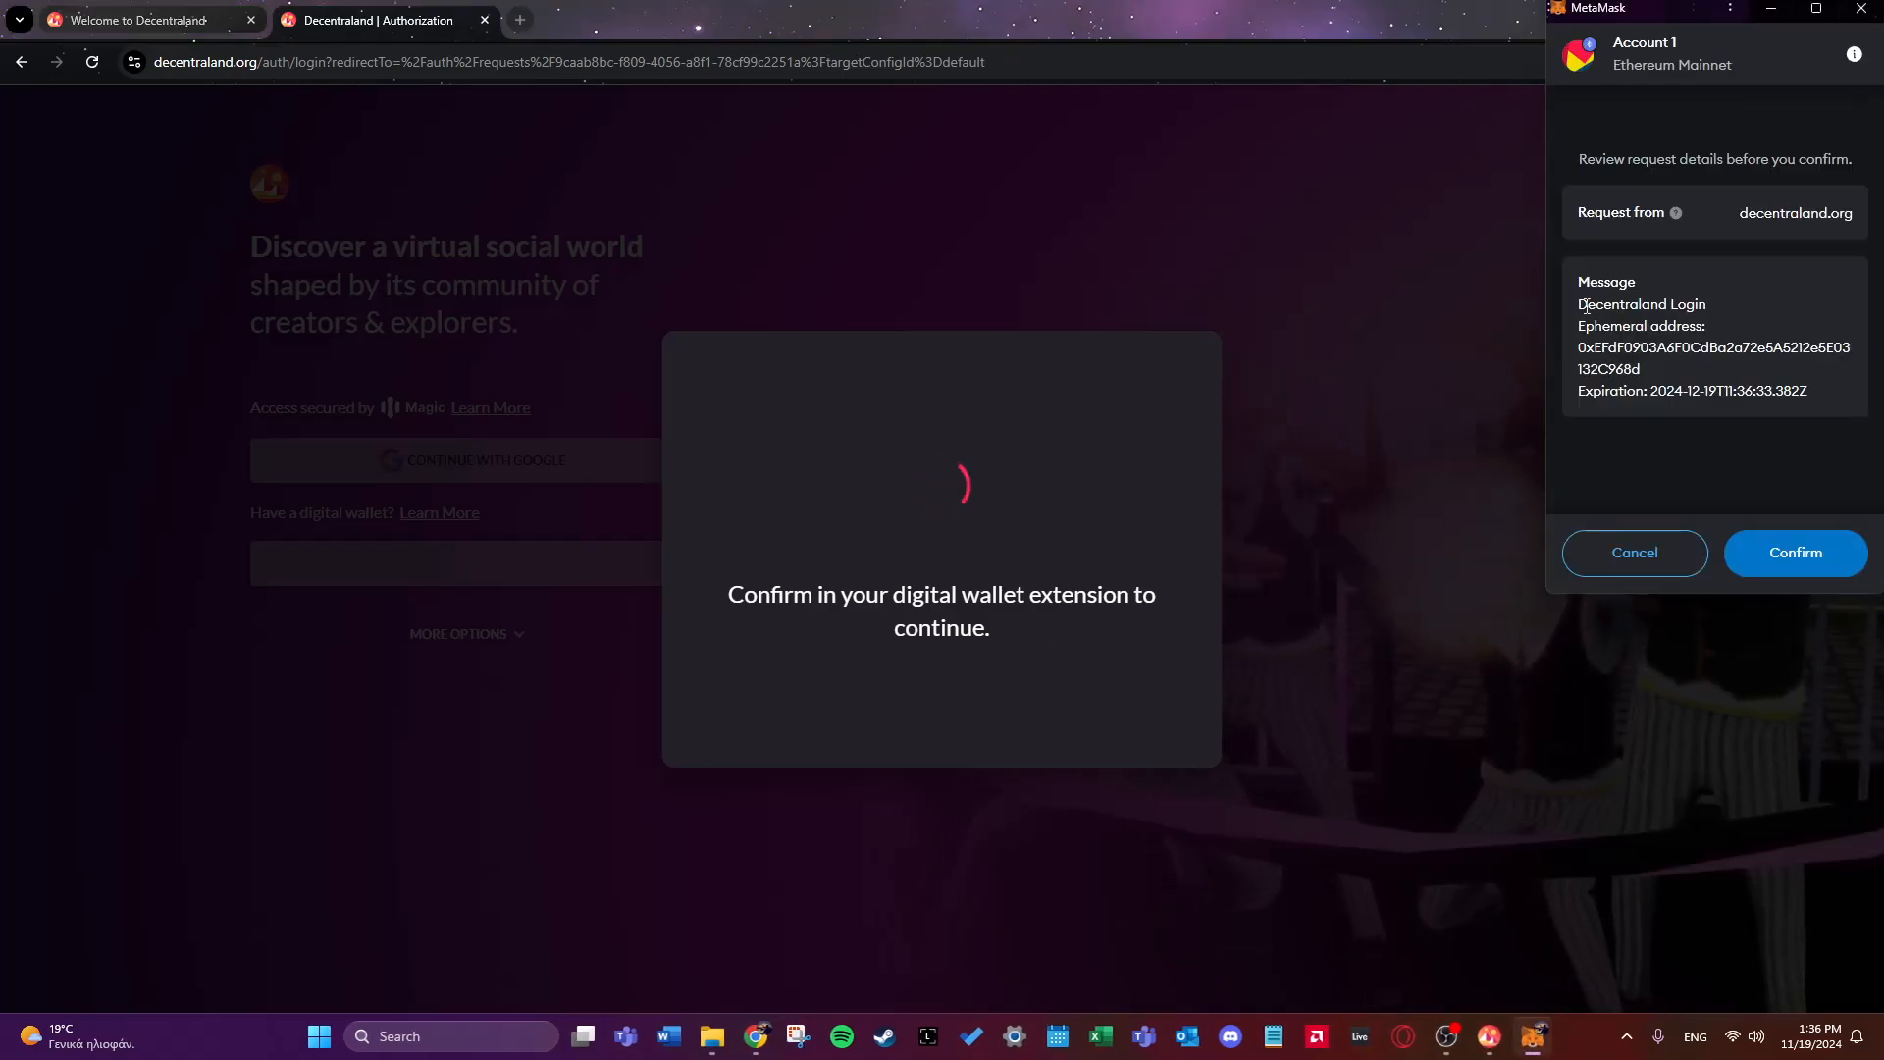
{"action": "left_click", "coordinate": [1795, 553]}
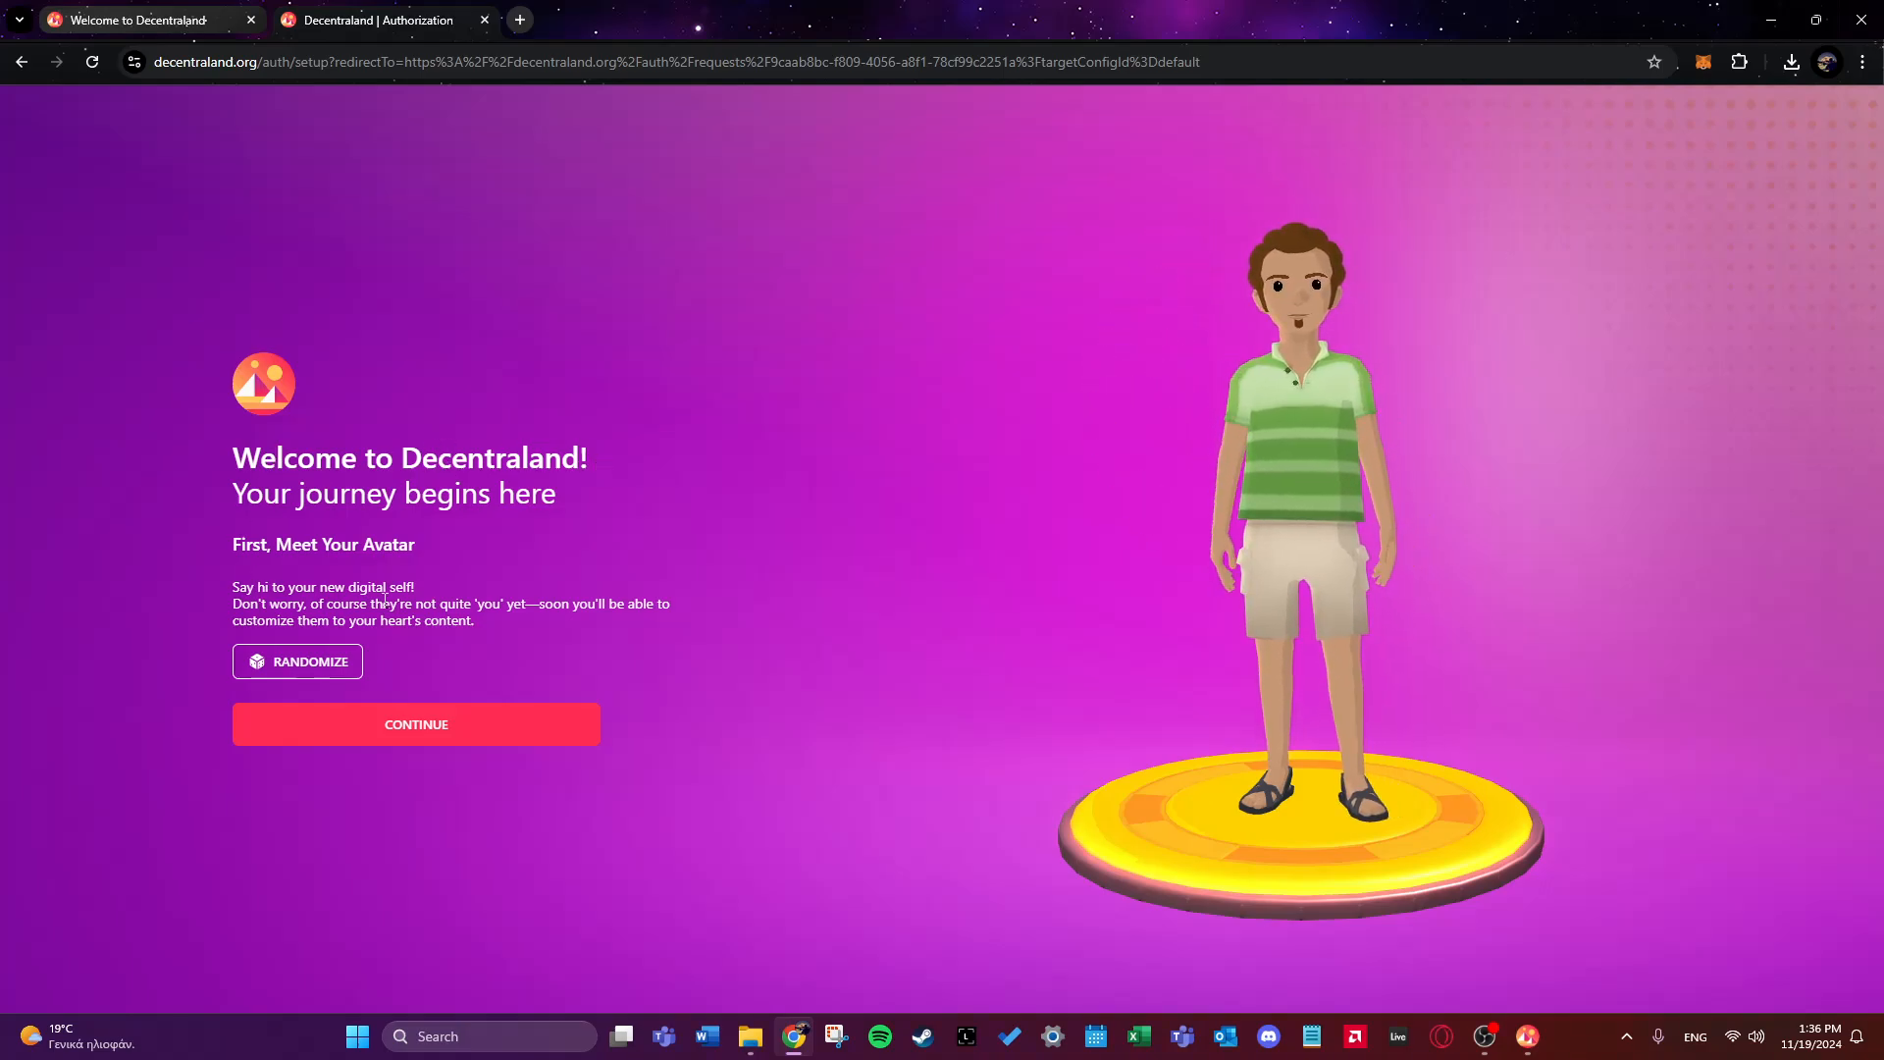
{"action": "mouse_move", "coordinate": [334, 519]}
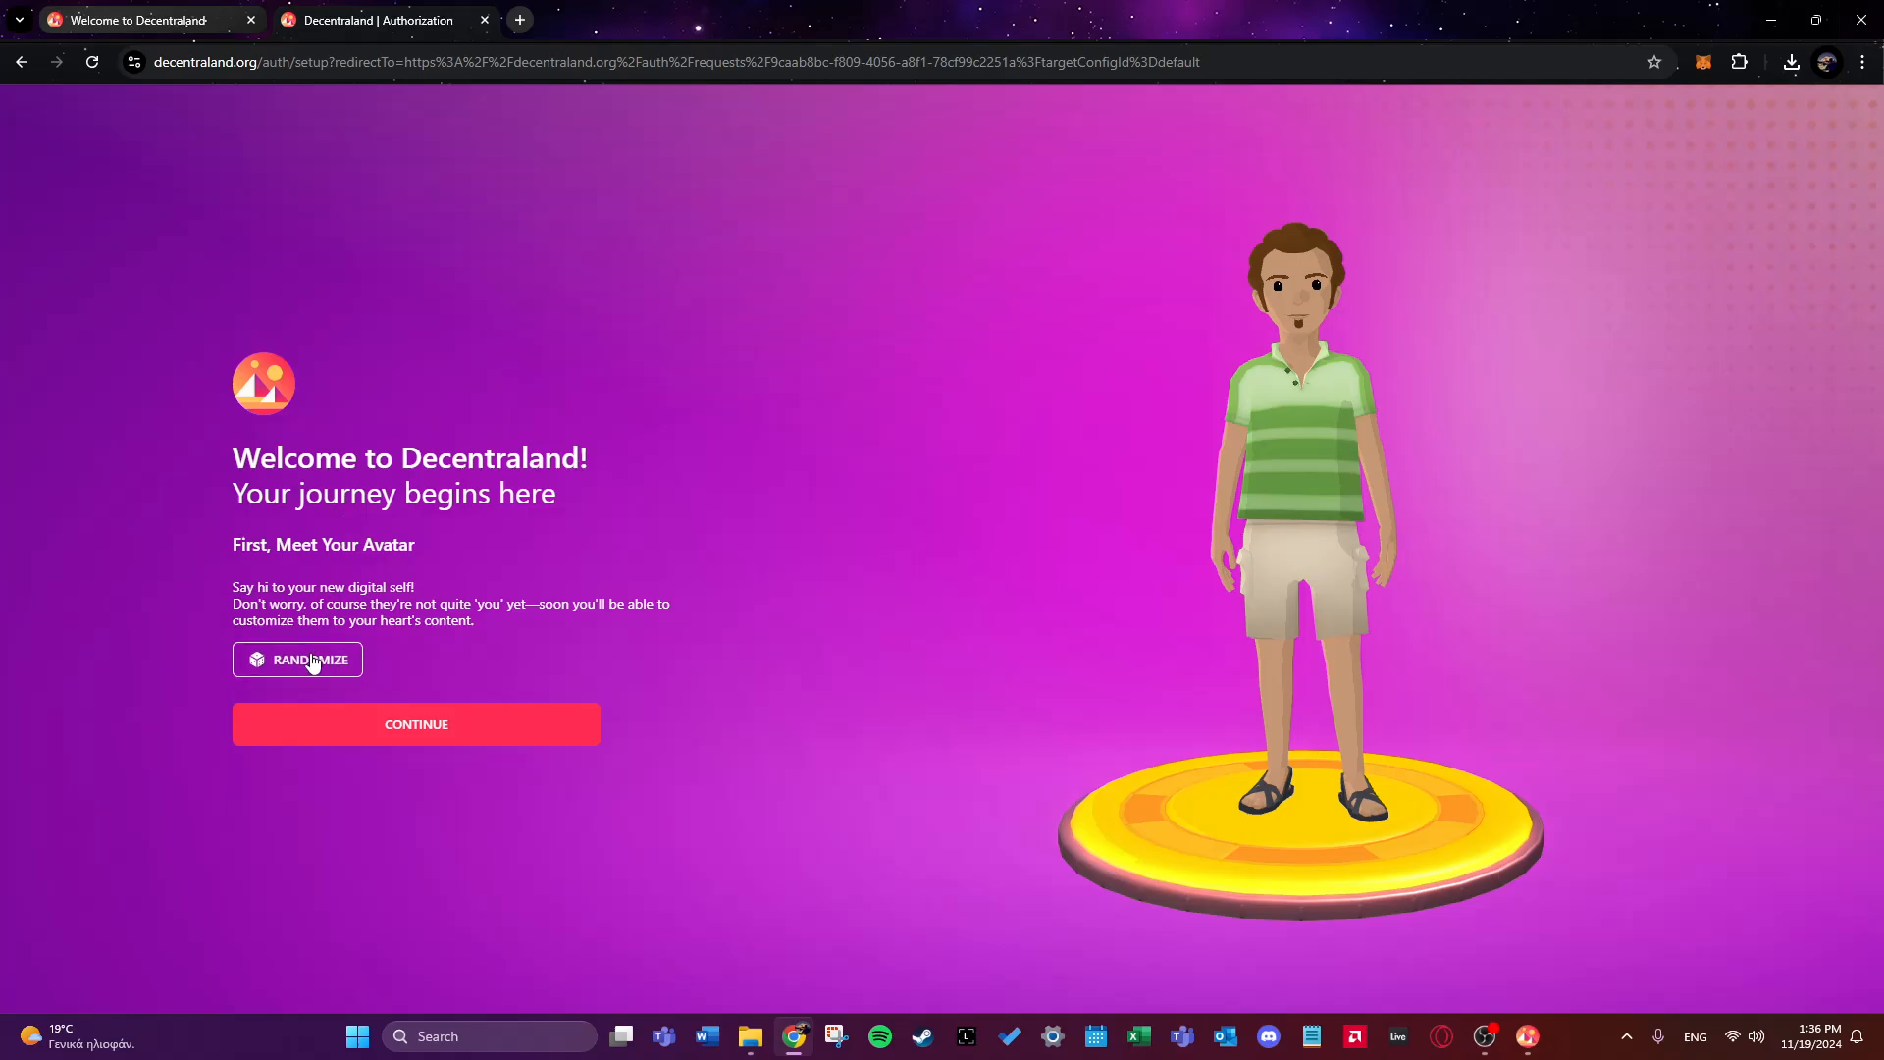
- Randomize the avatar repeatedly until a dark-haired figure in checked shirt and jeans appears
{"action": "left_click", "coordinate": [297, 659]}
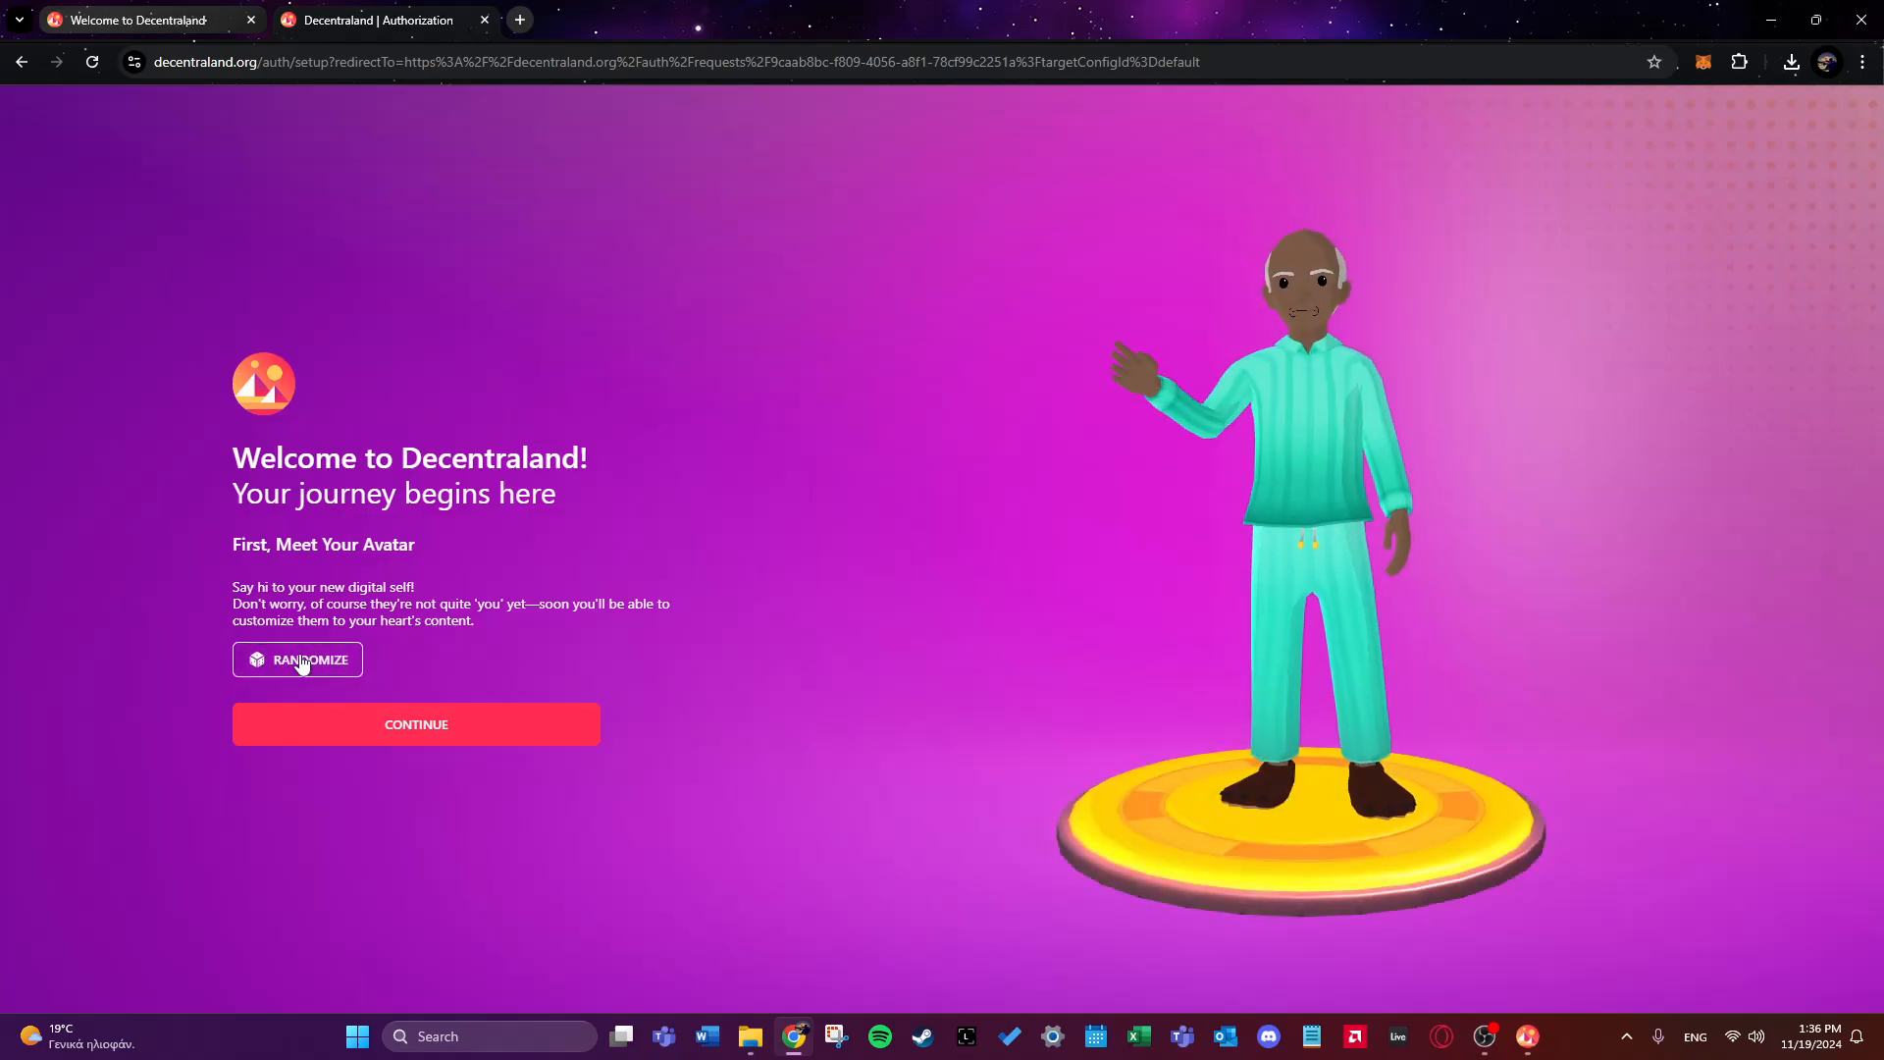
{"action": "left_click", "coordinate": [297, 660]}
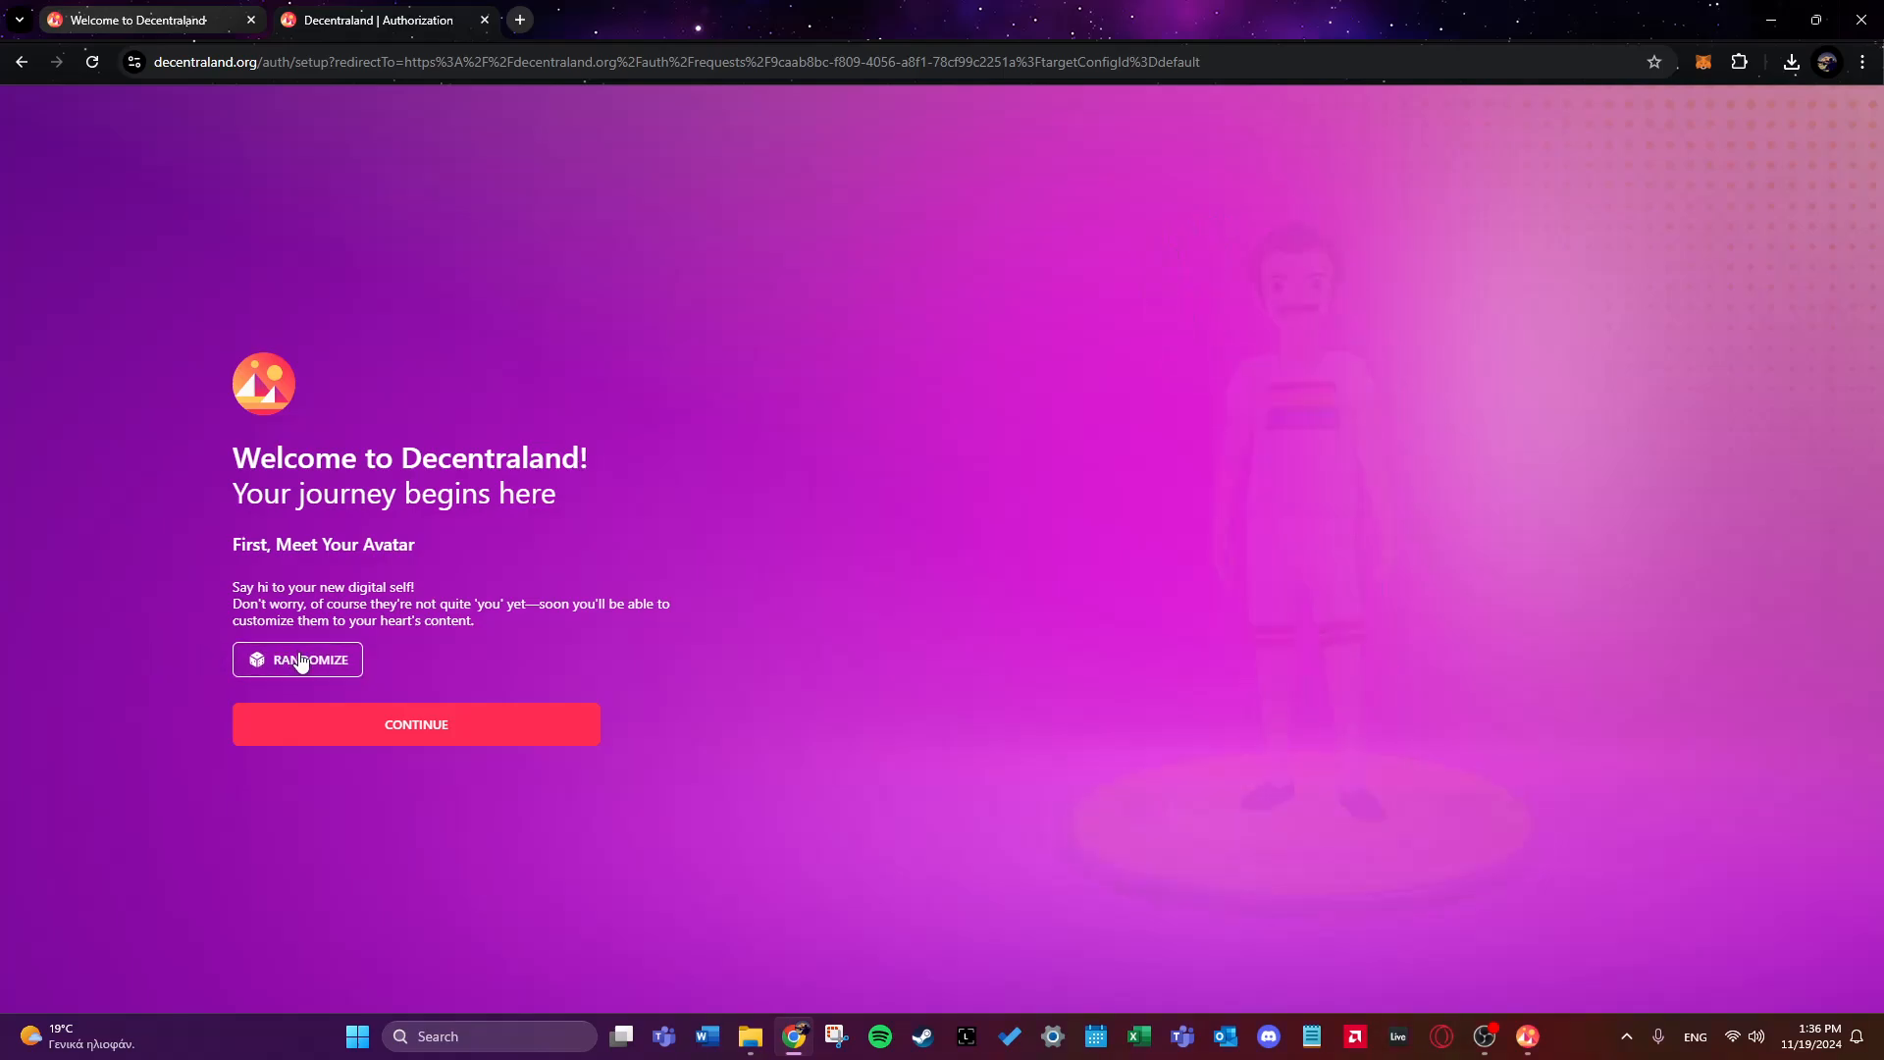
{"action": "left_click", "coordinate": [296, 660]}
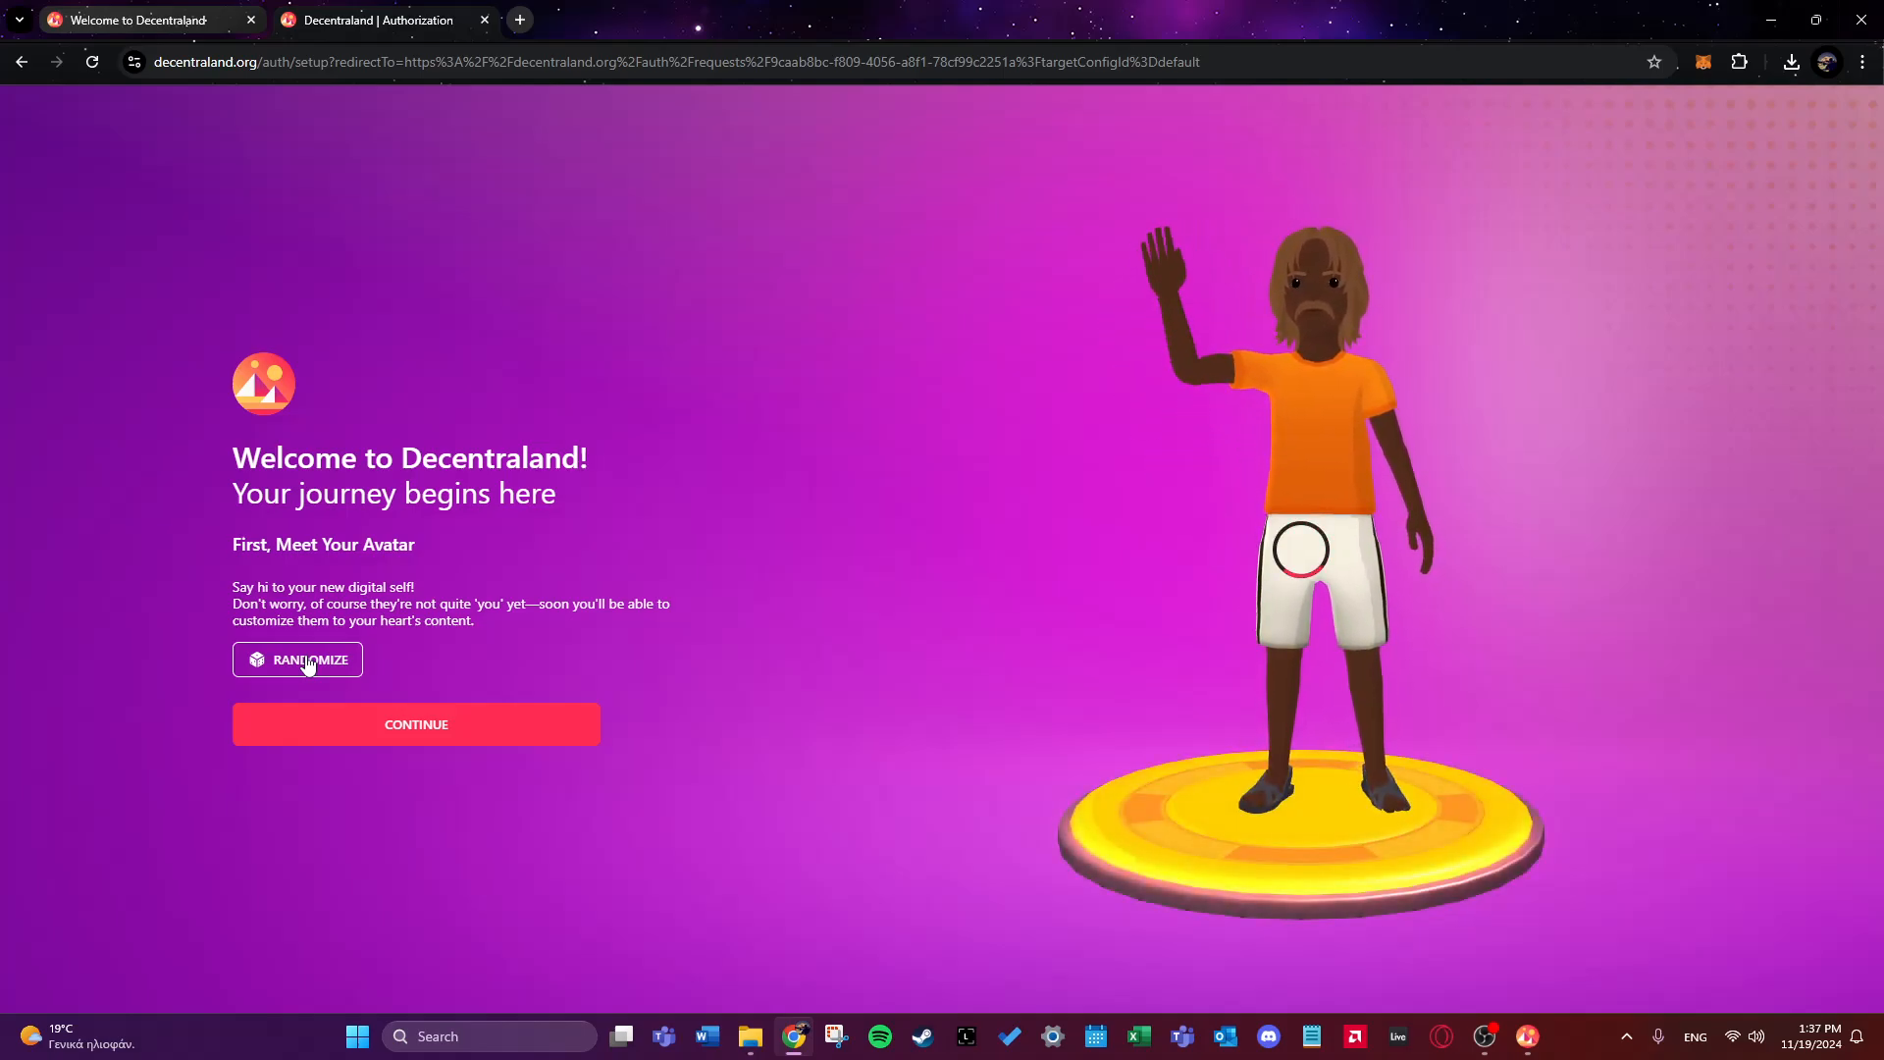
{"action": "left_click", "coordinate": [296, 659]}
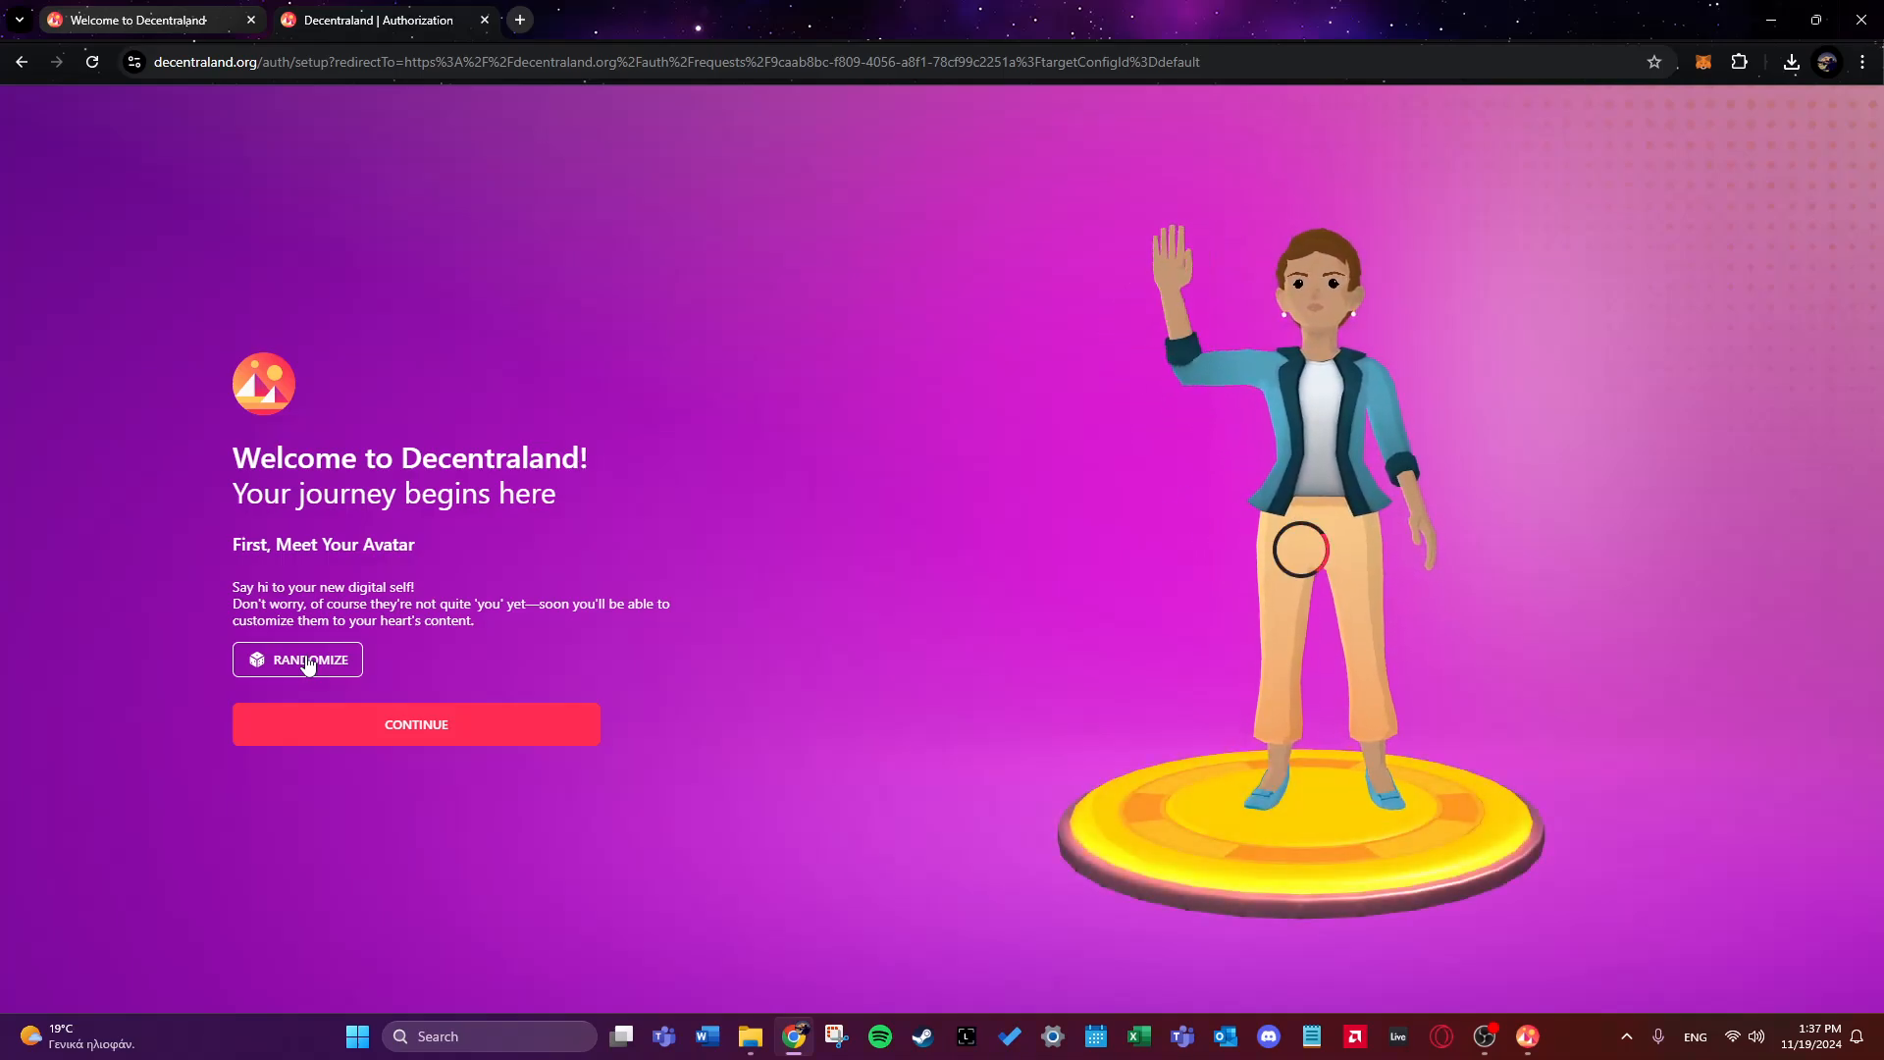
{"action": "left_click", "coordinate": [296, 658]}
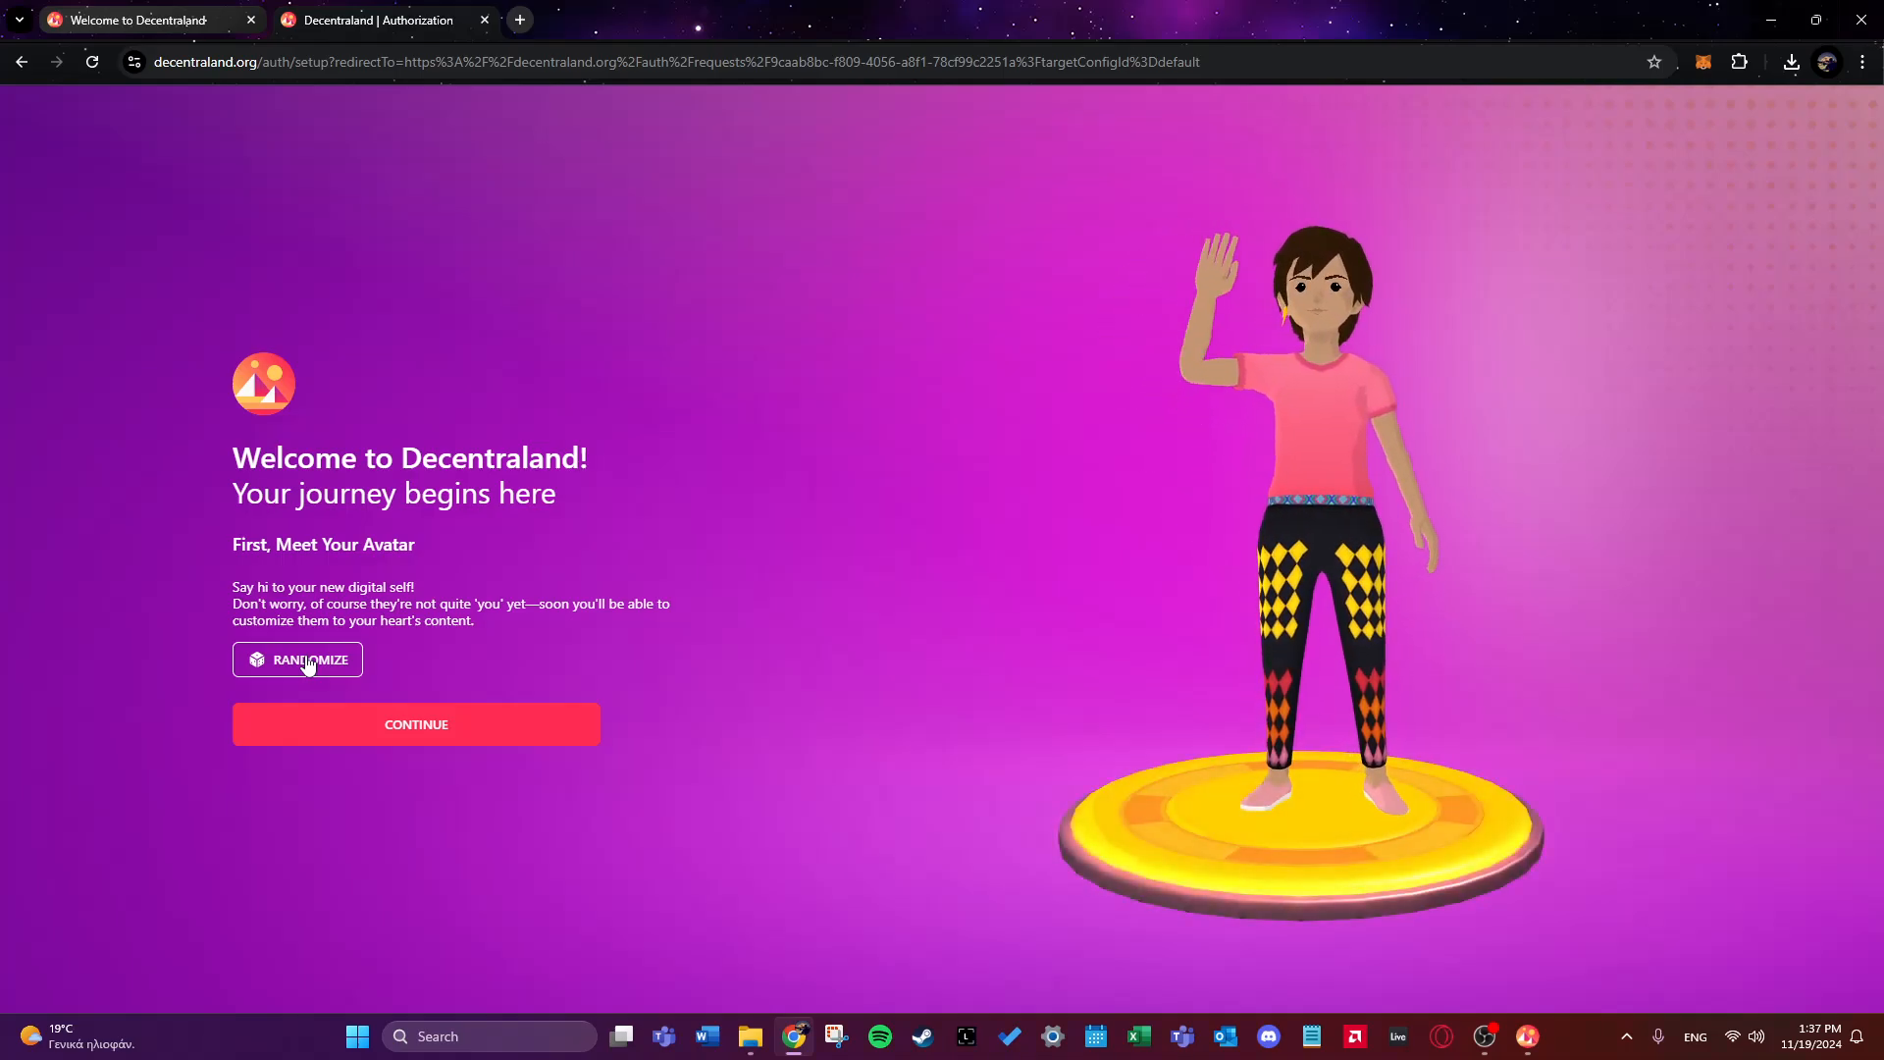
{"action": "left_click", "coordinate": [296, 659]}
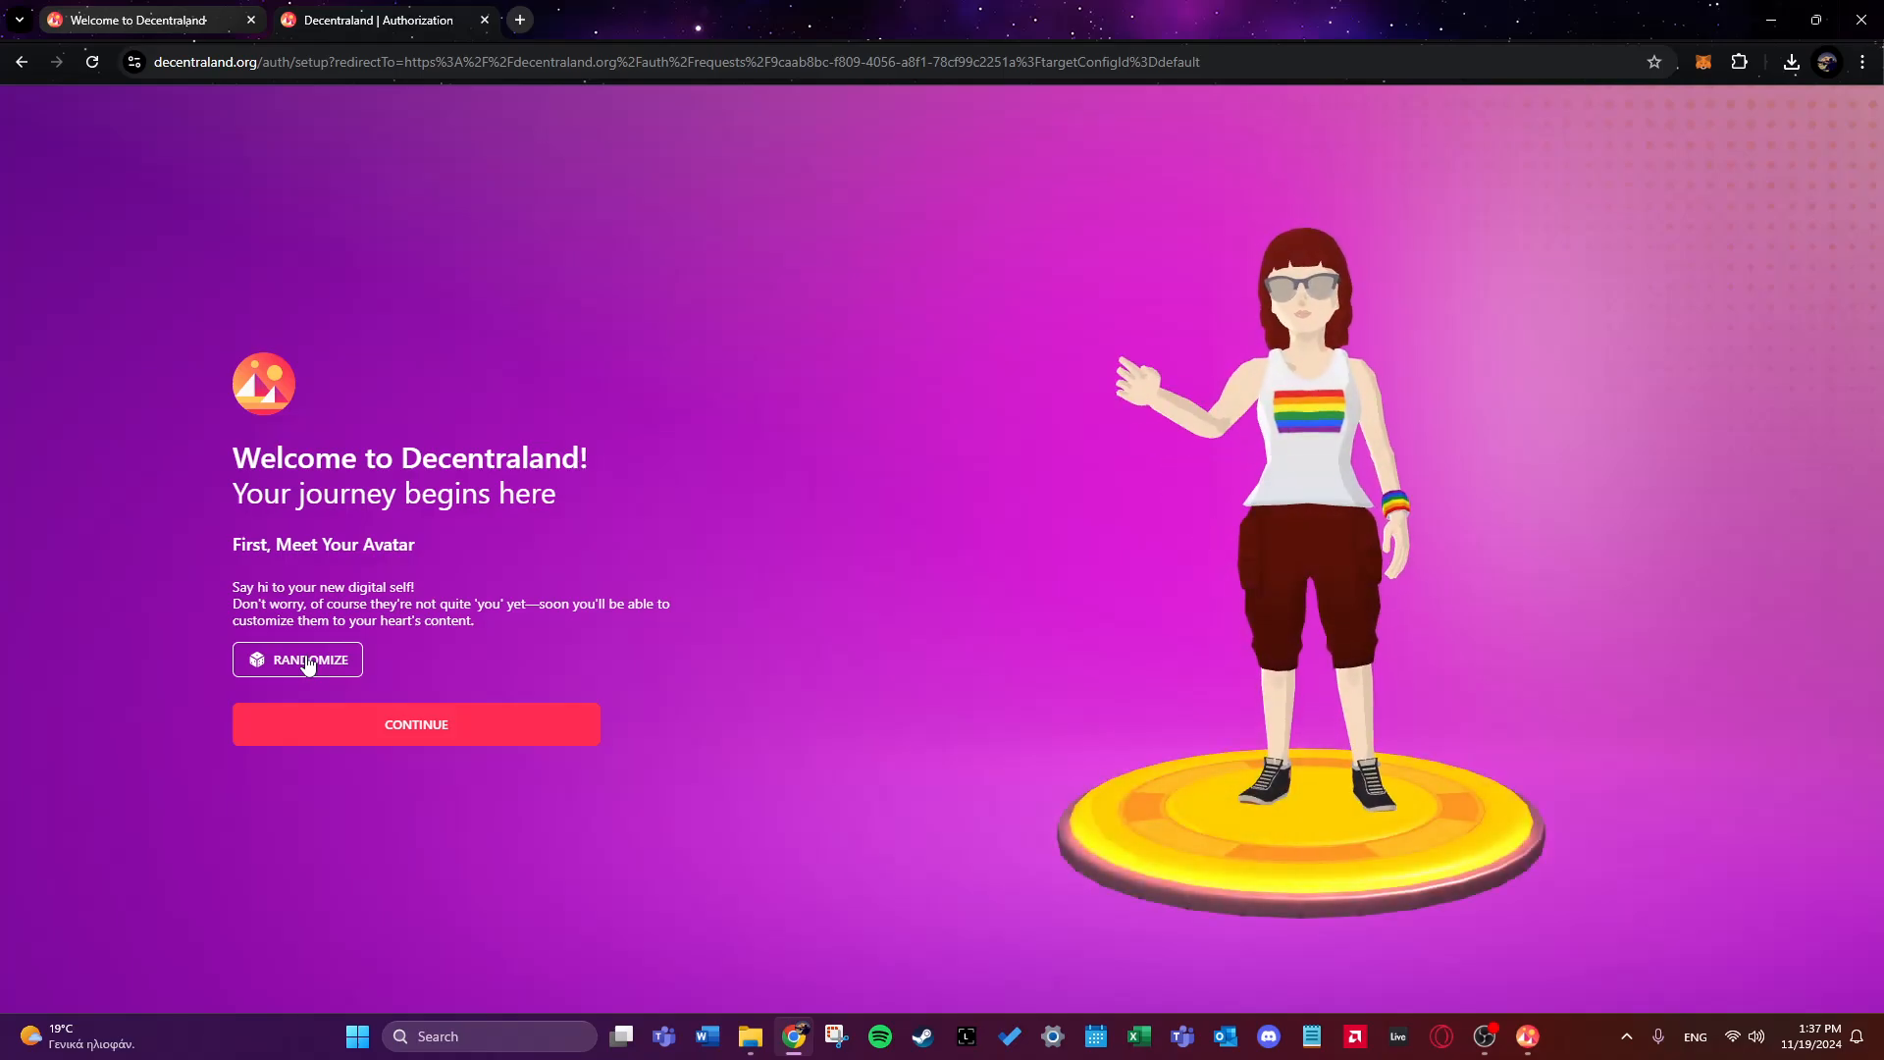
{"action": "left_click", "coordinate": [296, 659]}
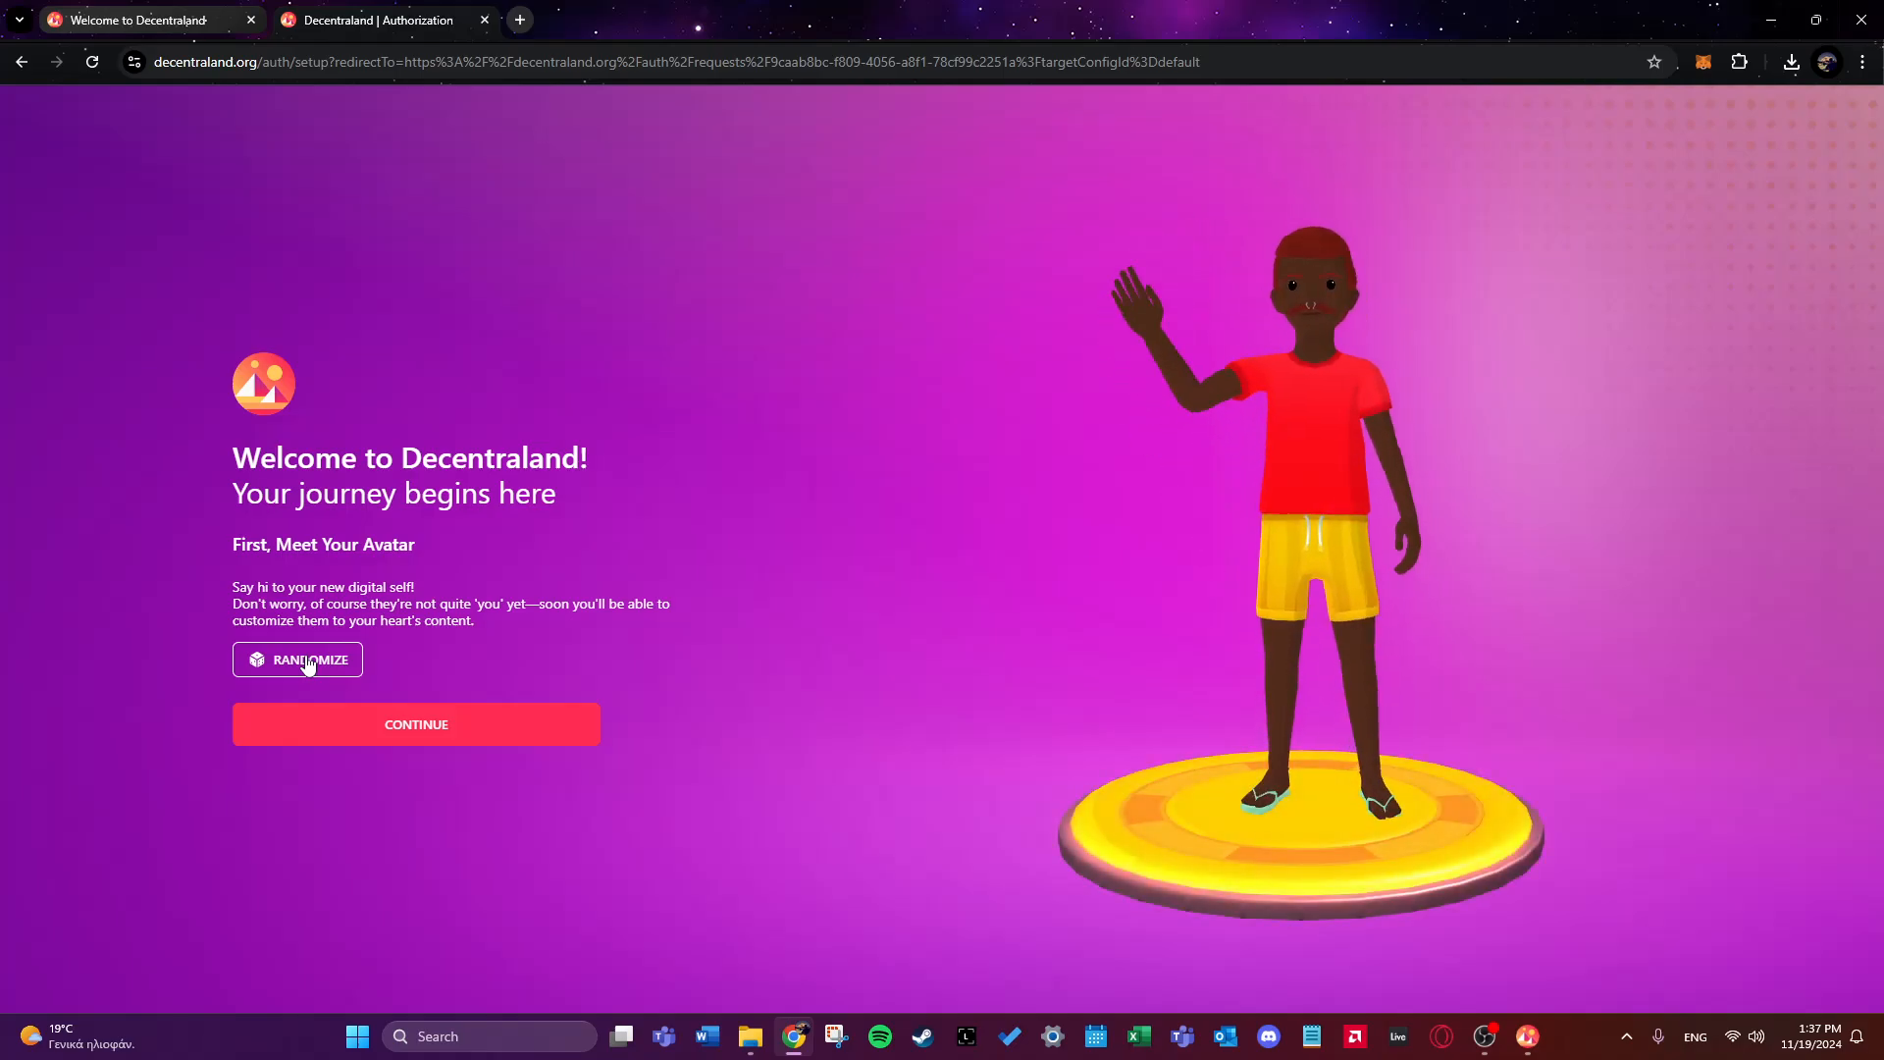
{"action": "left_click", "coordinate": [297, 659]}
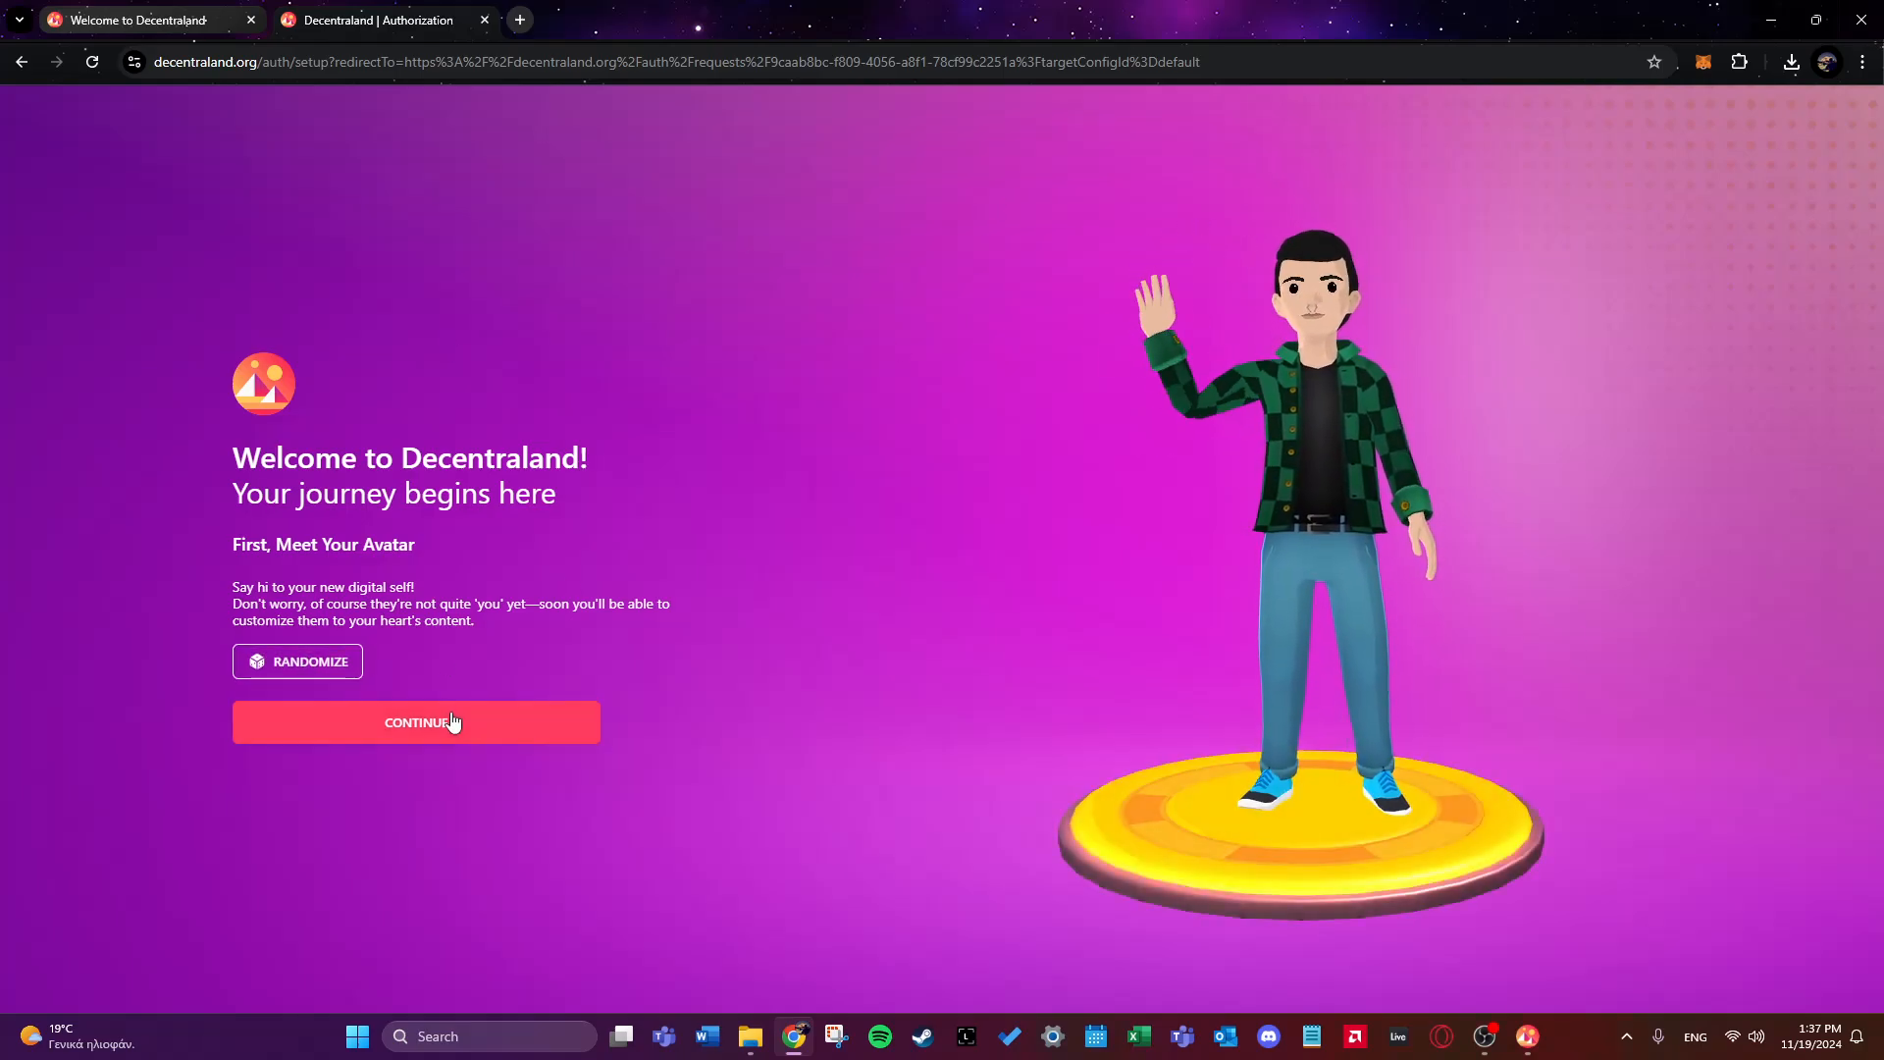
{"action": "left_click", "coordinate": [414, 721]}
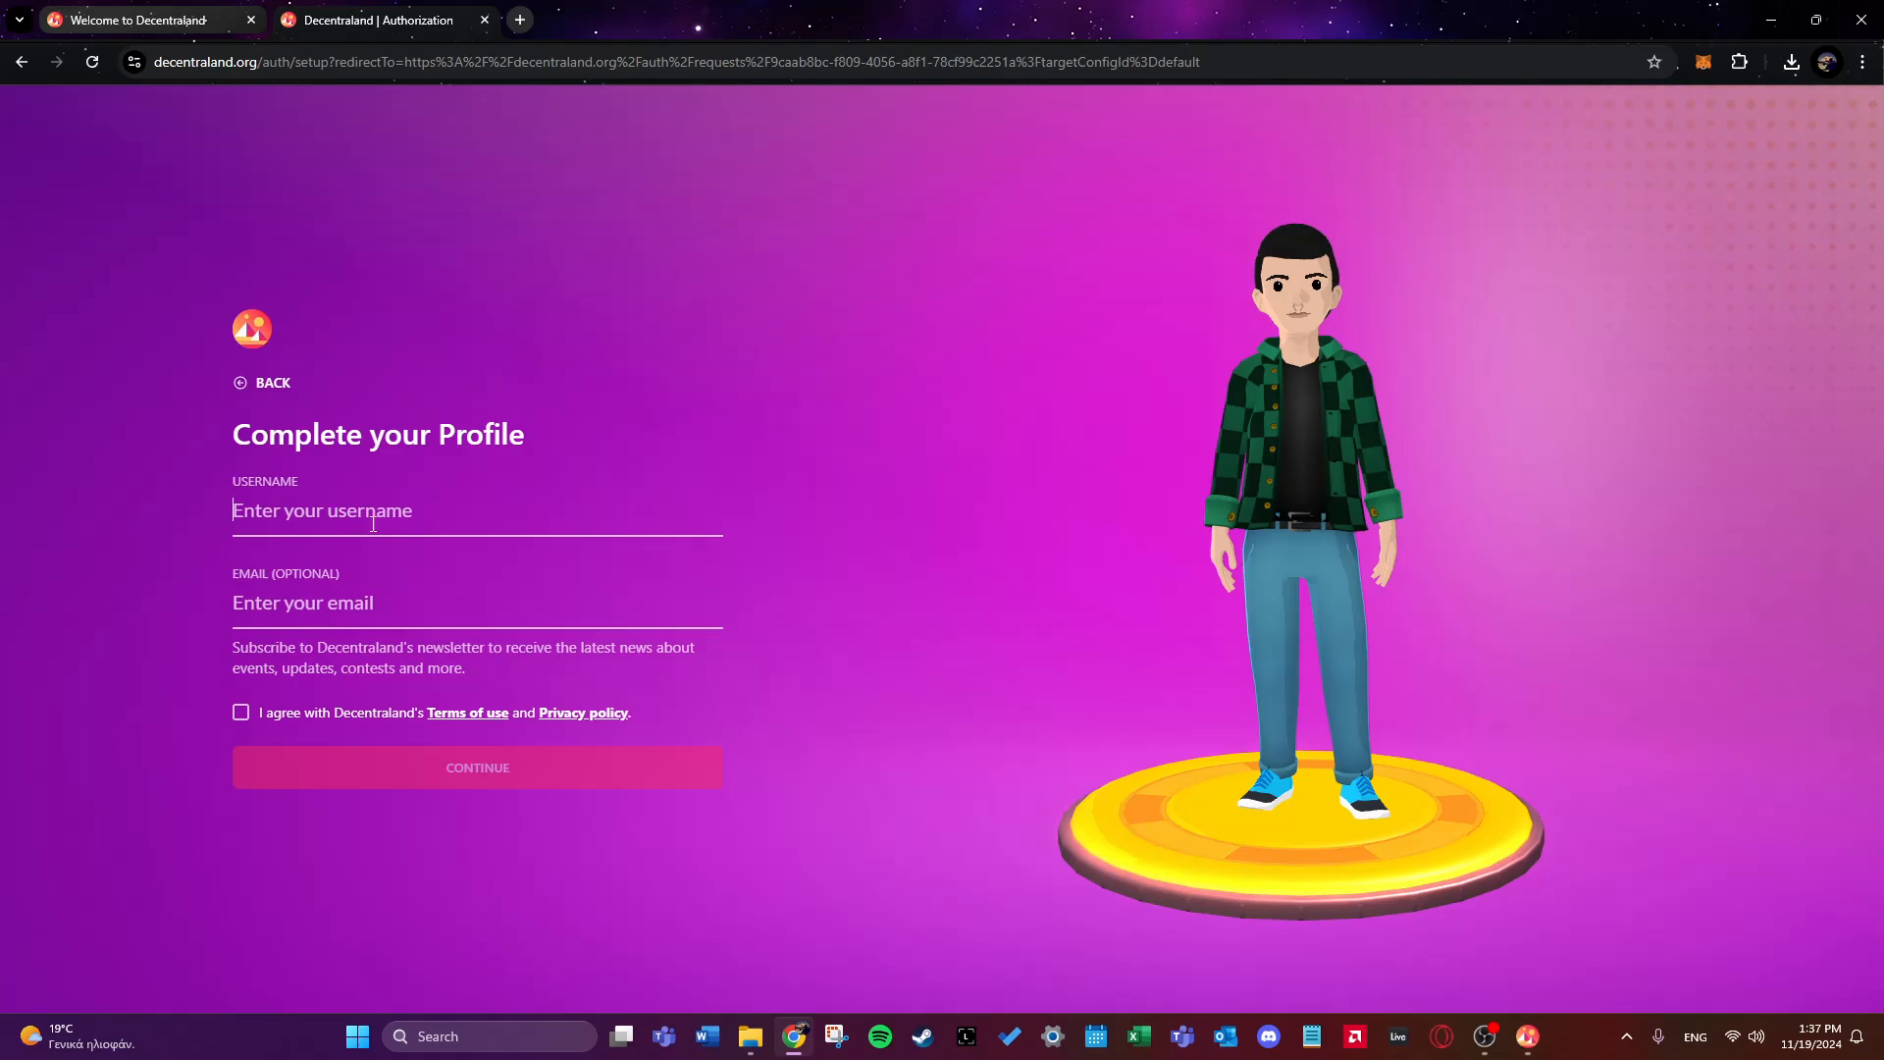
- Create profile 'apd' accepting the terms, confirm verification number 46, and sign in MetaMask
{"action": "type", "text": "apd"}
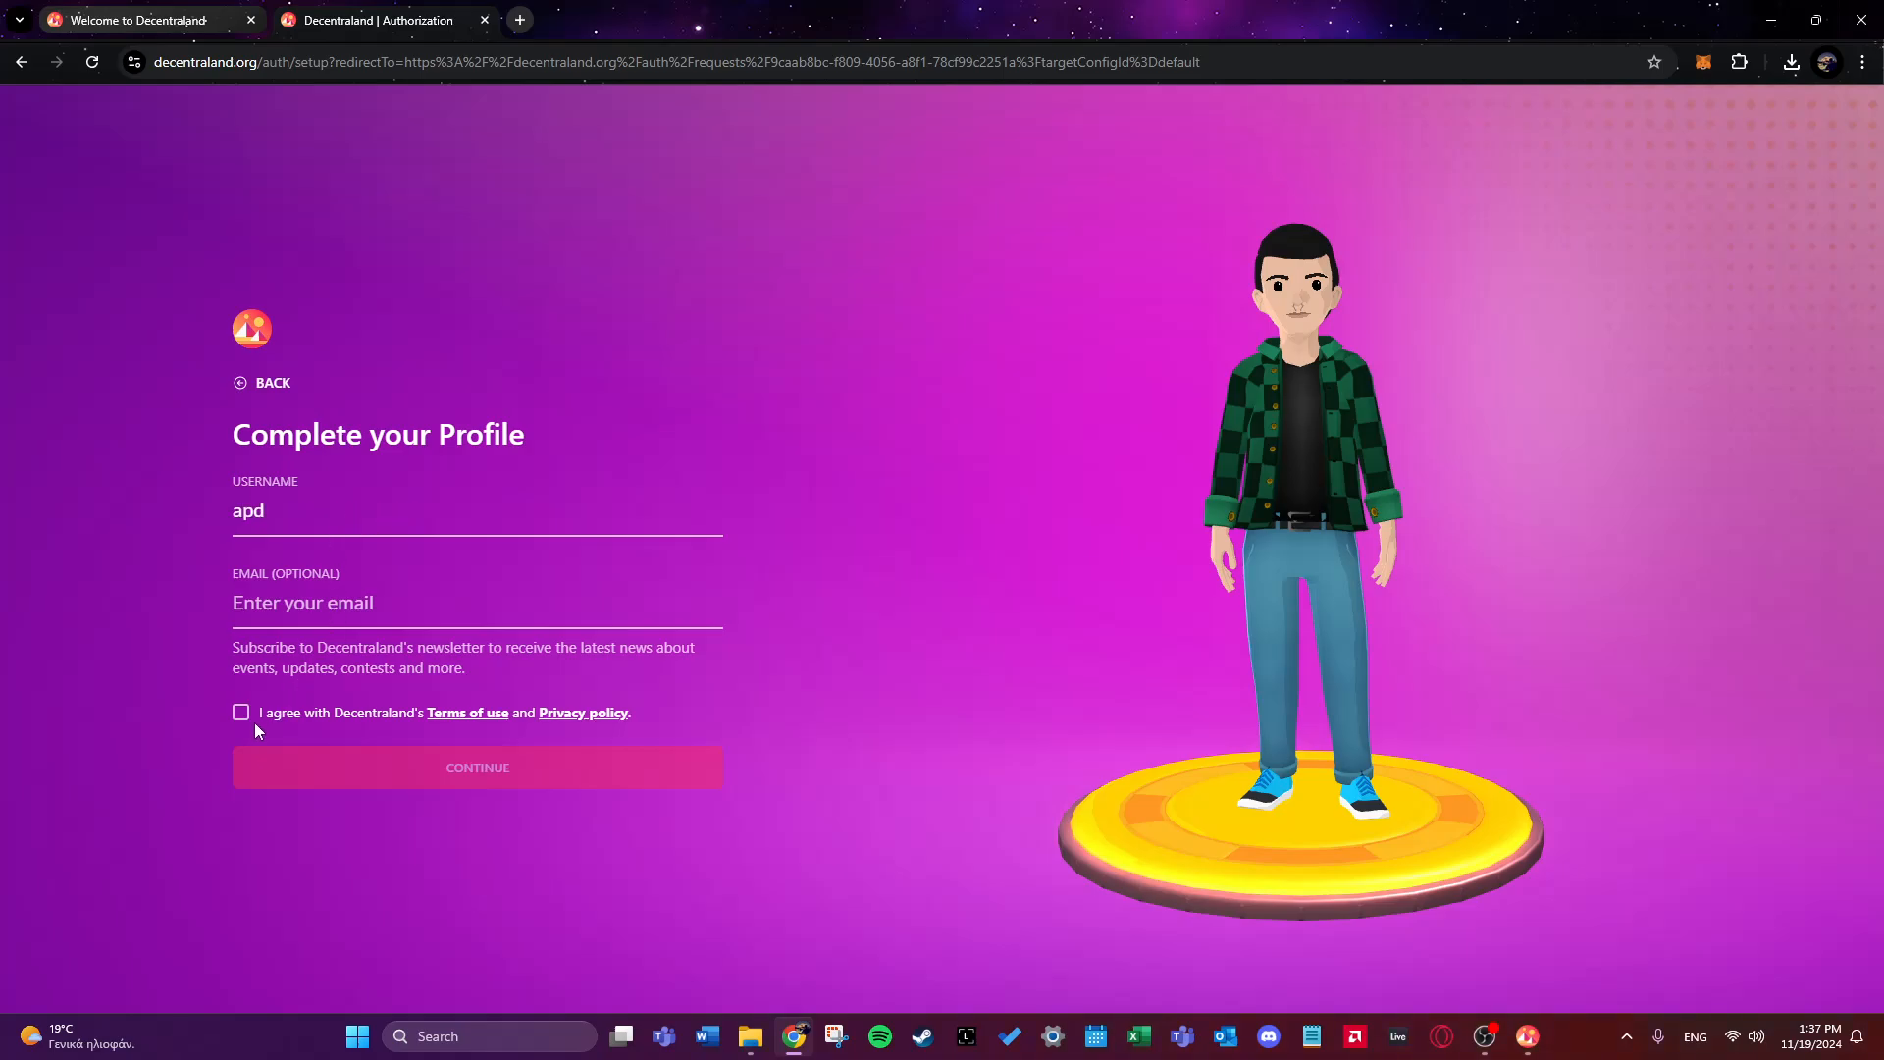
{"action": "left_click", "coordinate": [240, 711]}
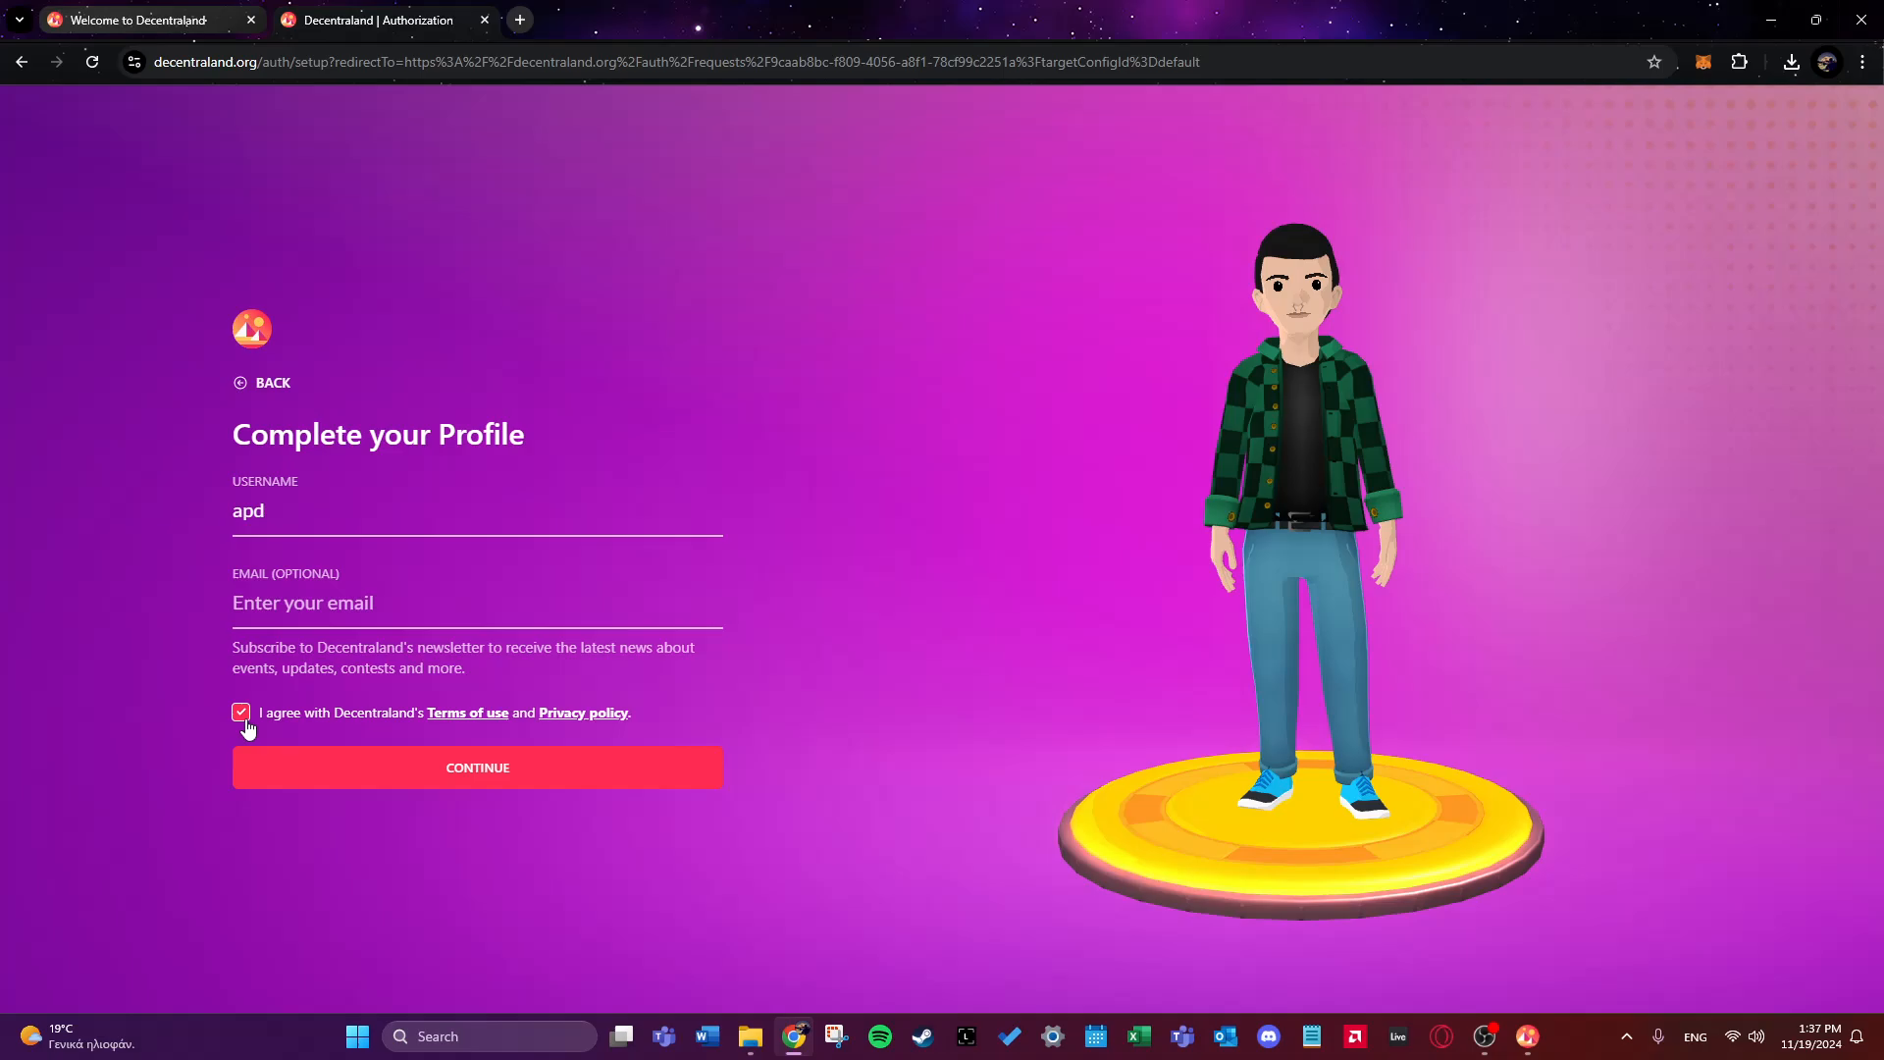
{"action": "left_click", "coordinate": [477, 767]}
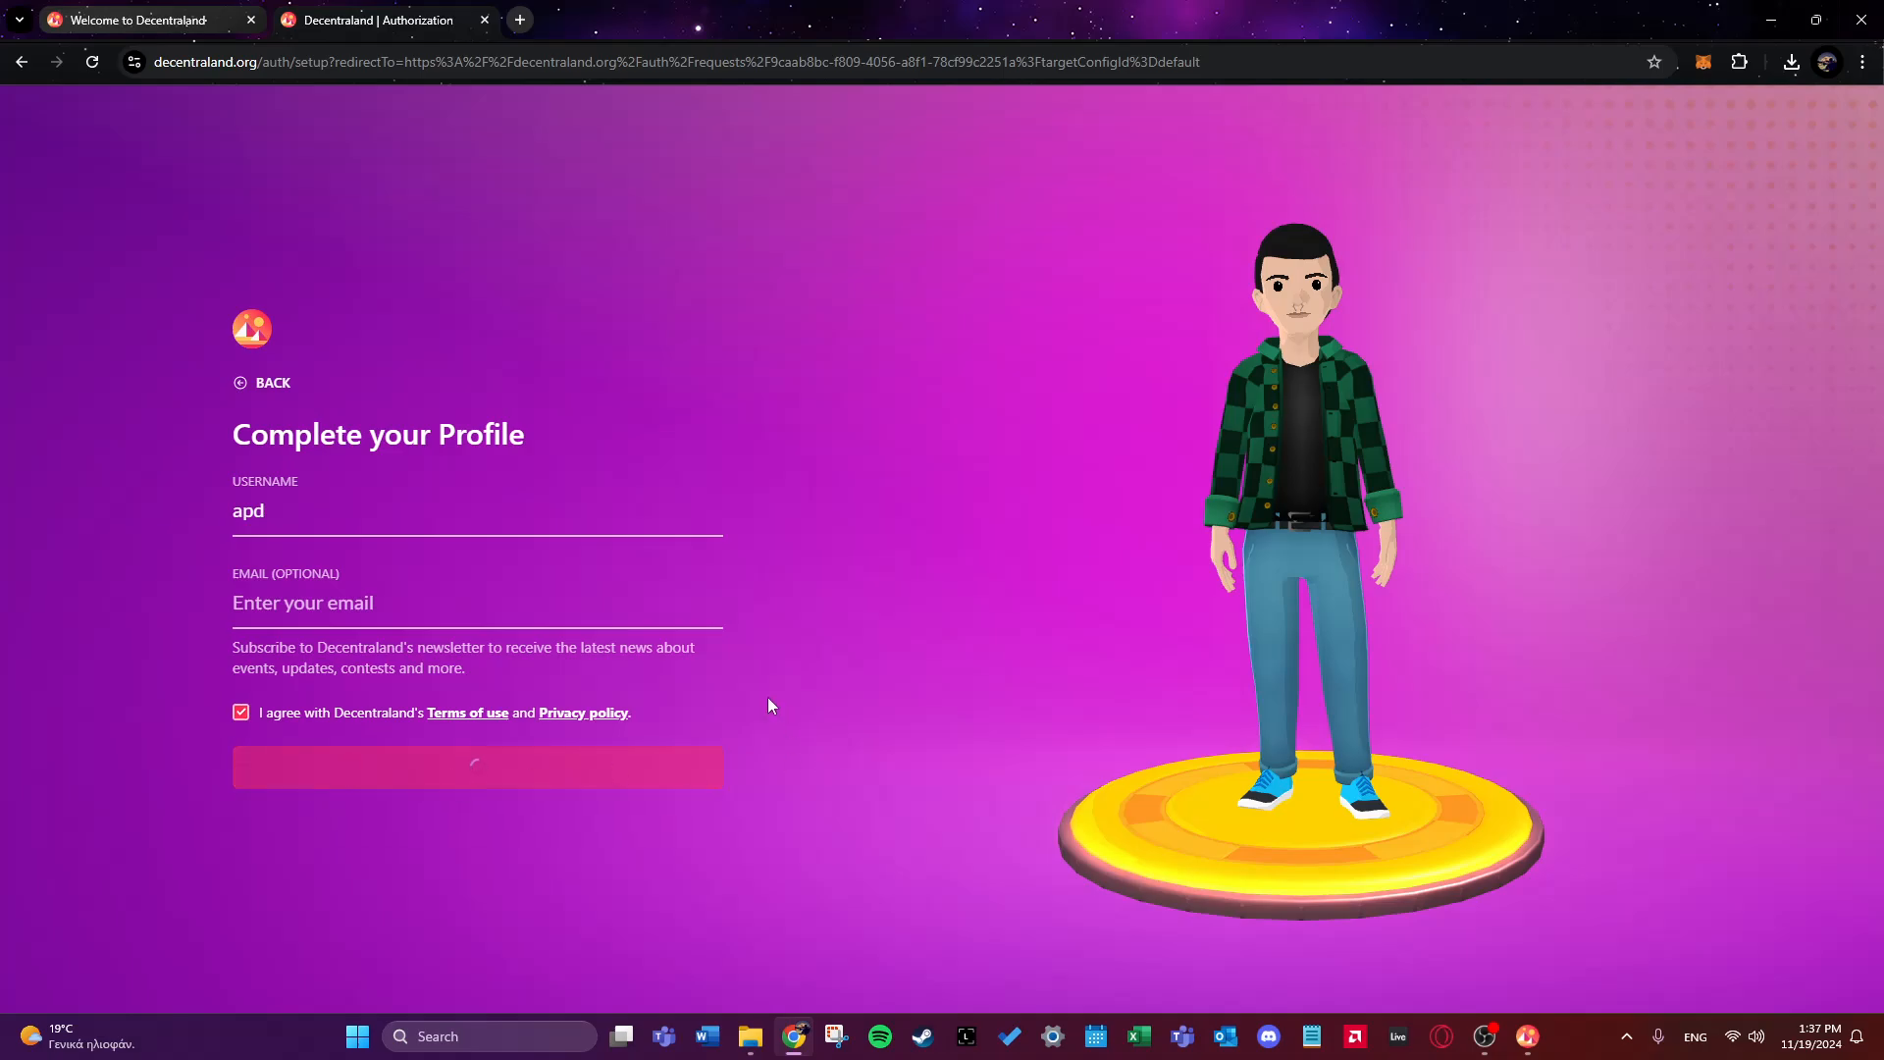
{"action": "left_click", "coordinate": [477, 767]}
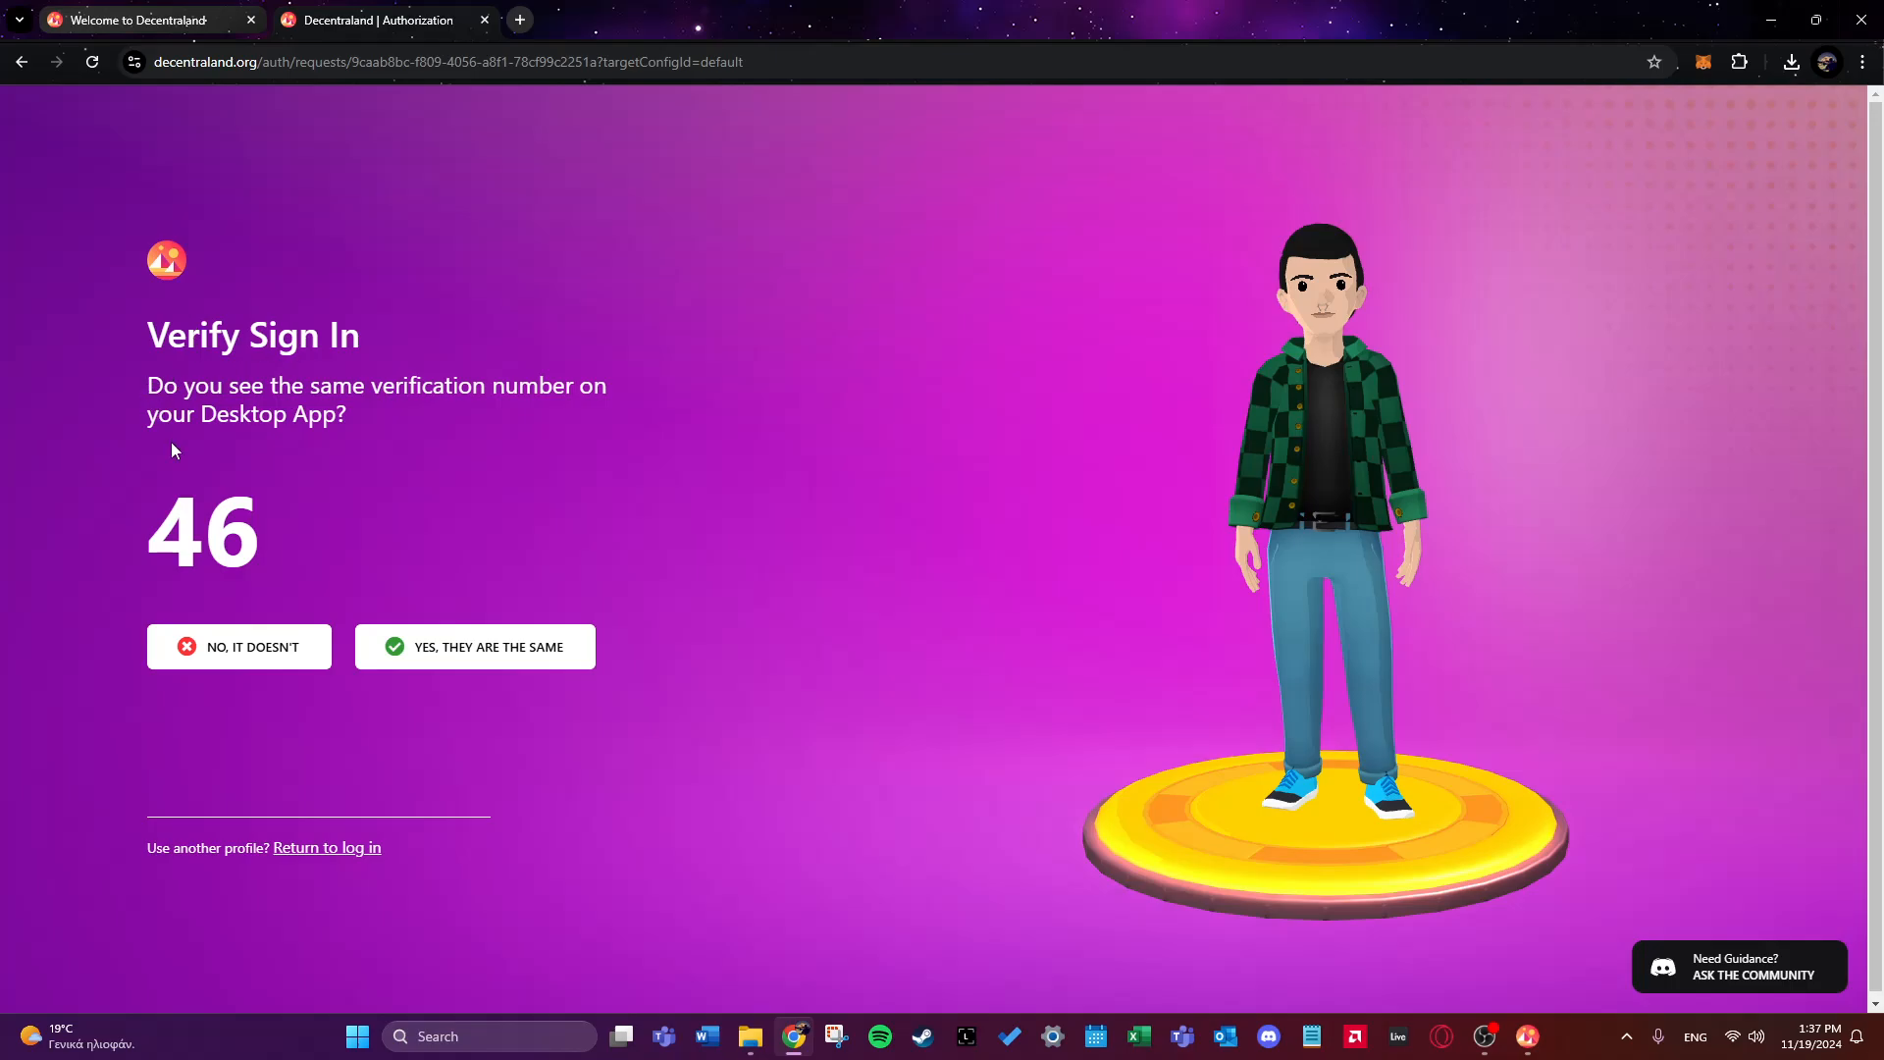
{"action": "mouse_move", "coordinate": [1343, 927]}
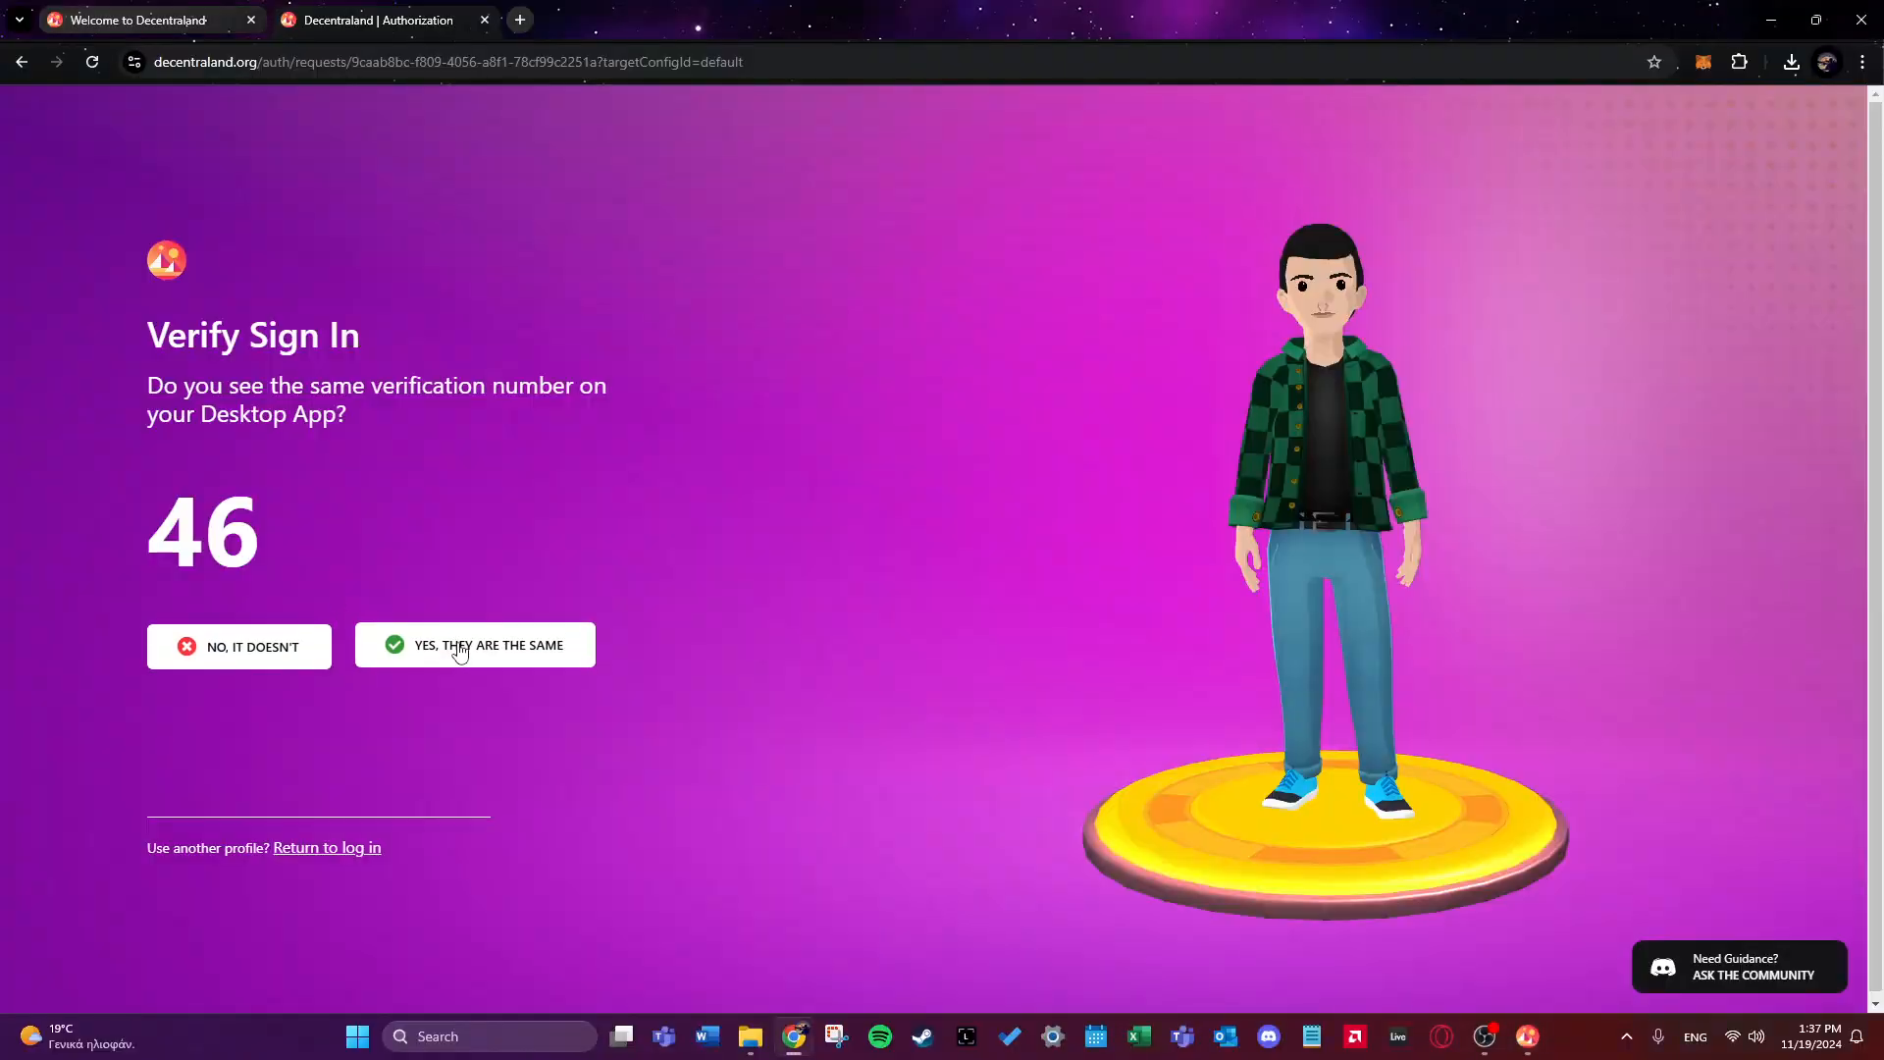
{"action": "left_click", "coordinate": [474, 646]}
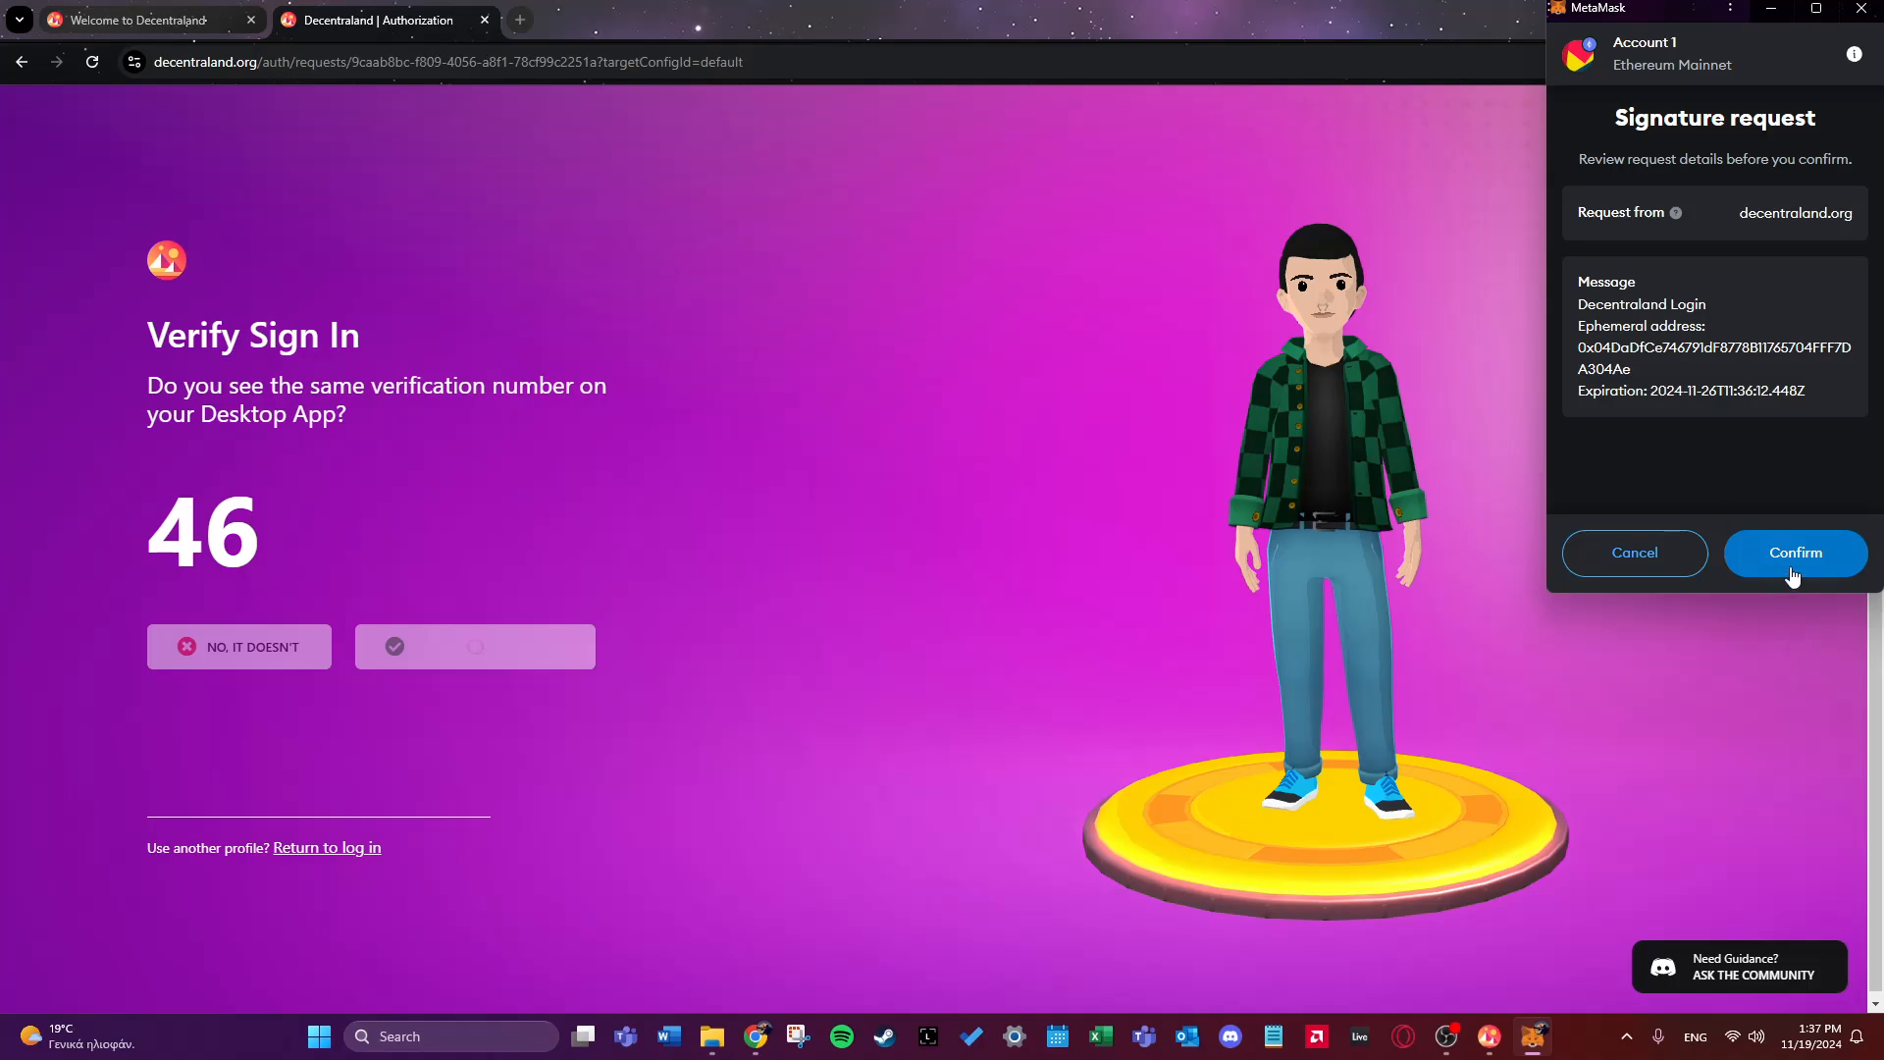
{"action": "left_click", "coordinate": [1794, 552]}
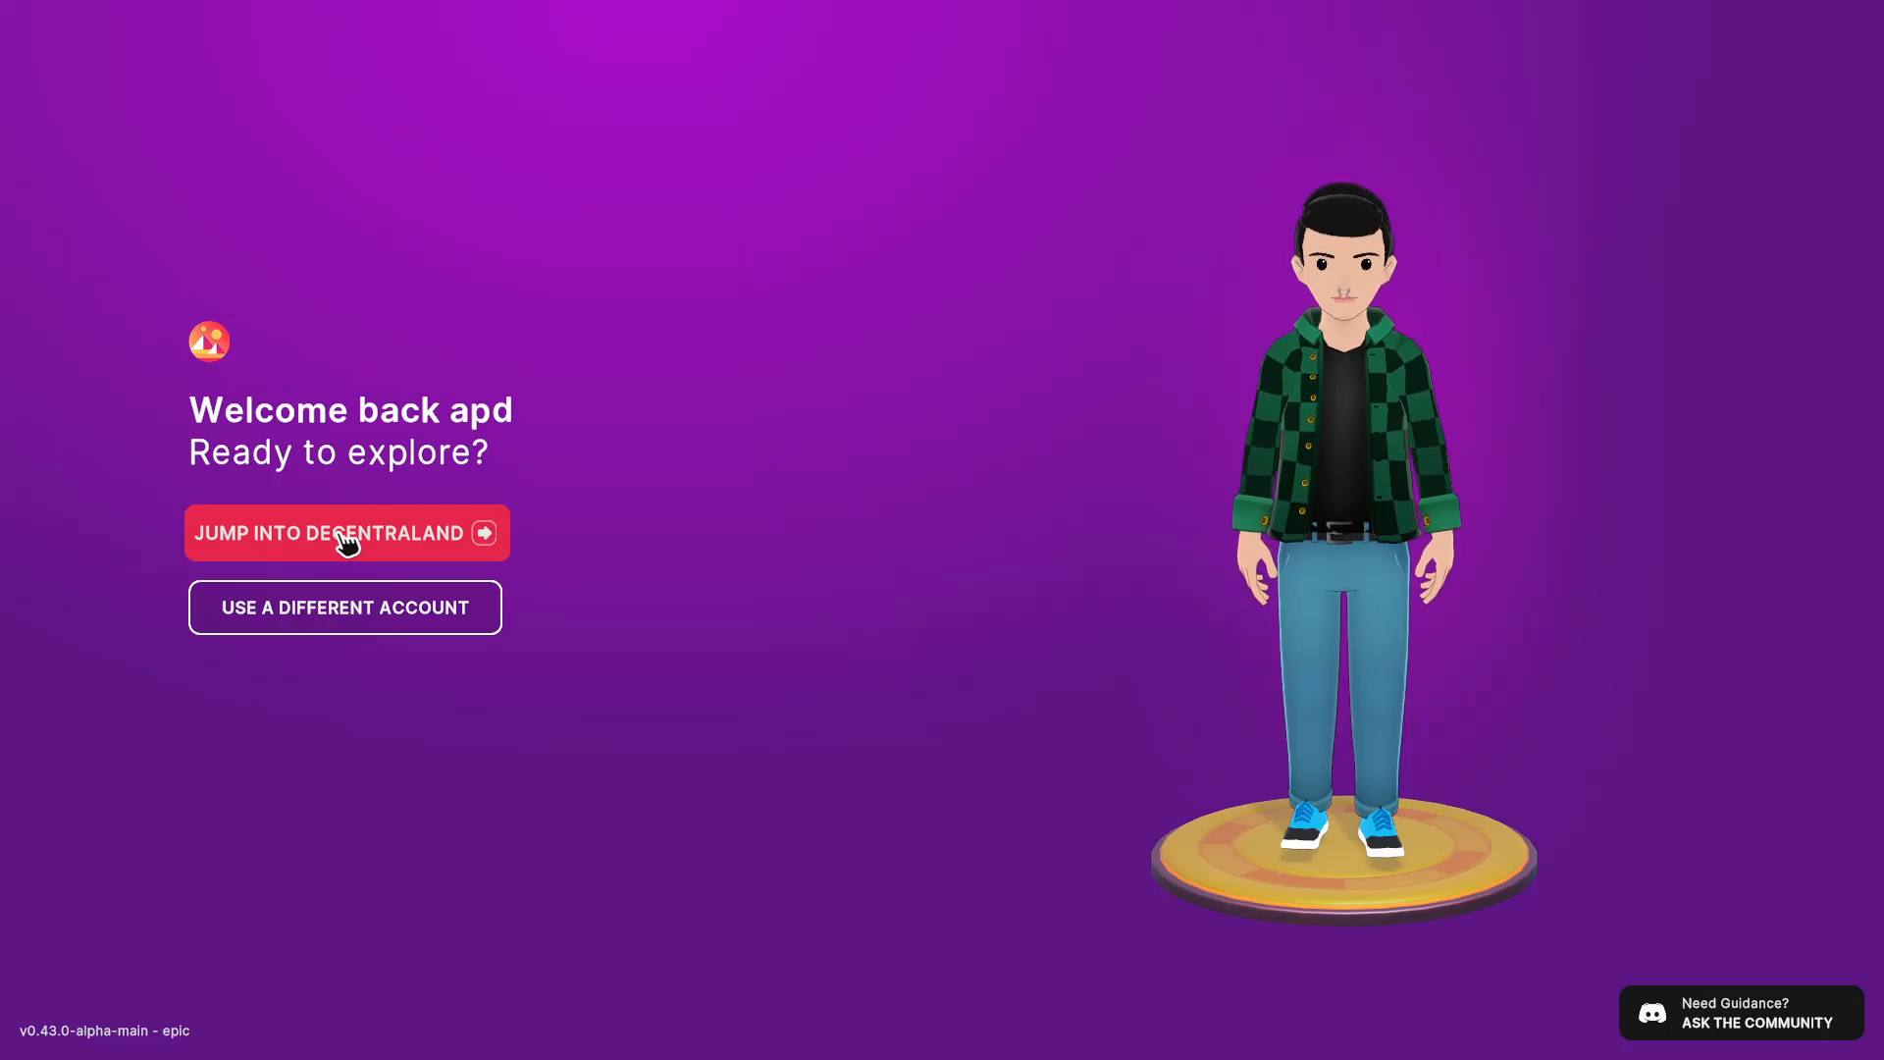
- Jump into Decentraland as apd and advance the loading slides to the DAO slide
{"action": "left_click", "coordinate": [344, 532]}
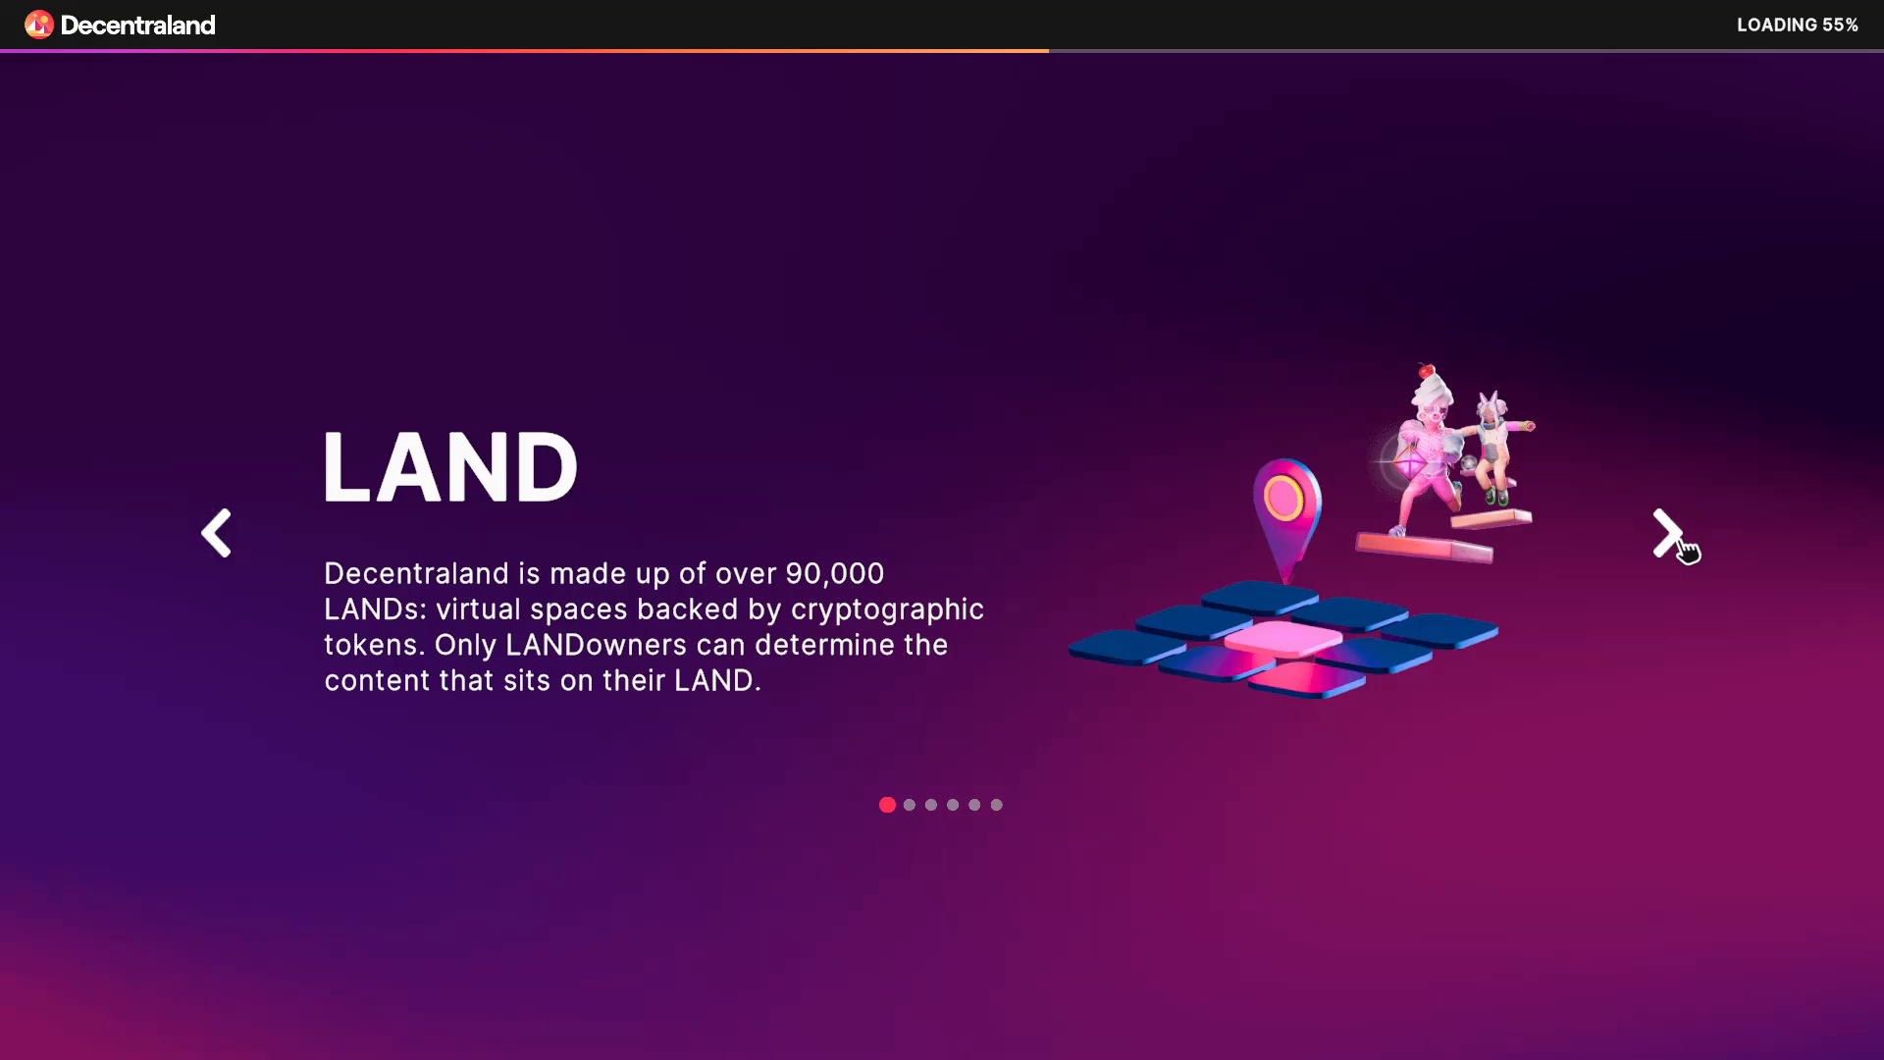
{"action": "left_click", "coordinate": [1668, 532]}
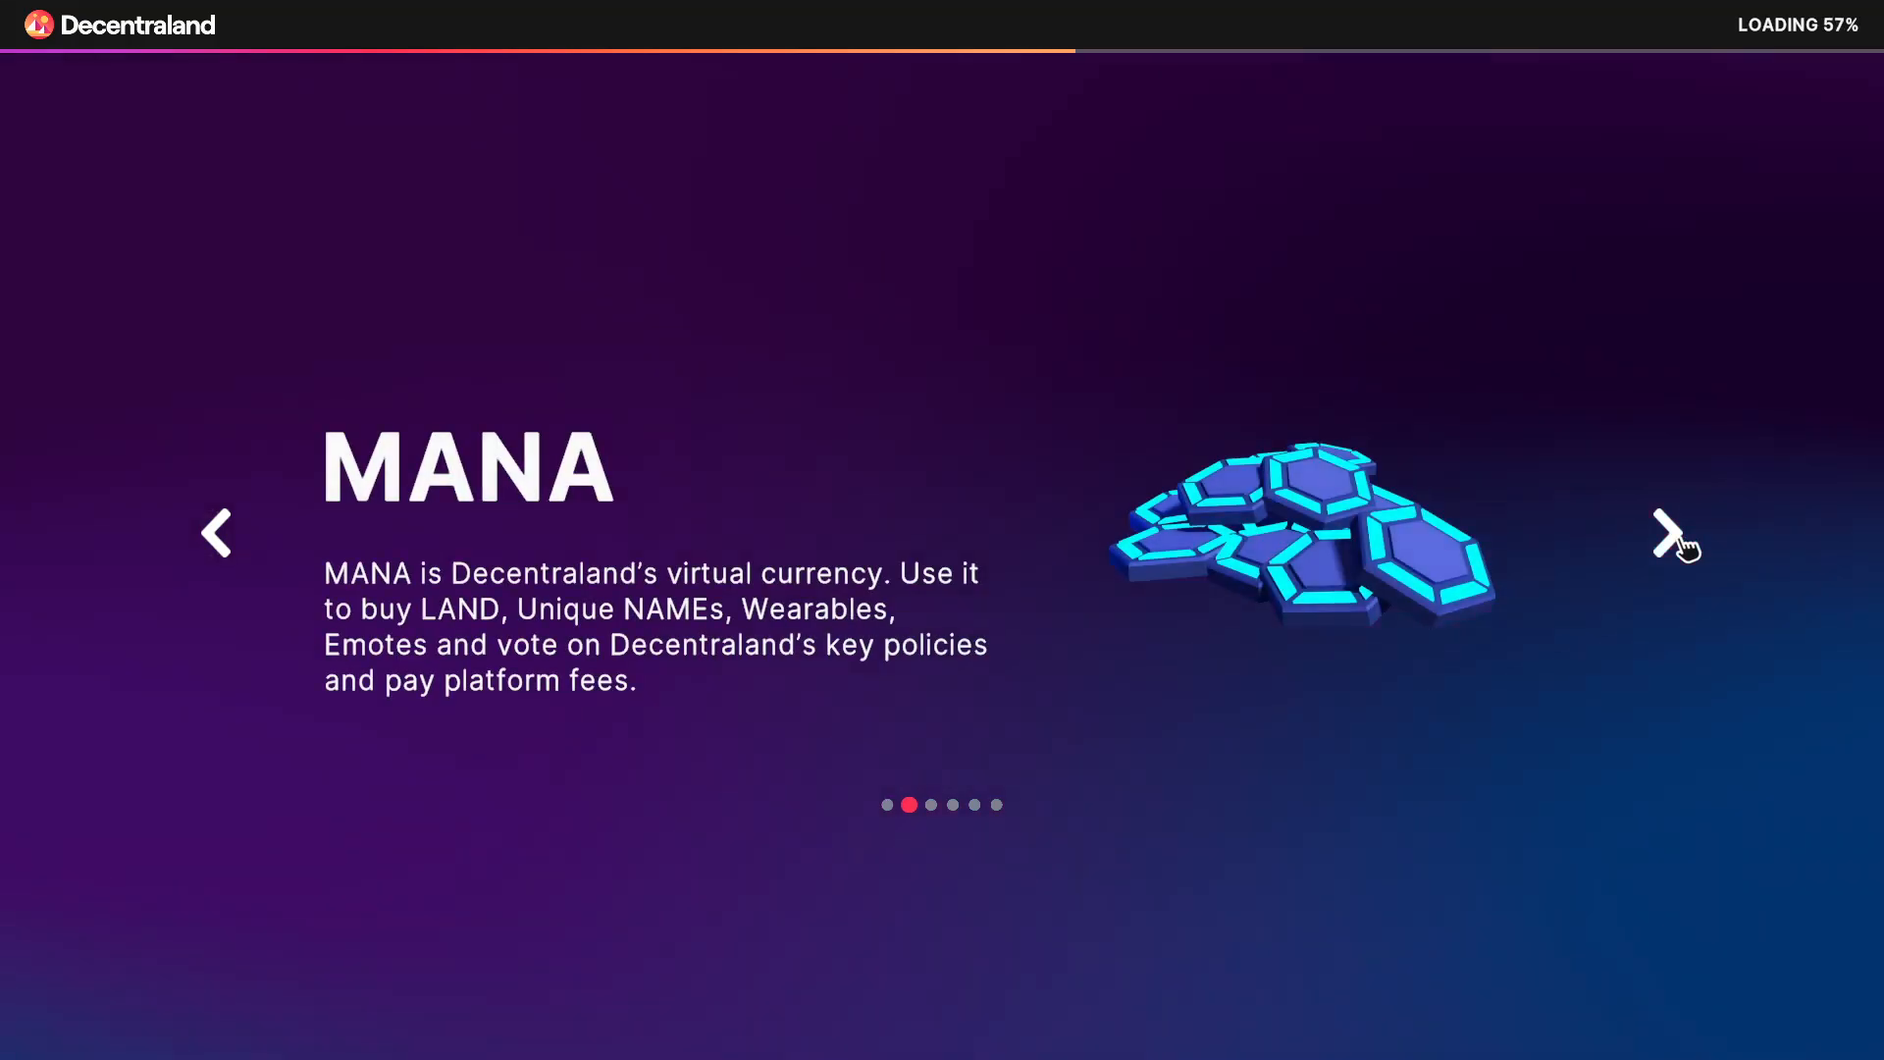
{"action": "left_click", "coordinate": [1670, 532]}
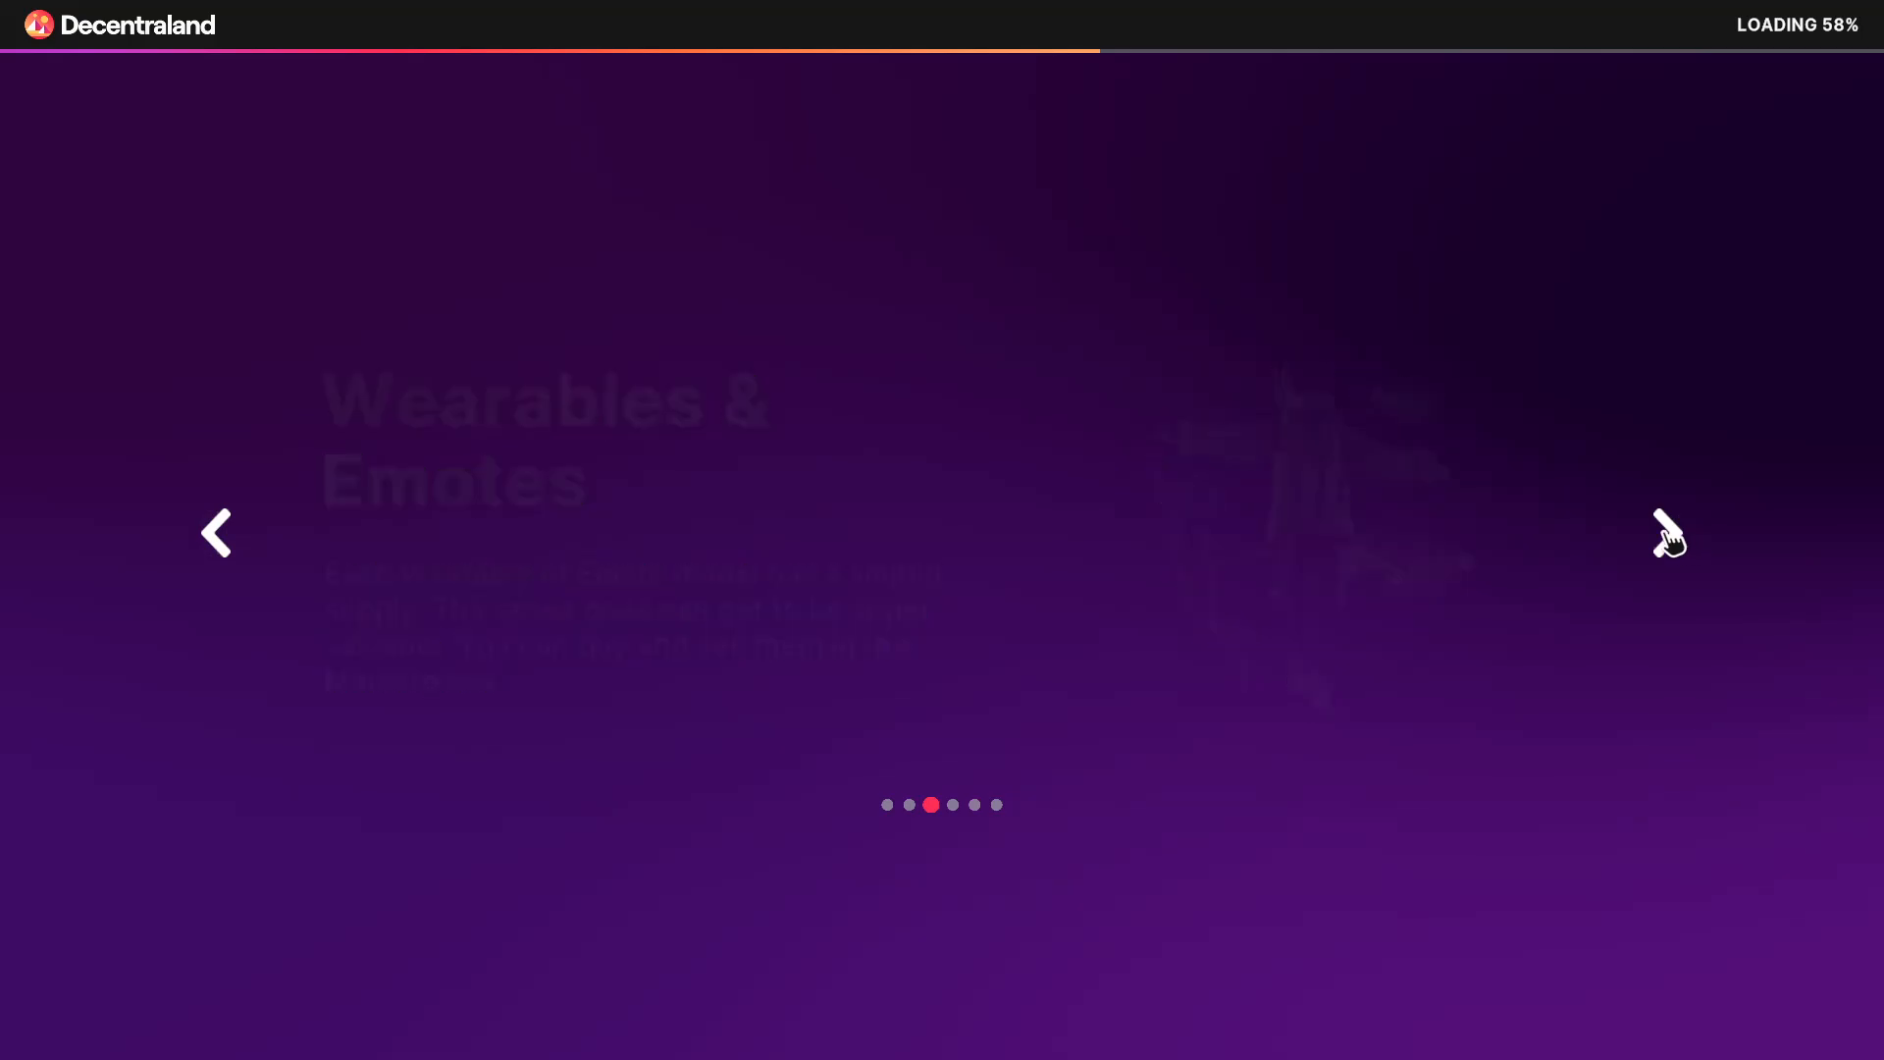
{"action": "left_click", "coordinate": [1666, 532]}
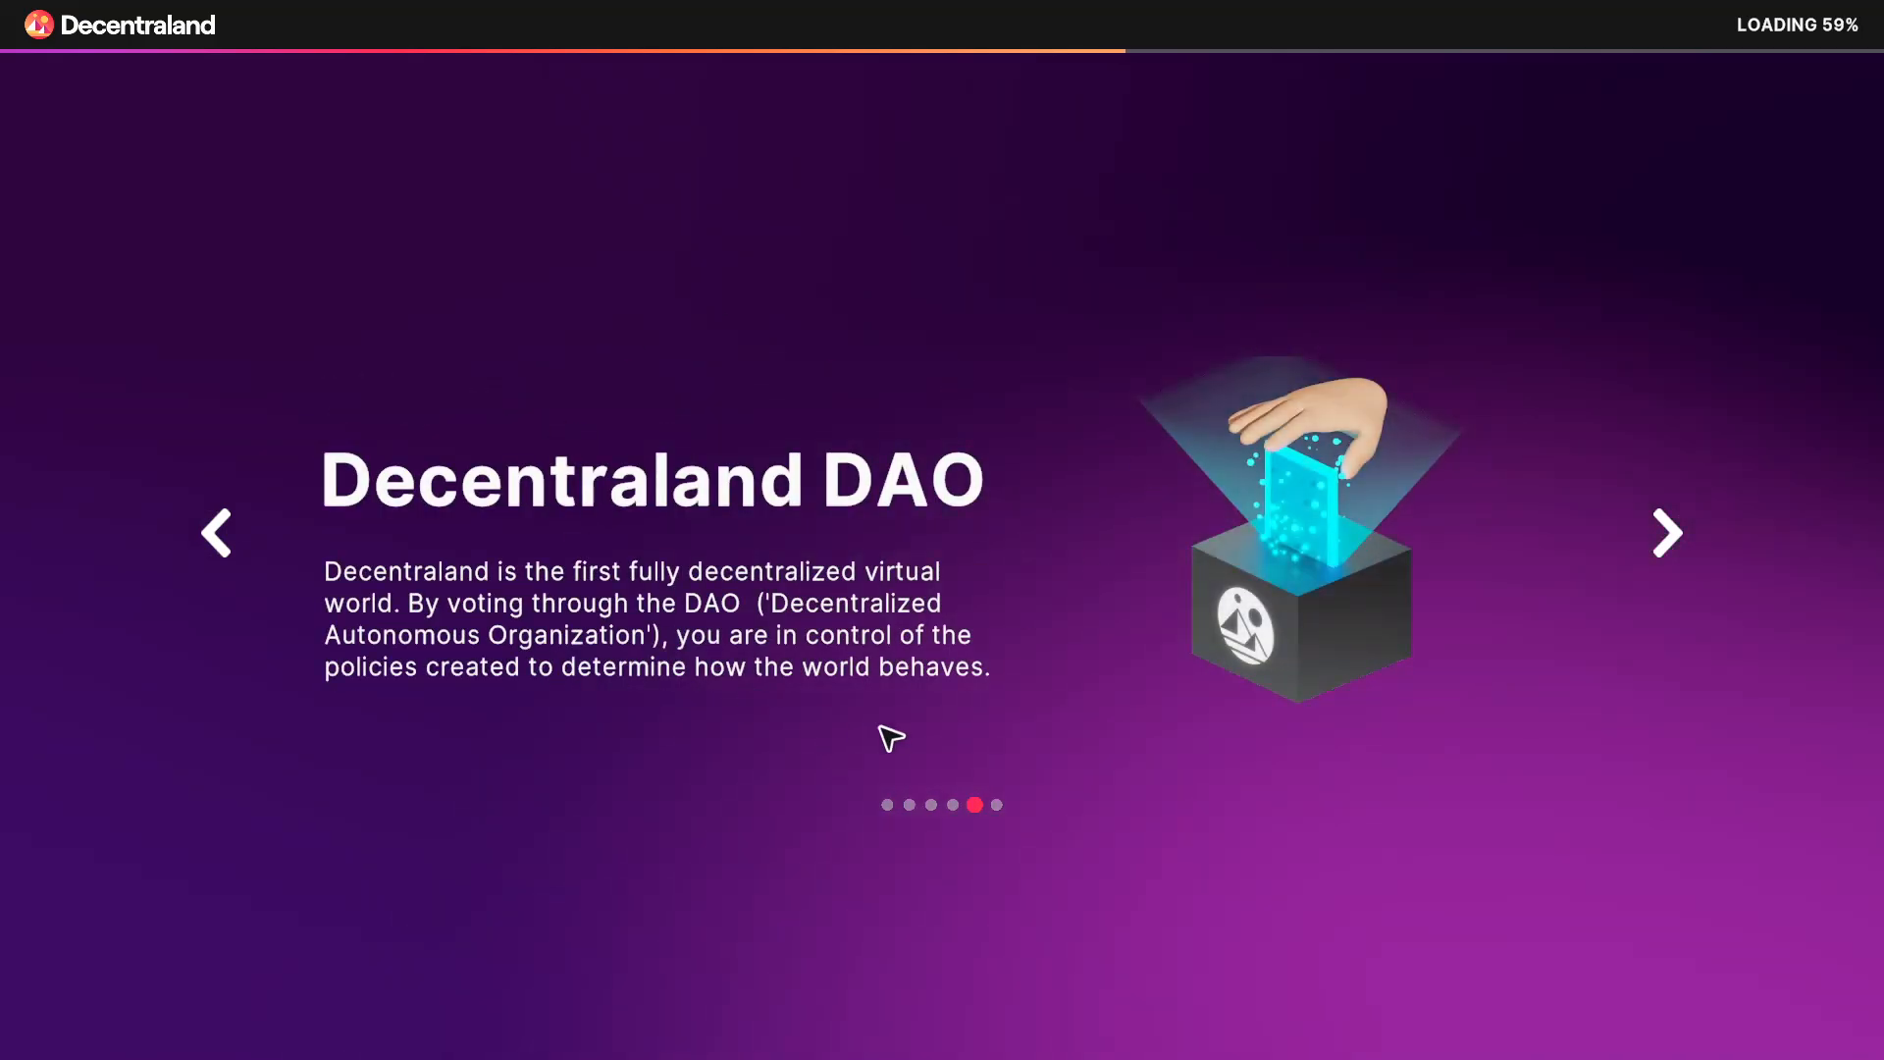
{"action": "mouse_move", "coordinate": [1078, 588]}
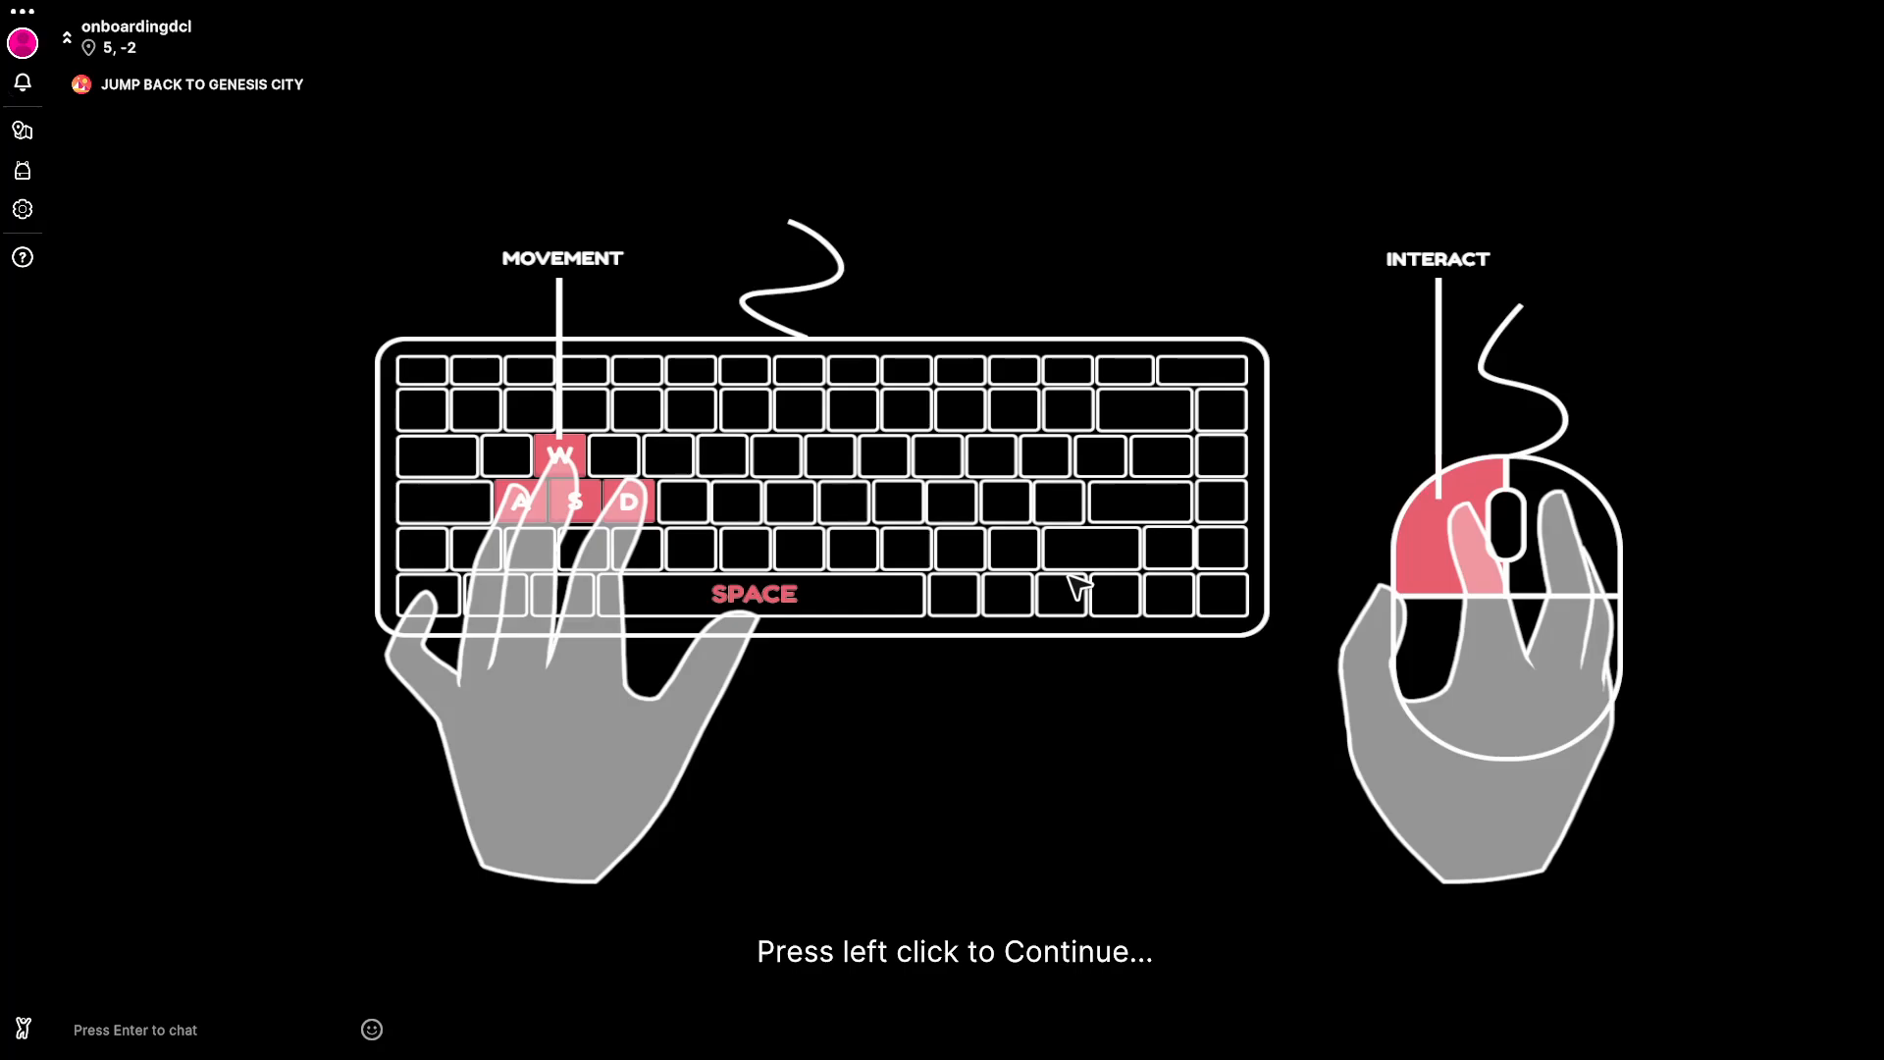
{"action": "mouse_move", "coordinate": [119, 60]}
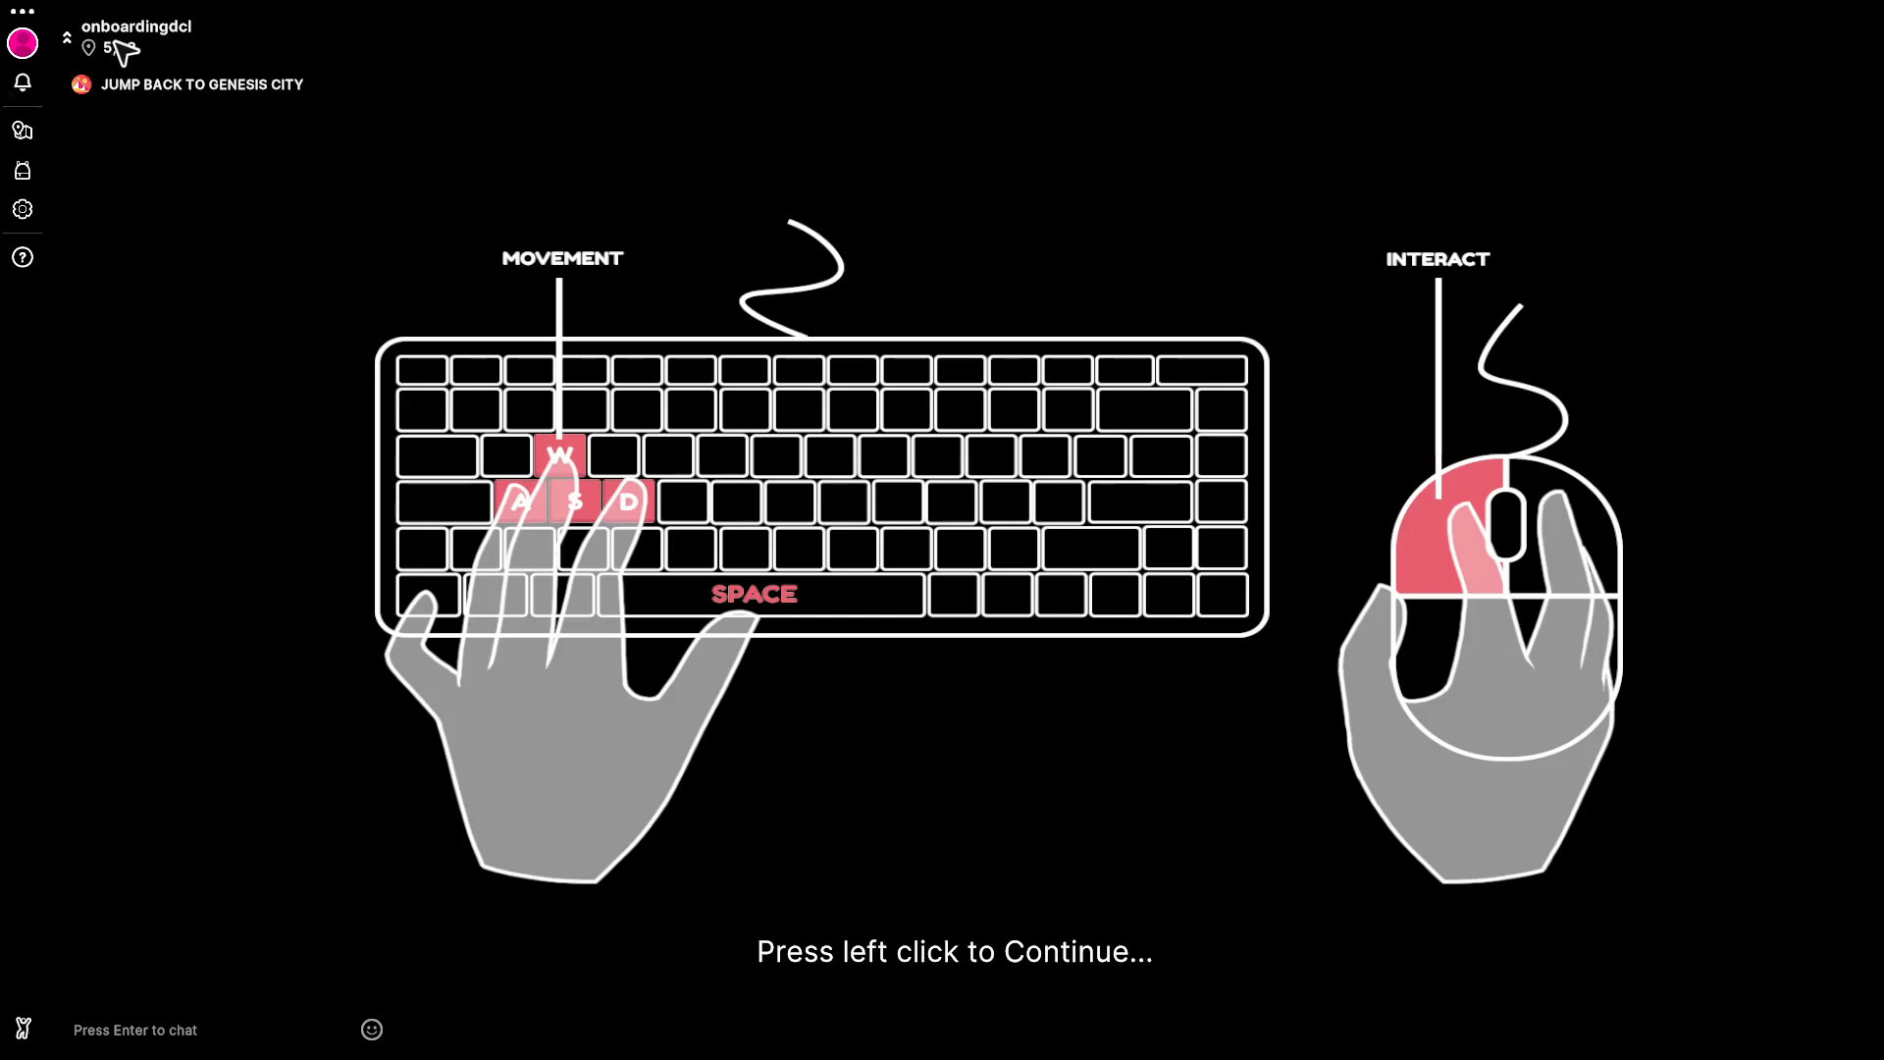
{"action": "mouse_move", "coordinate": [980, 778]}
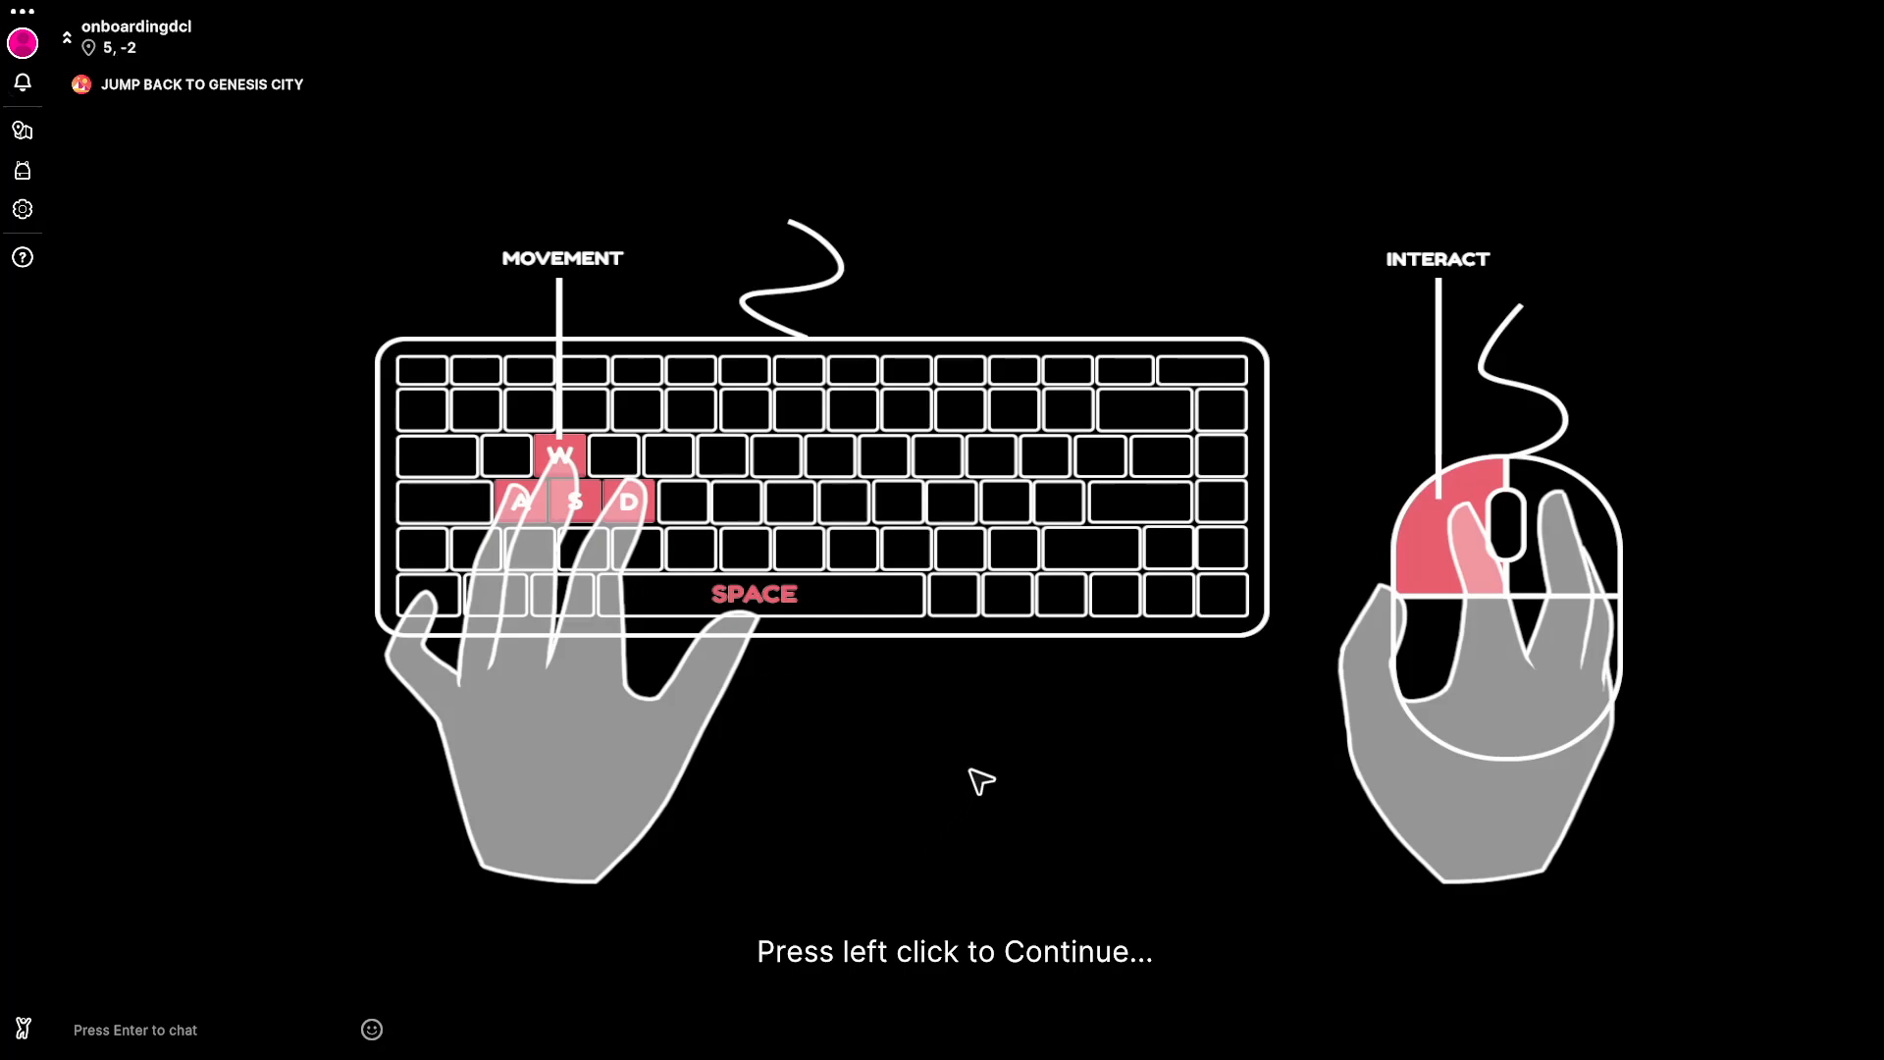
{"action": "mouse_move", "coordinate": [991, 769]}
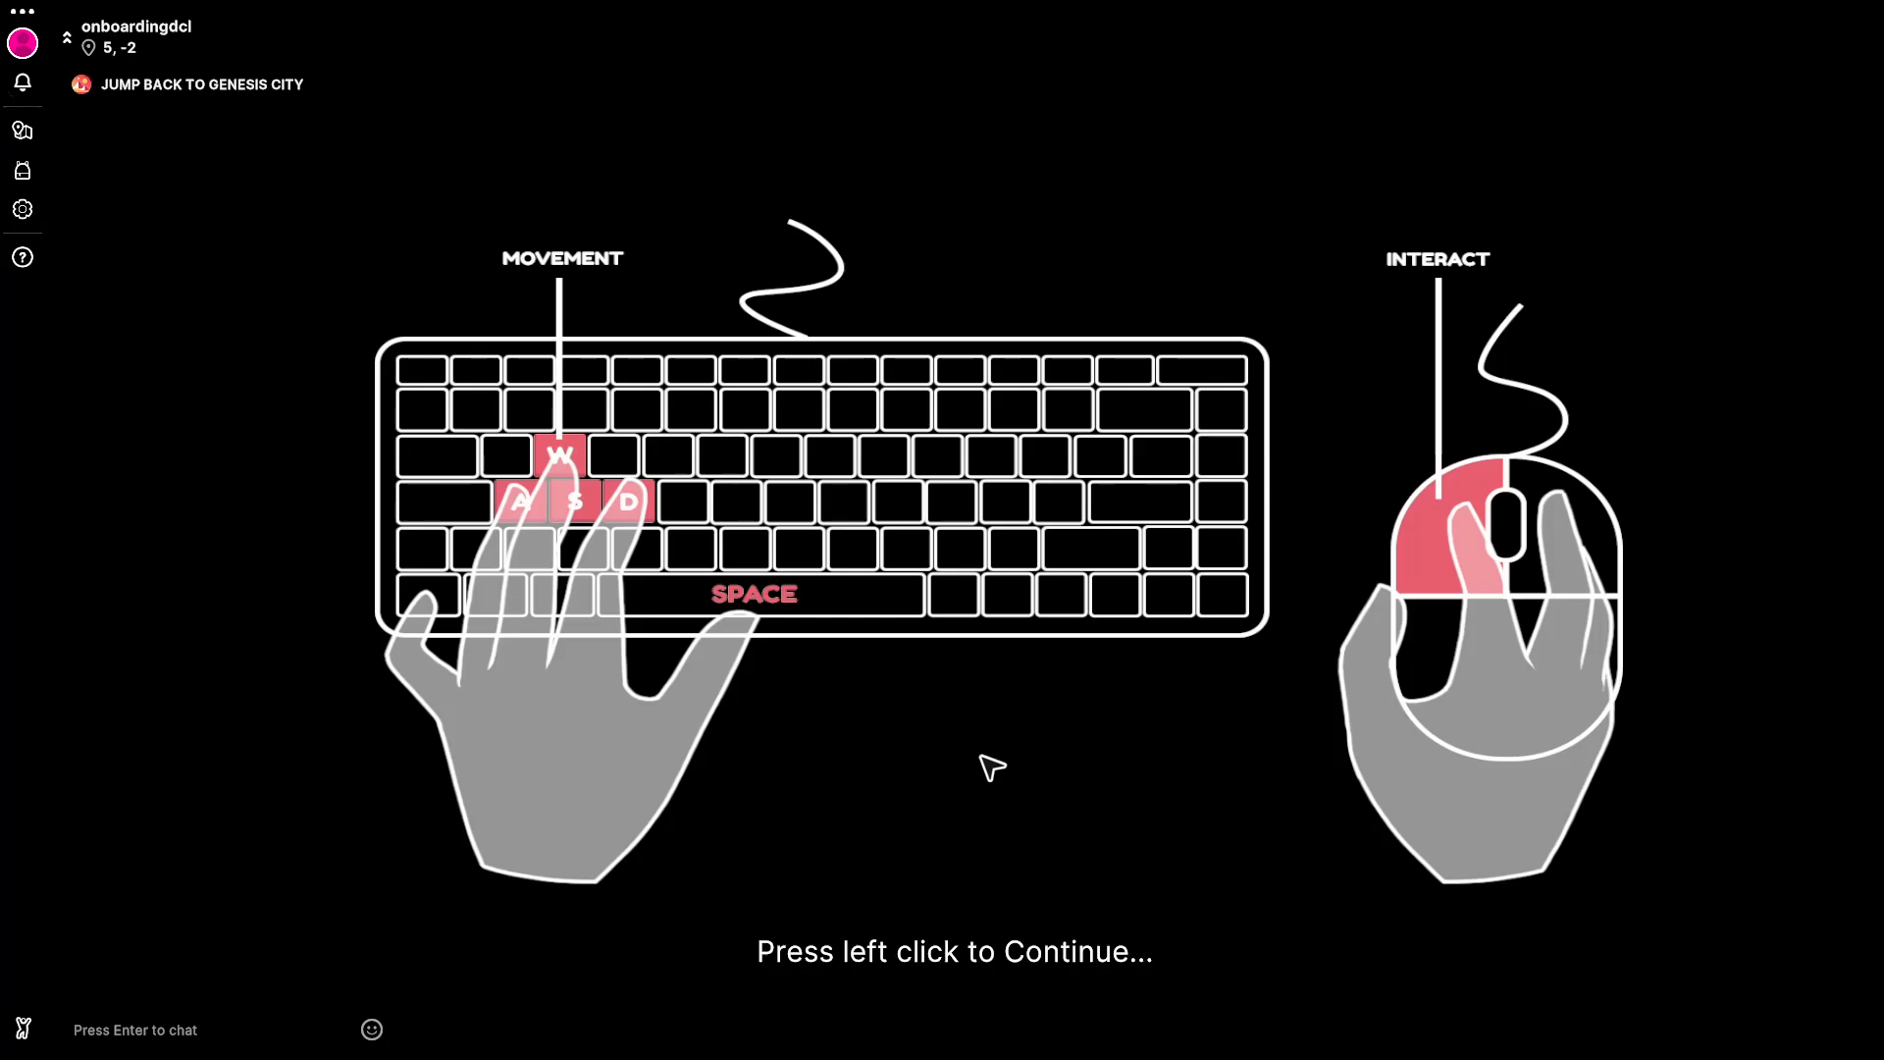
- Dismiss the controls guide and walk the avatar up to the fallen branch
{"action": "left_click", "coordinate": [991, 769]}
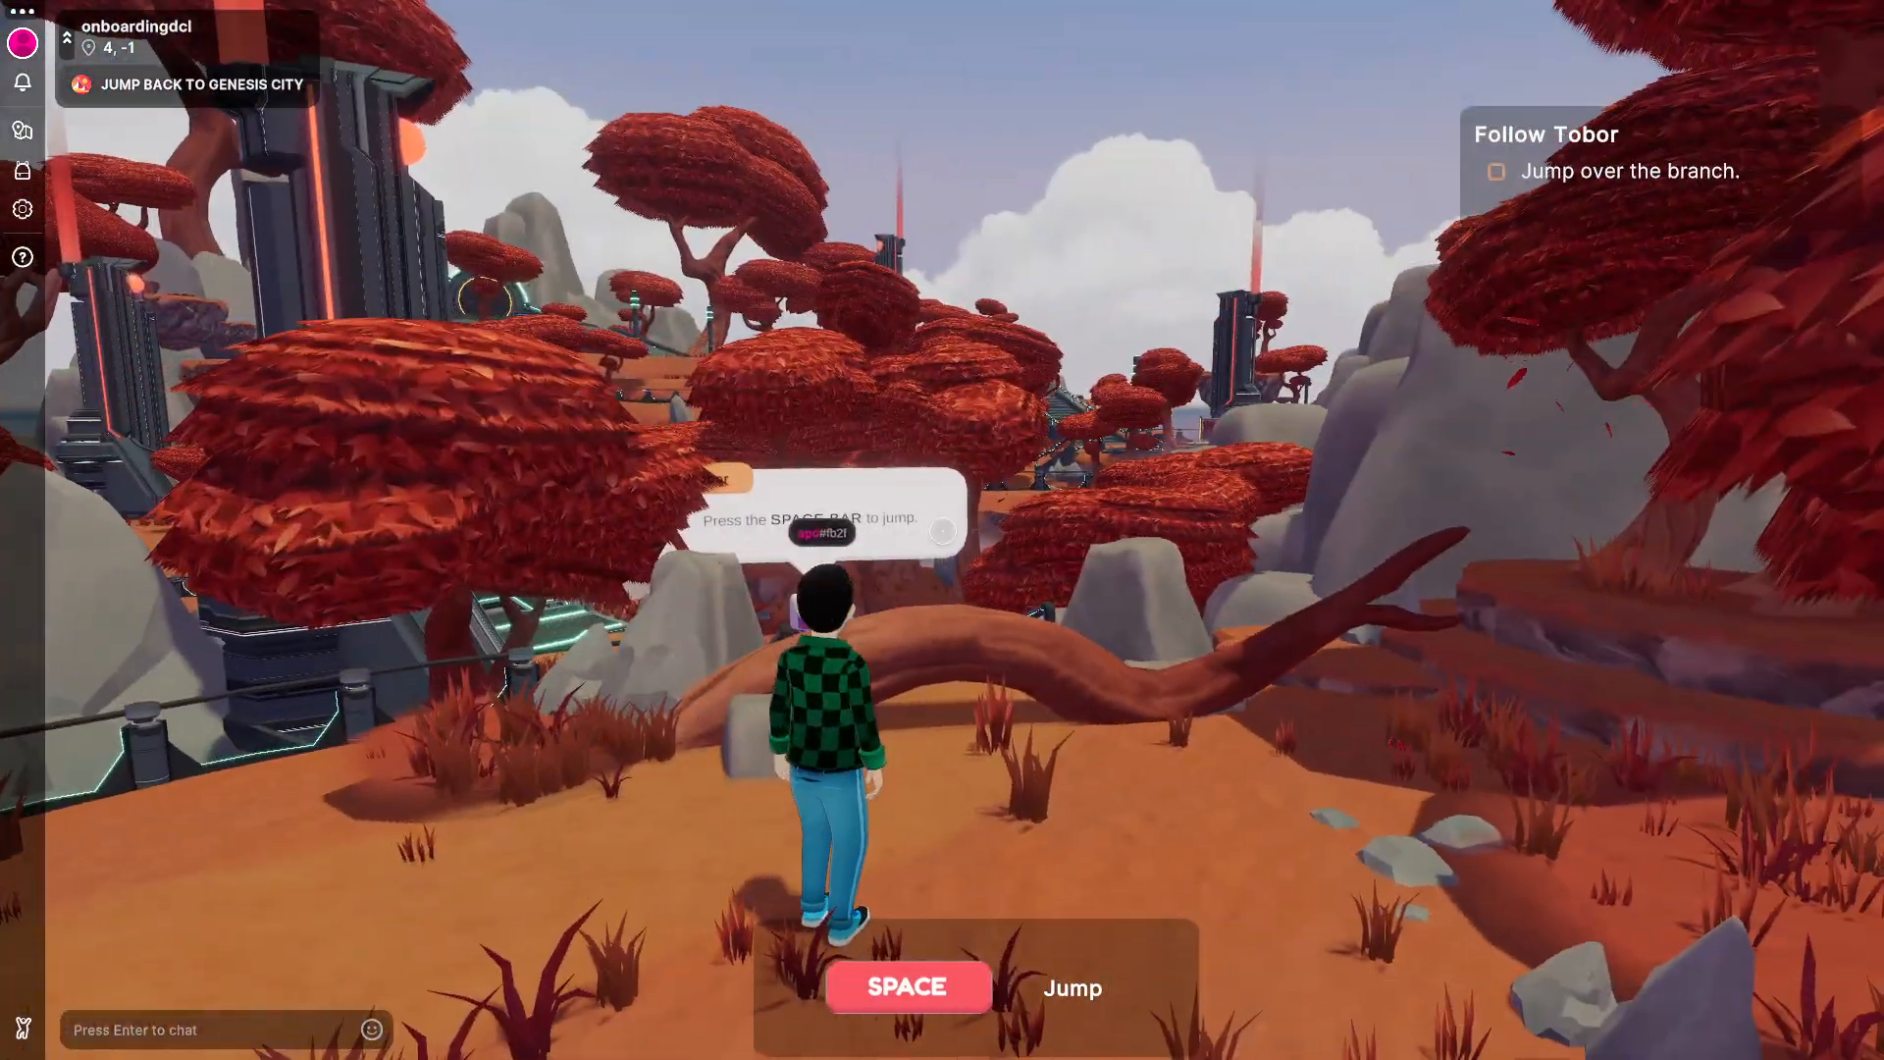
- Jump over the branch with Space and acknowledge the 'Getting started!' objectives popup
{"action": "key", "text": "space"}
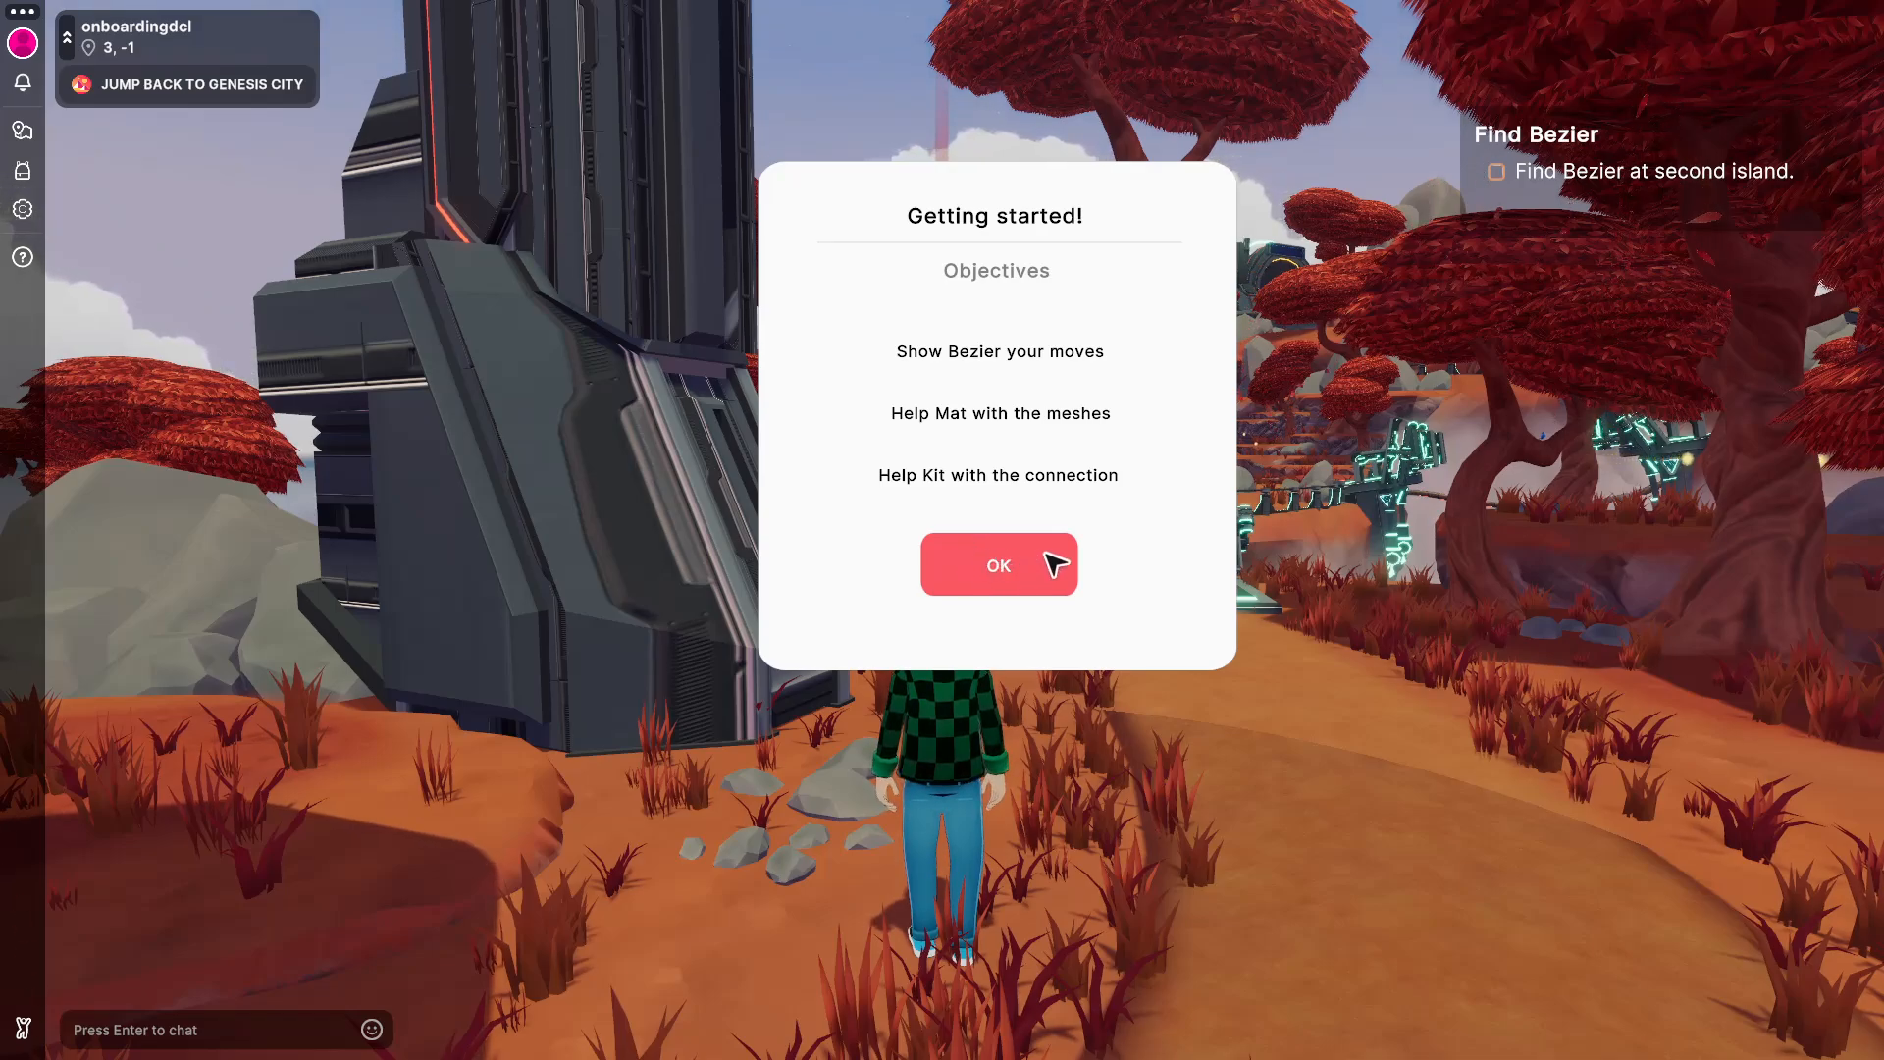
{"action": "left_click", "coordinate": [997, 565]}
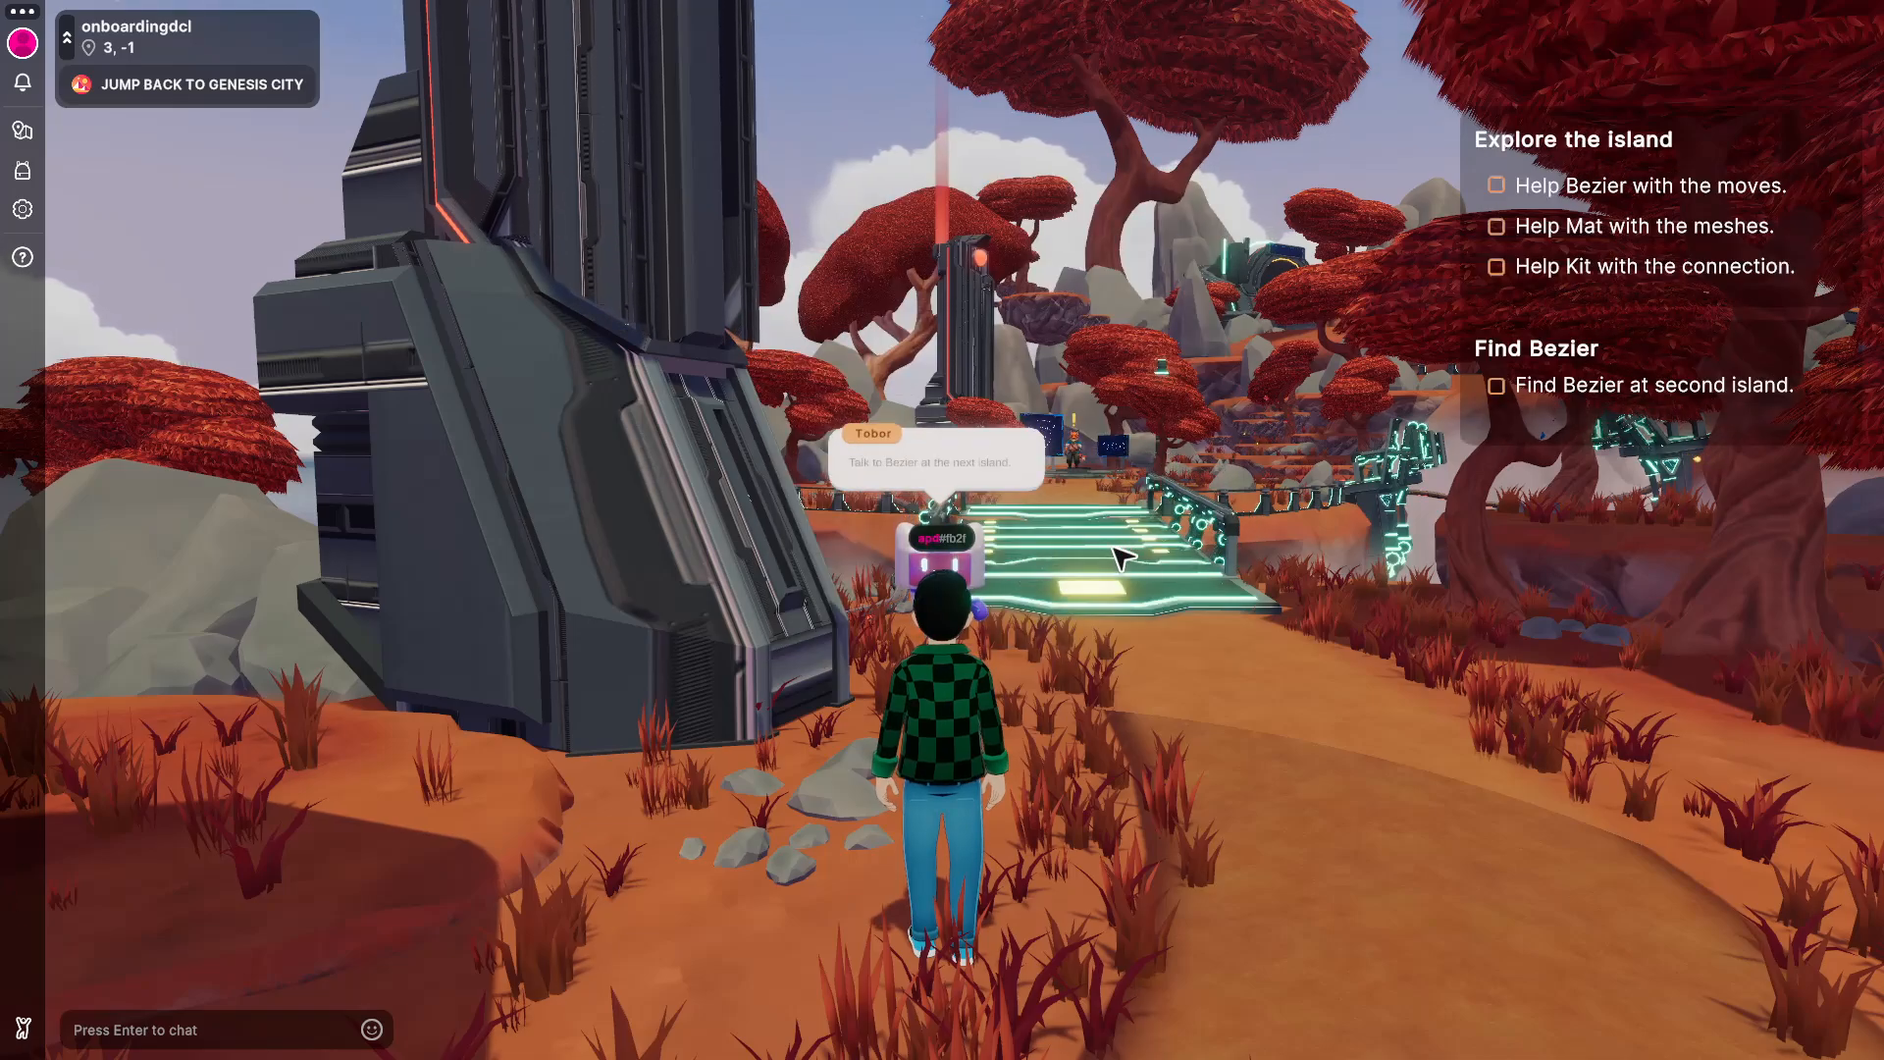